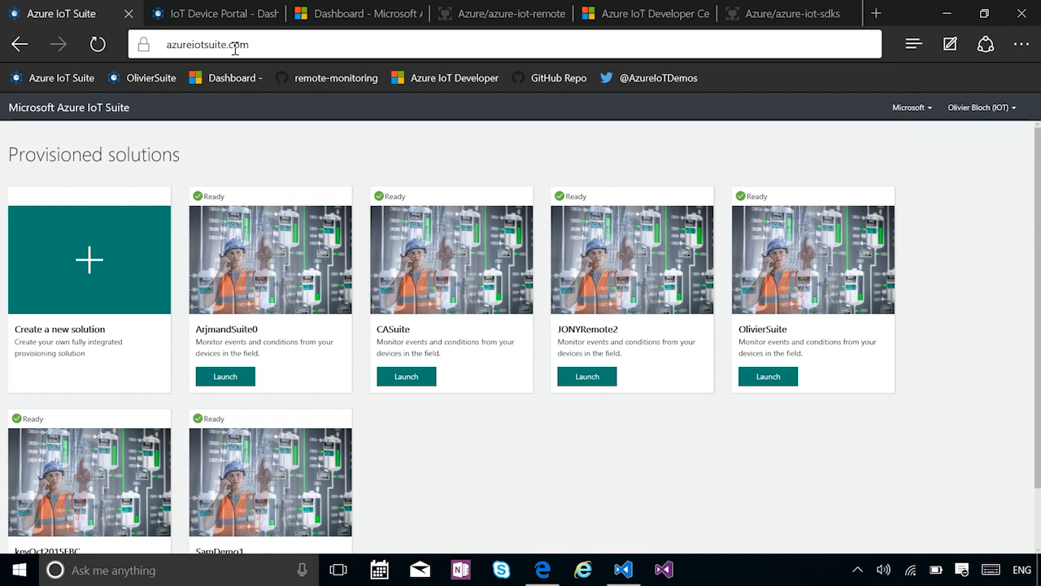
pyautogui.moveTo(423, 297)
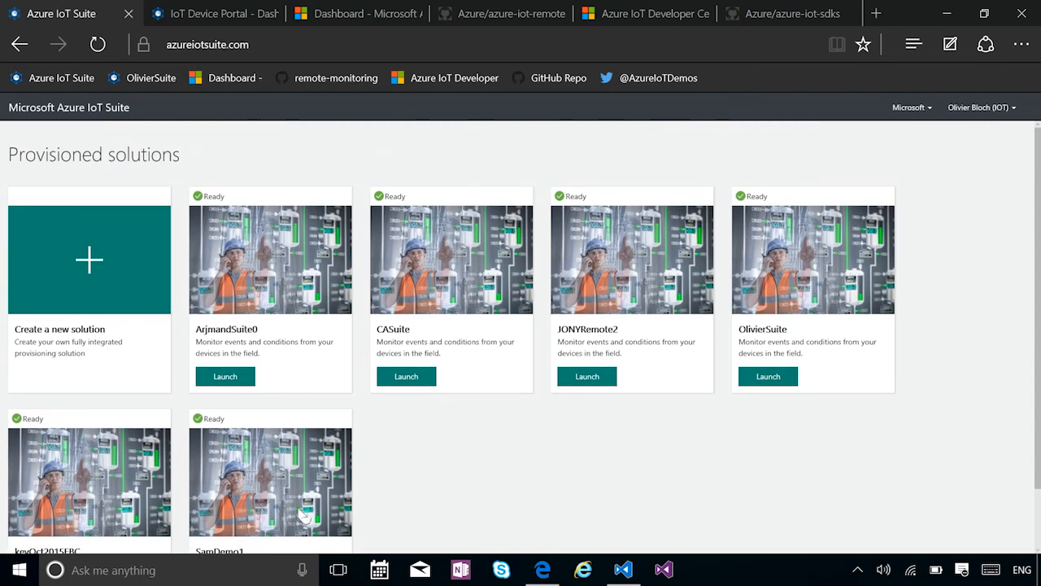
# Start a new solution from the Provisioned solutions page to reach the solution types.
pyautogui.click(89, 258)
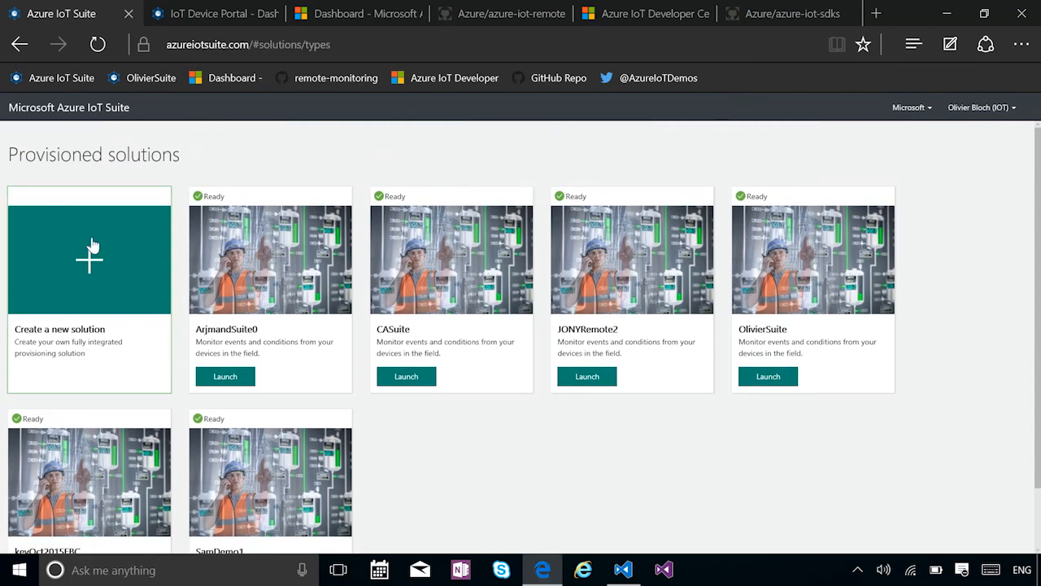
pyautogui.click(90, 259)
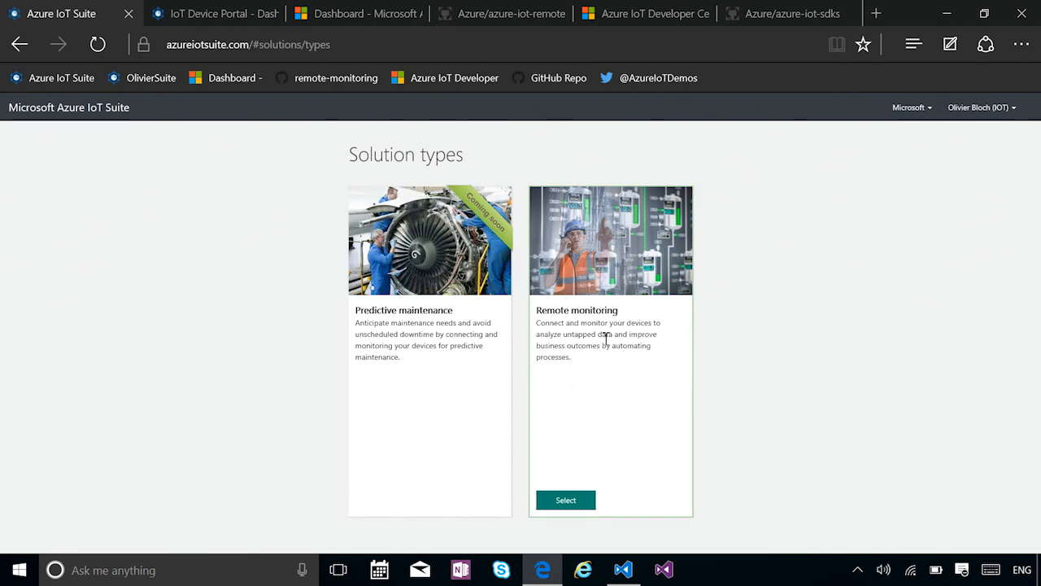
pyautogui.moveTo(289, 332)
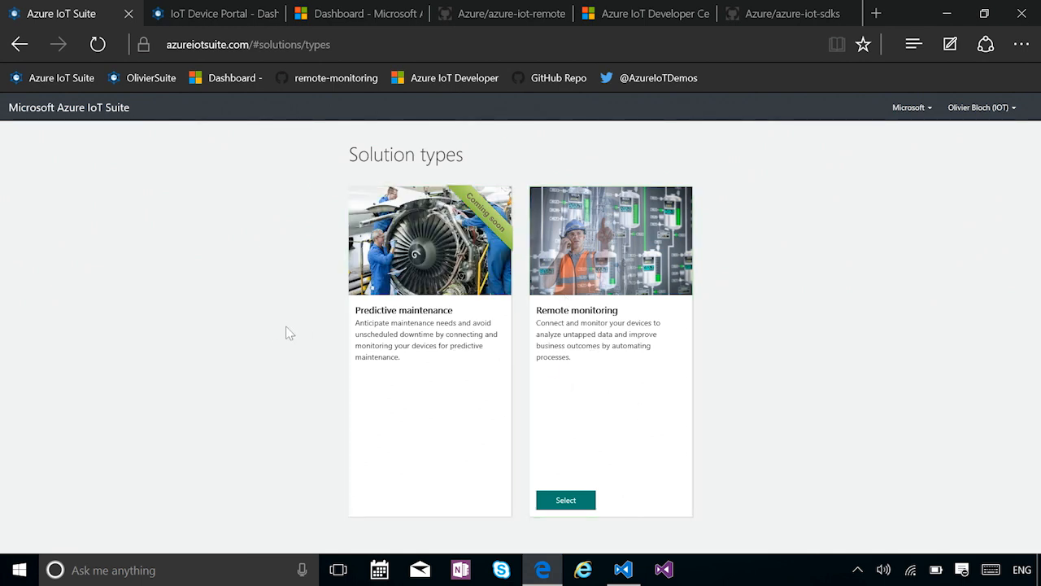
pyautogui.moveTo(618, 502)
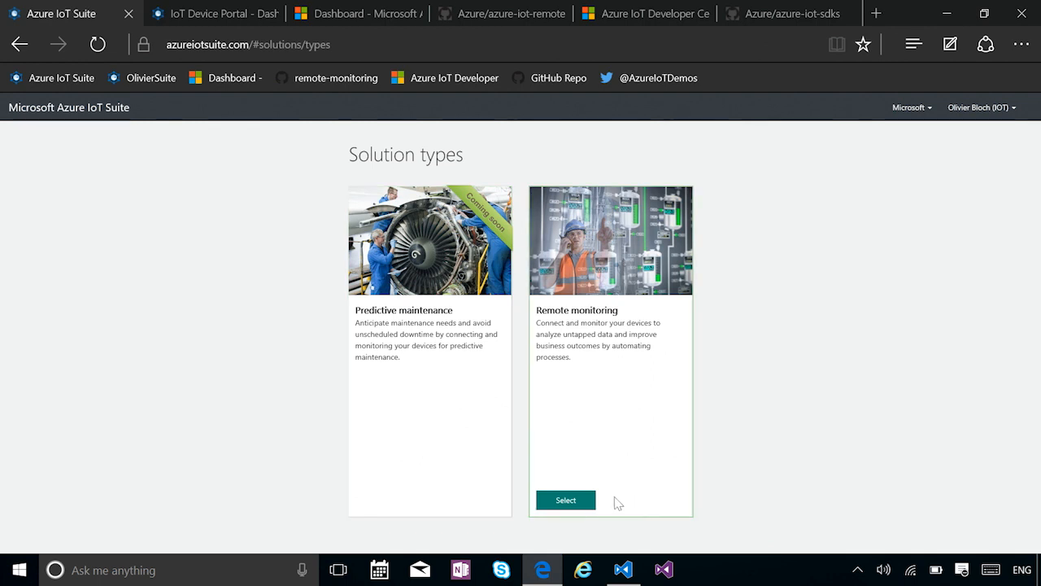
# Choose Remote monitoring, name the solution OlivierSuite2 and set its region to East US.
pyautogui.click(566, 499)
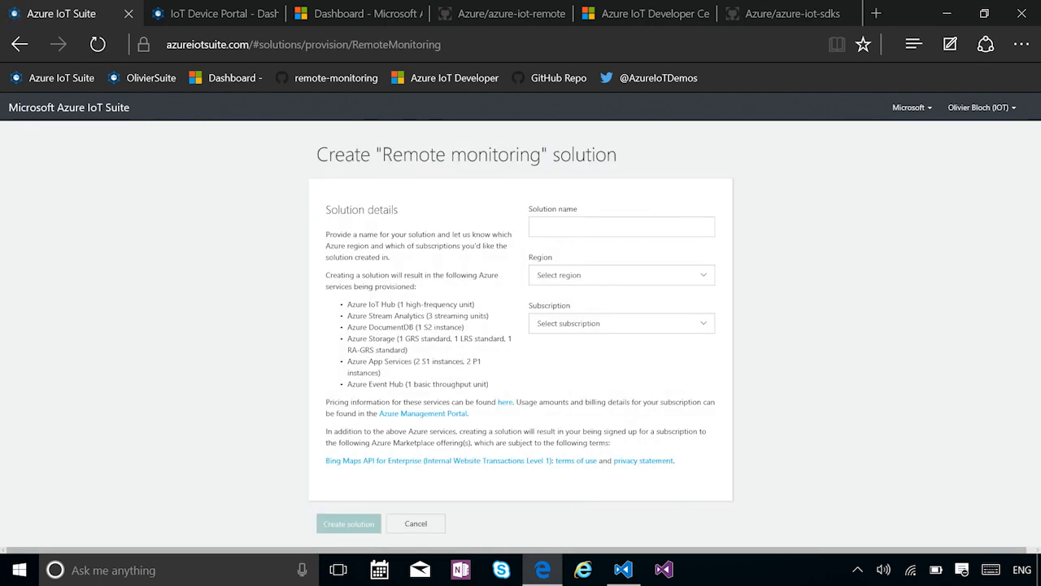
pyautogui.write('Oli')
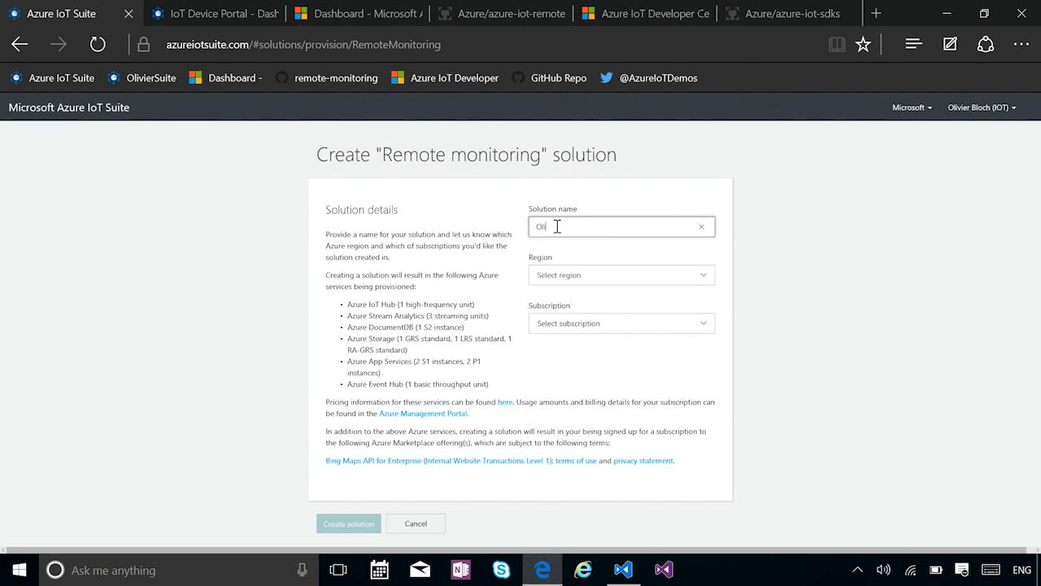
pyautogui.write('OlivierSuite')
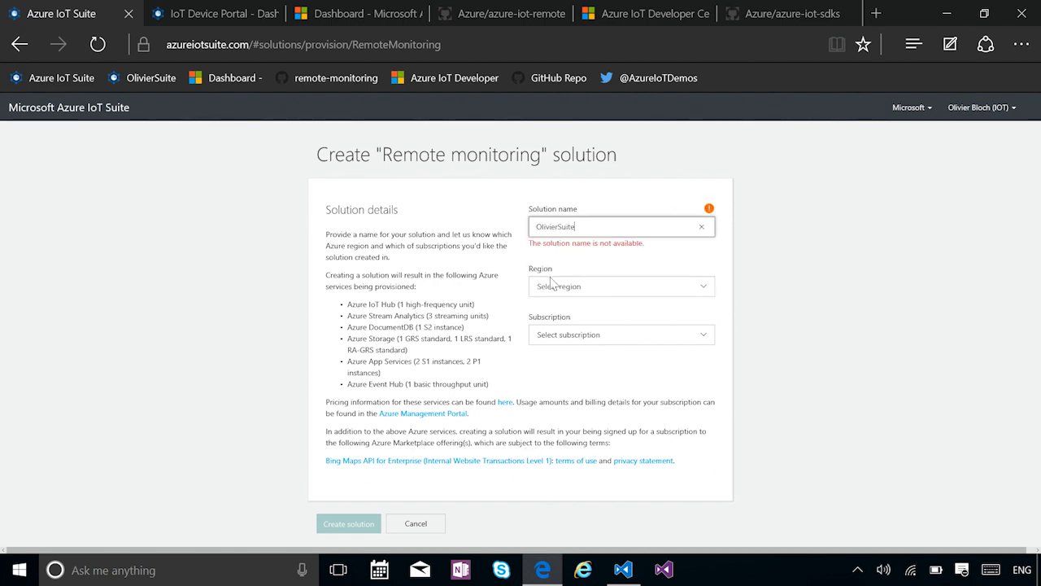
pyautogui.write('2')
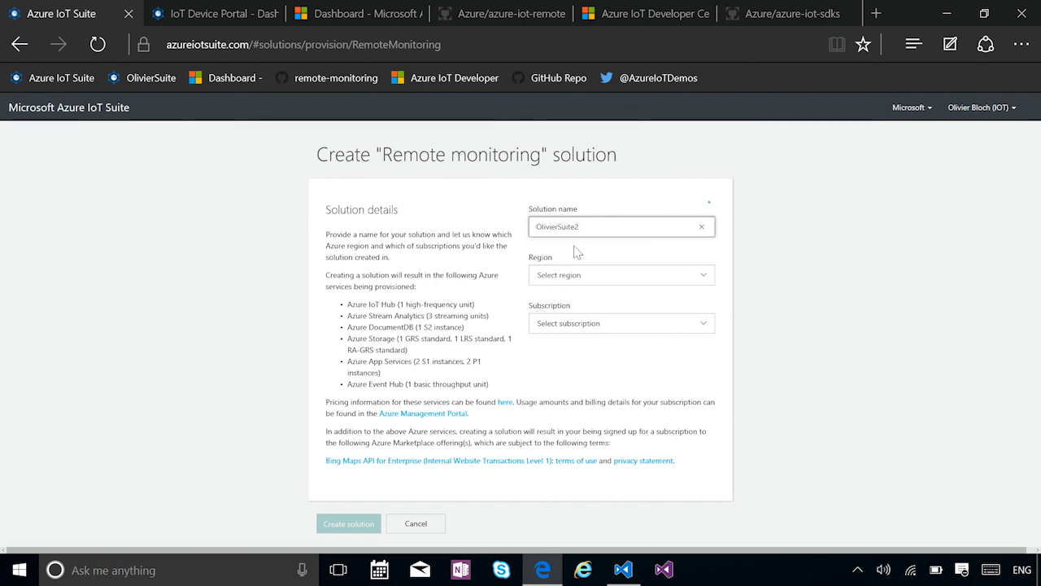
pyautogui.click(621, 274)
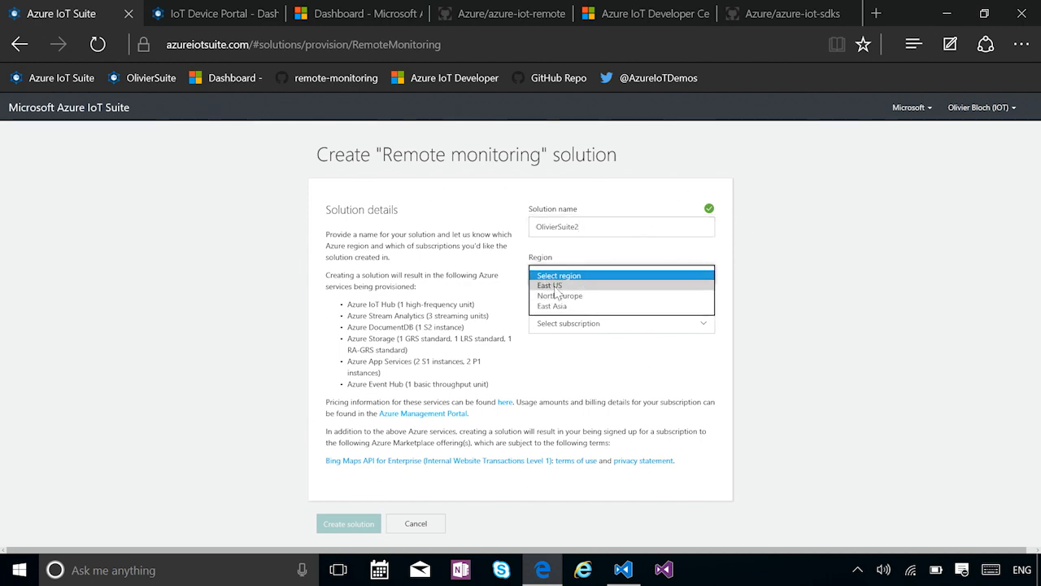
pyautogui.click(550, 285)
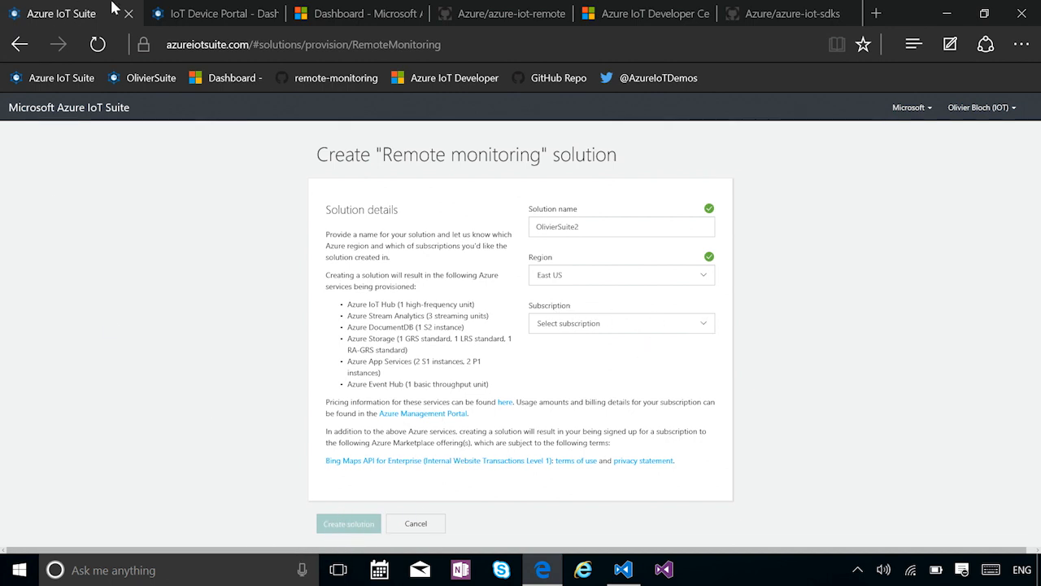
# Switch to the OlivierSuite device dashboard and choose a device to view.
pyautogui.click(214, 14)
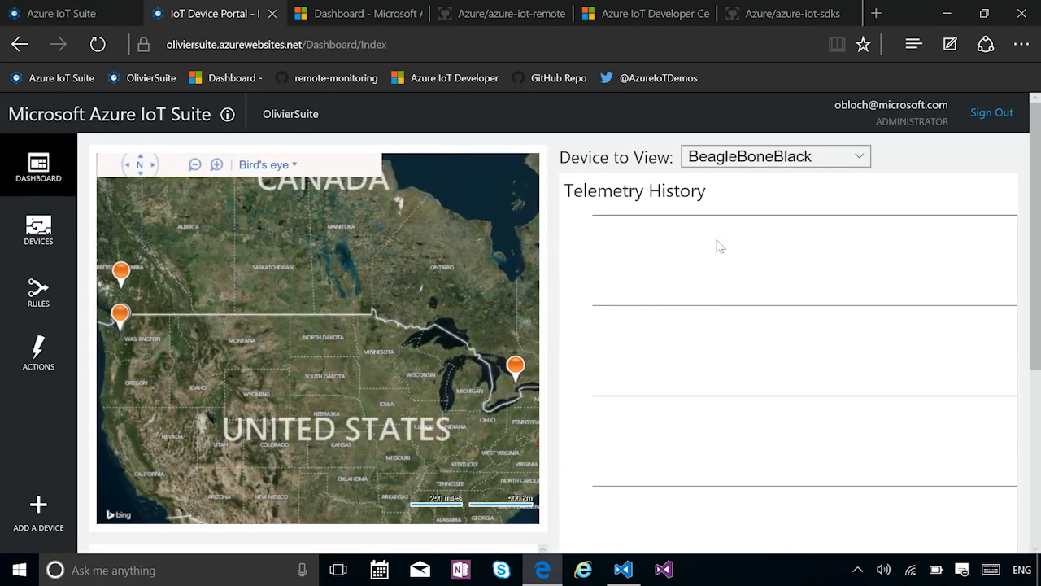
pyautogui.moveTo(679, 262)
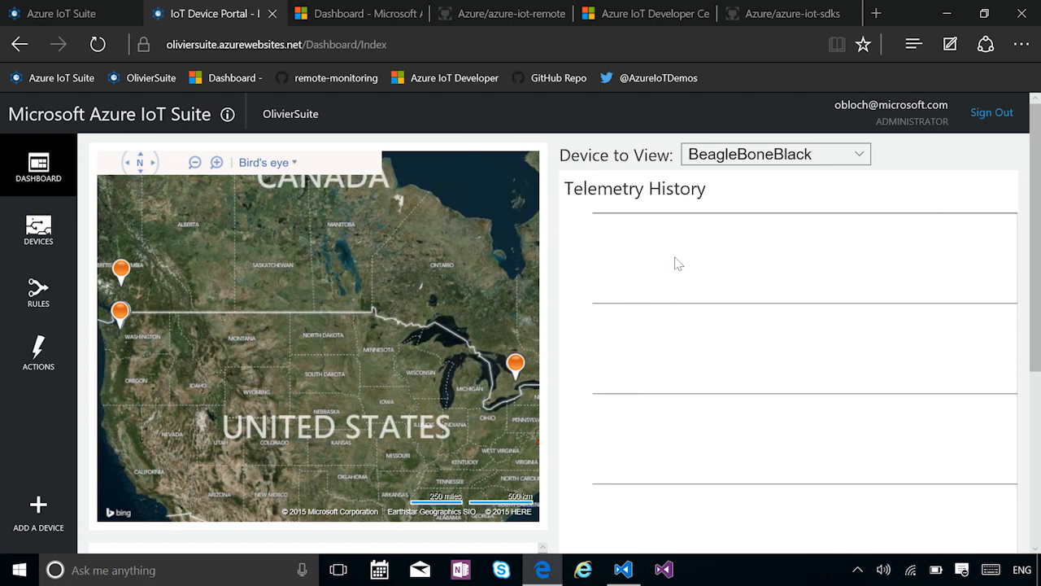
pyautogui.scroll(-3)
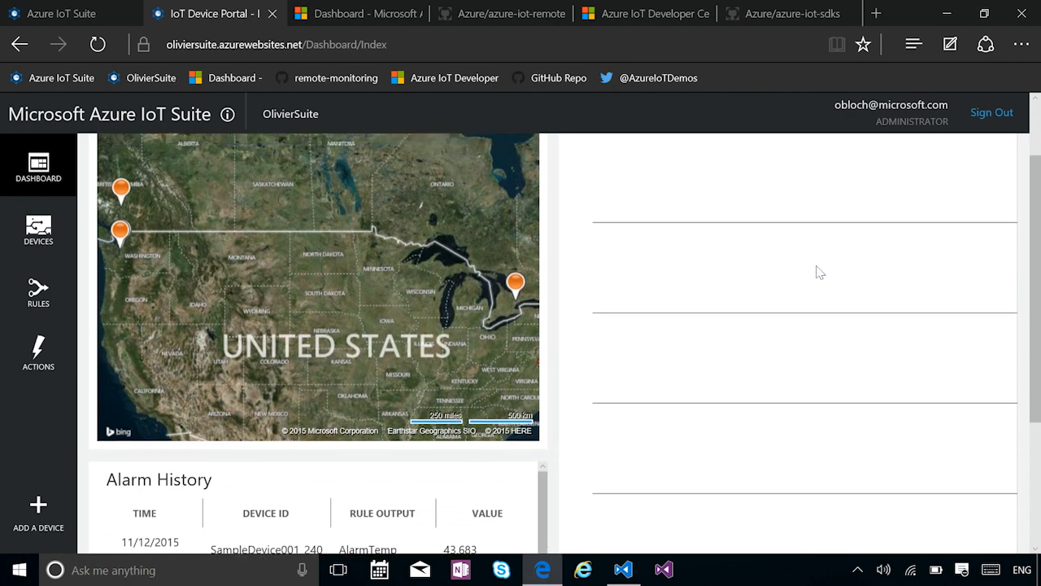
pyautogui.scroll(3)
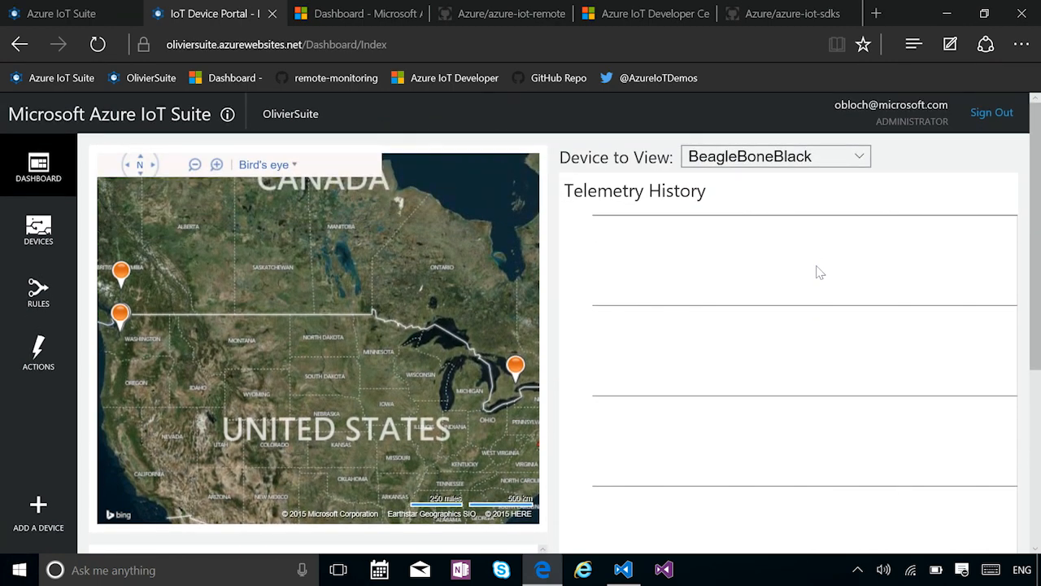
pyautogui.click(774, 155)
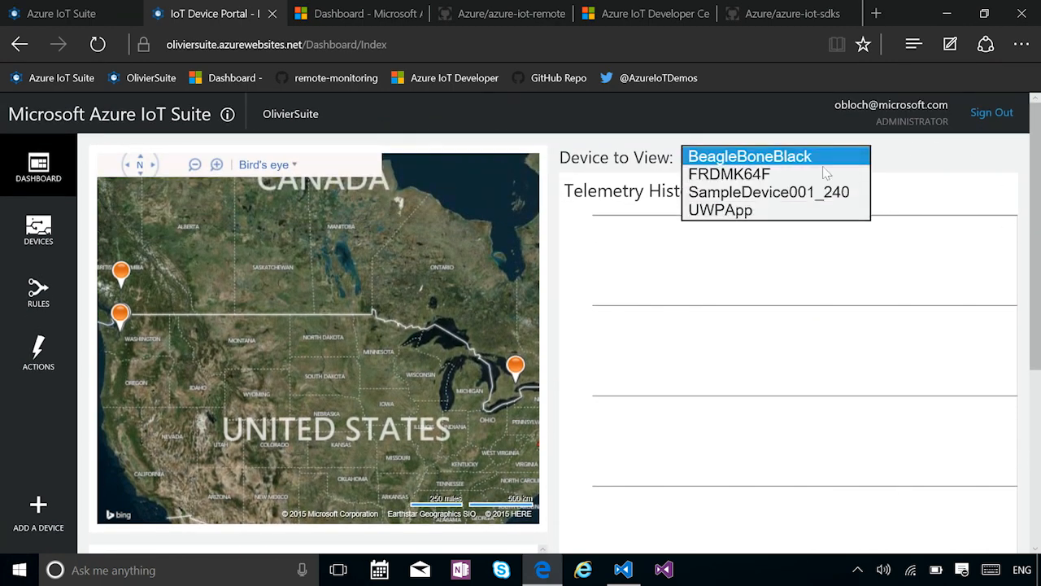
pyautogui.click(729, 173)
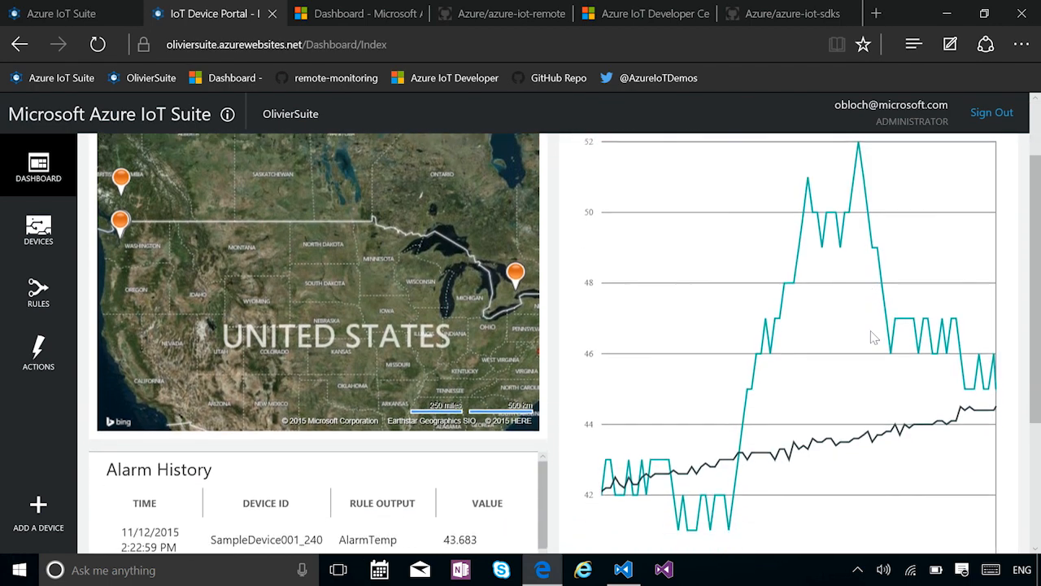
# Scroll through the device's humidity and temperature telemetry and alarm history.
pyautogui.scroll(-3)
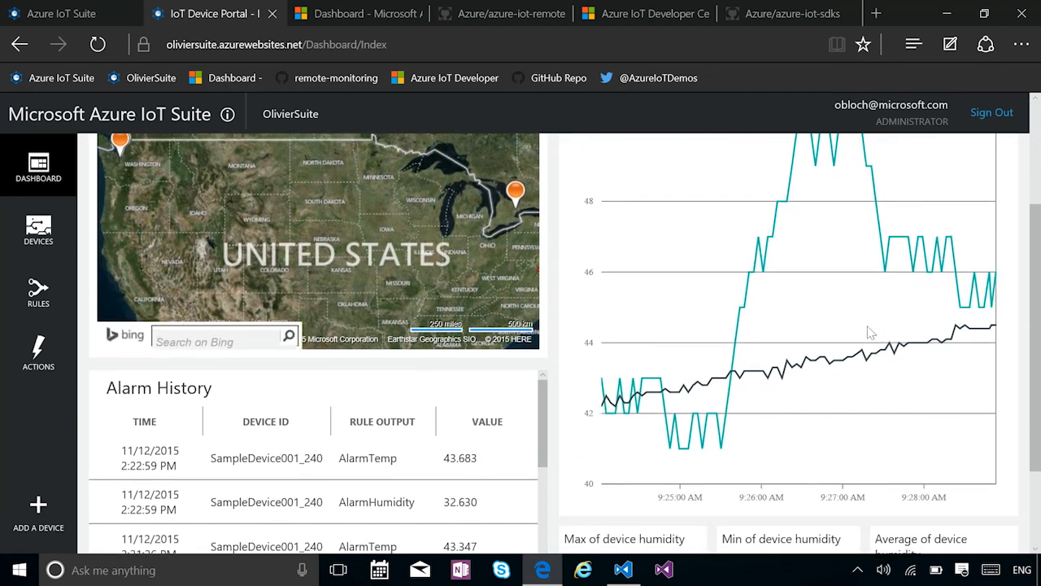
pyautogui.scroll(-3)
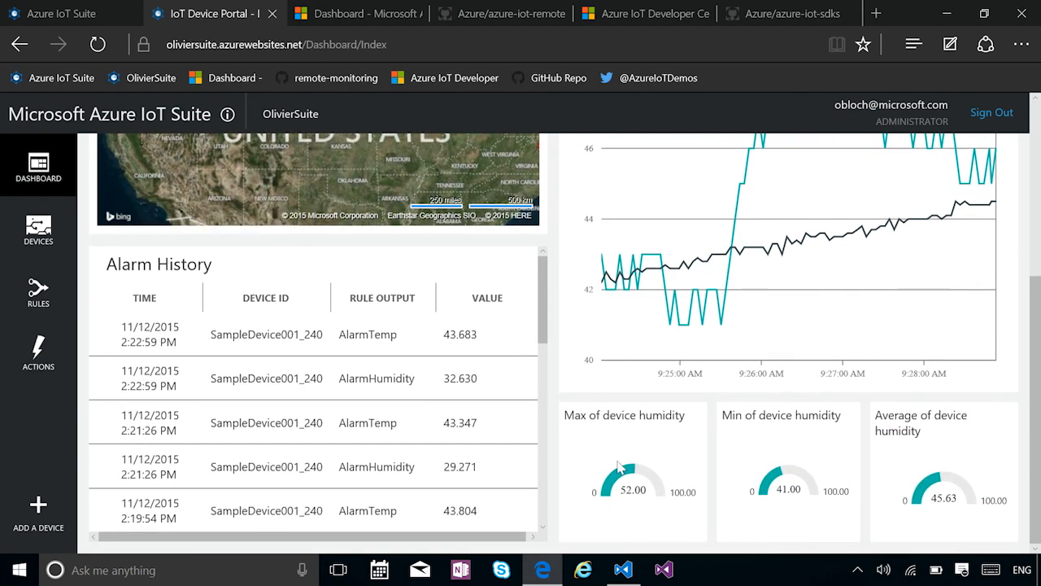
pyautogui.moveTo(647, 443)
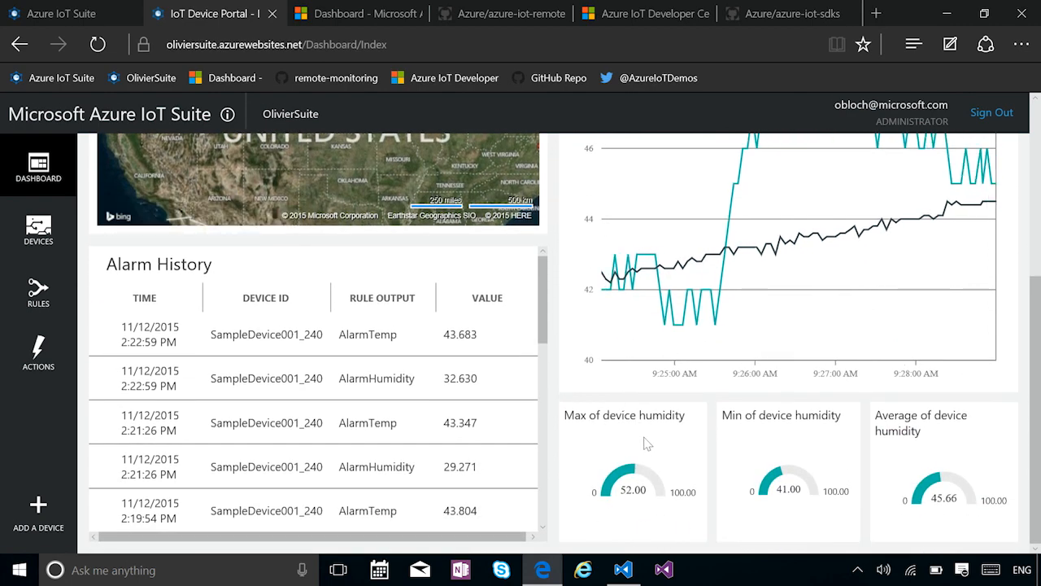
pyautogui.moveTo(895, 451)
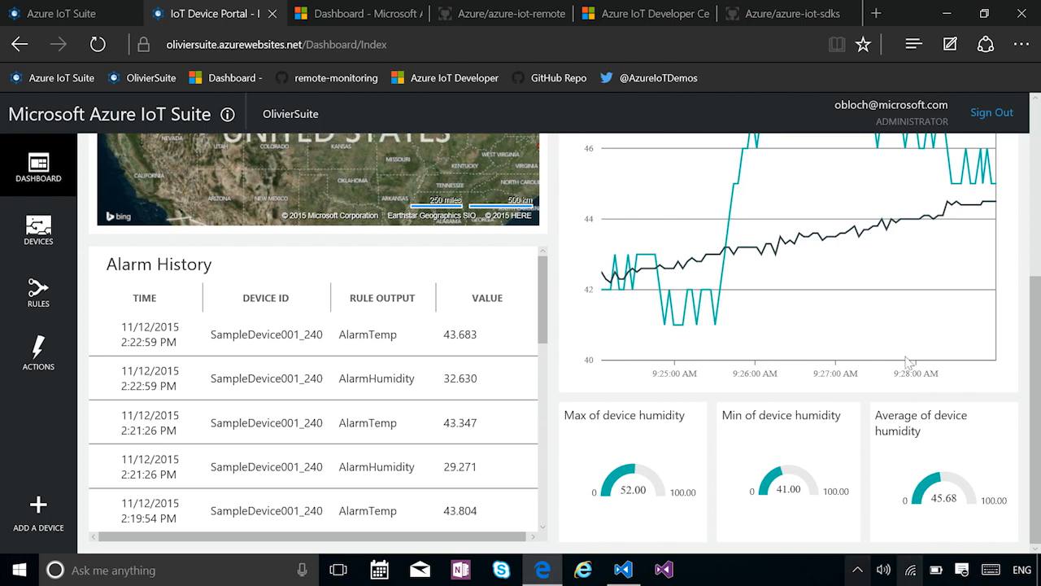
pyautogui.scroll(3)
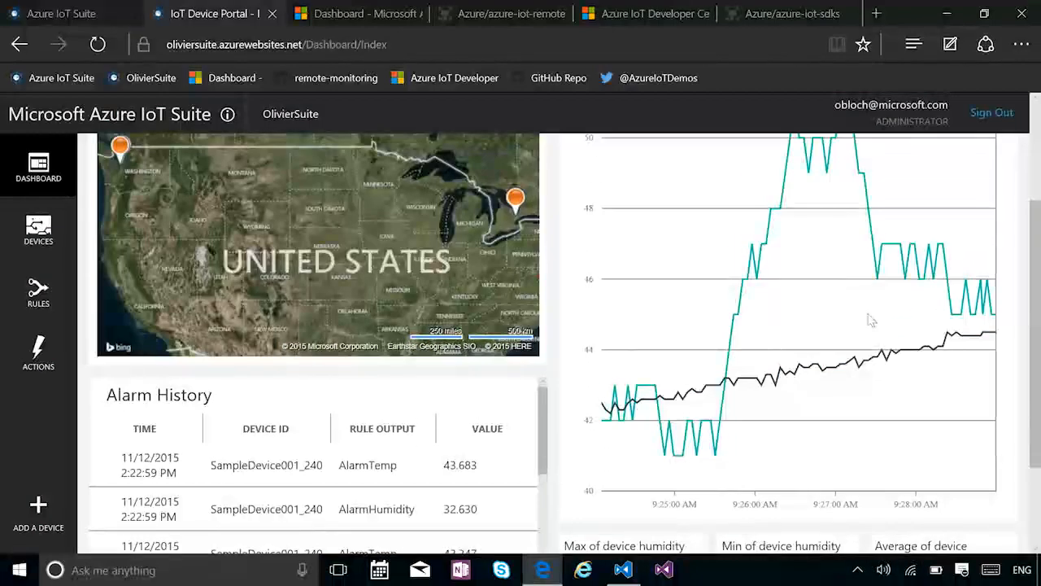
pyautogui.scroll(3)
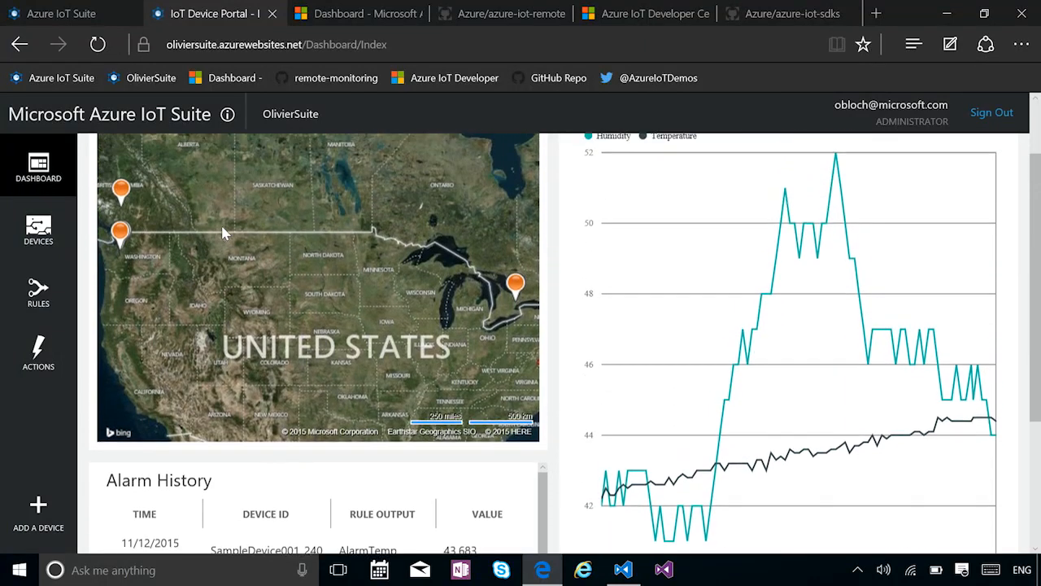
pyautogui.scroll(3)
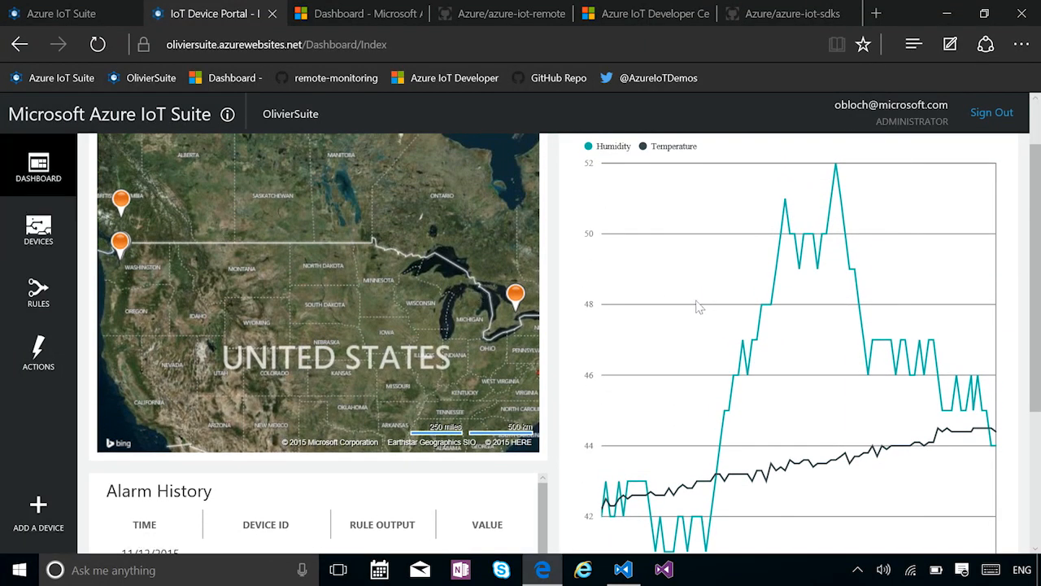
pyautogui.click(38, 230)
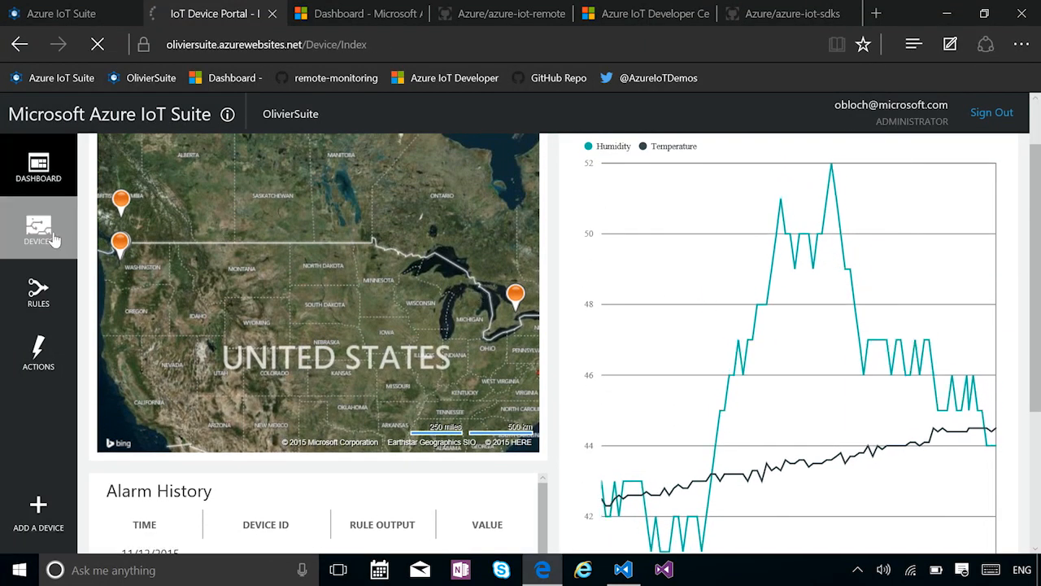
pyautogui.click(38, 229)
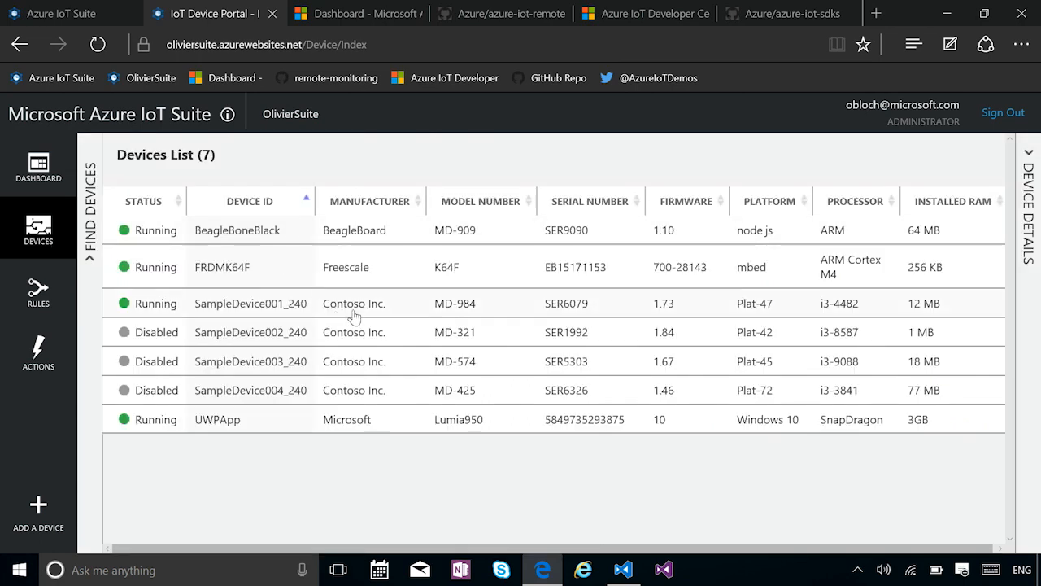
pyautogui.moveTo(297, 464)
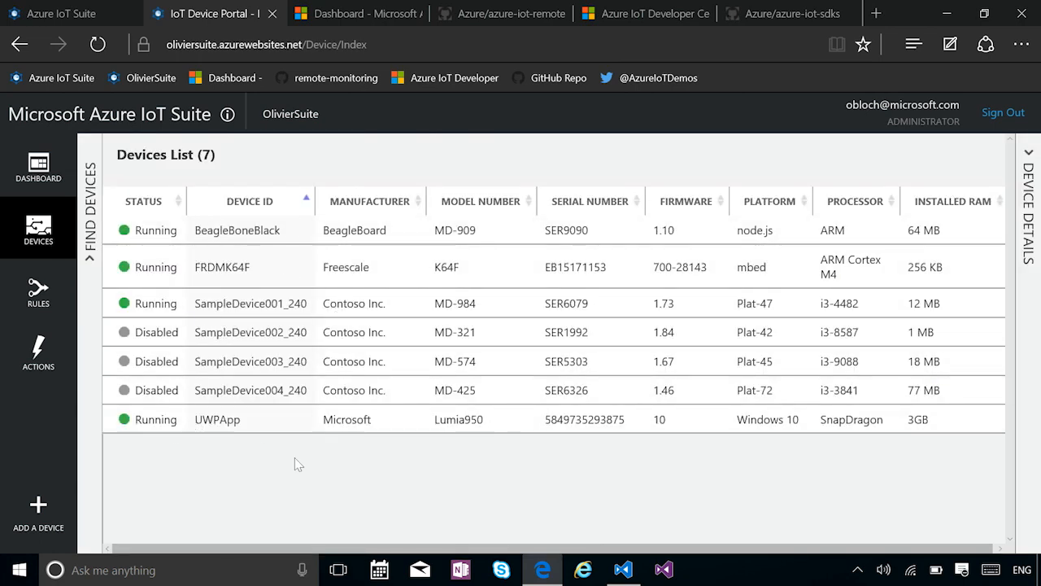
pyautogui.moveTo(69, 392)
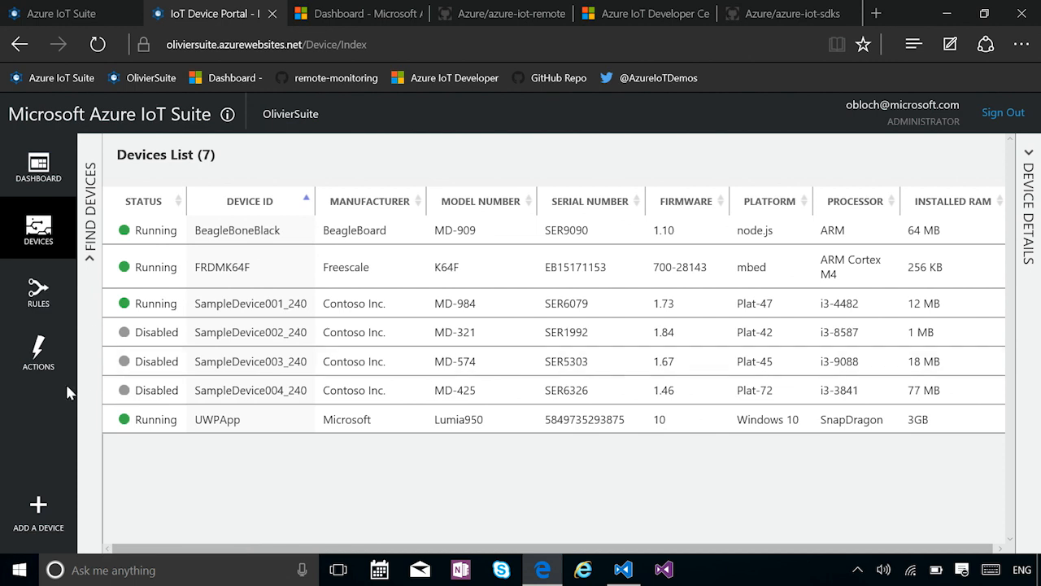
pyautogui.moveTo(384, 519)
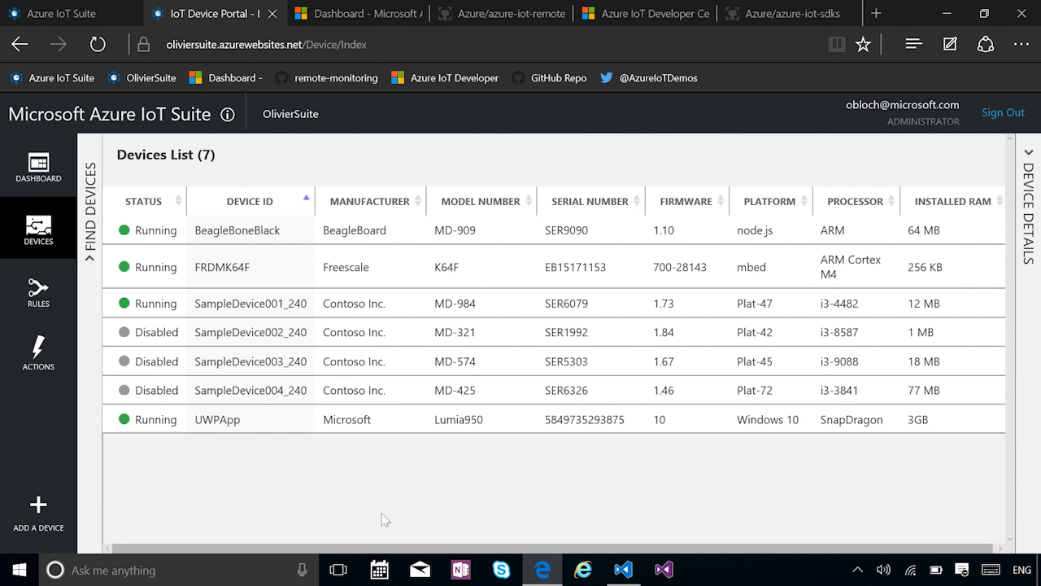
pyautogui.moveTo(334, 77)
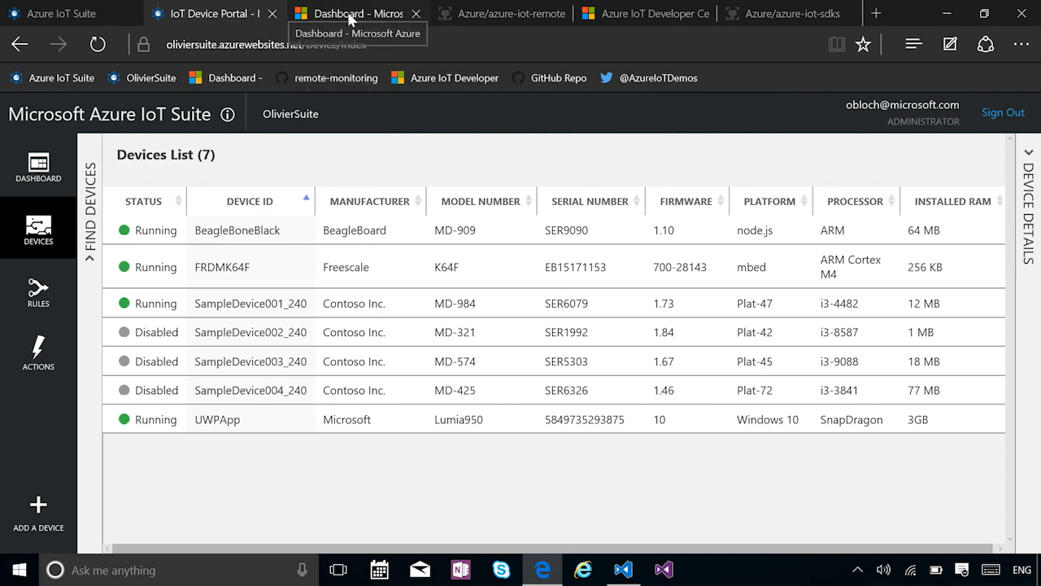
# In the Azure portal, find the OlivierSuite IoT hub among the resource group's resources and show its overview.
pyautogui.click(358, 14)
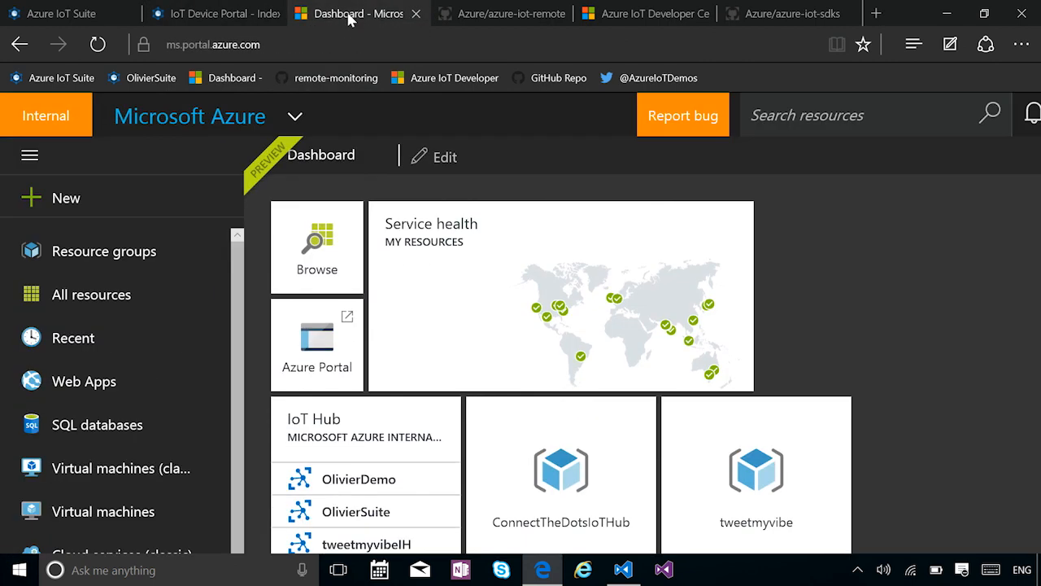
pyautogui.scroll(-3)
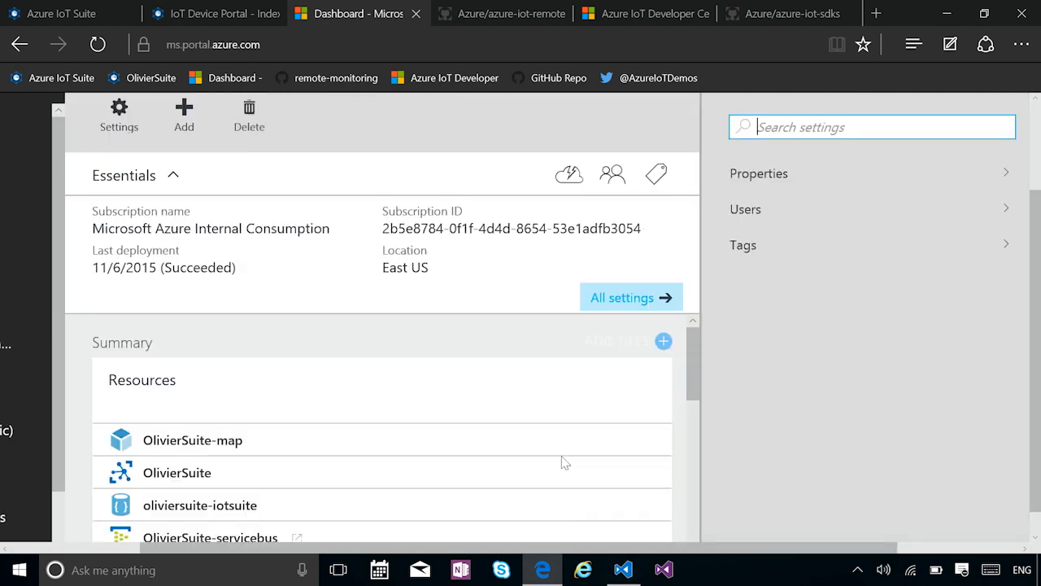
pyautogui.scroll(-3)
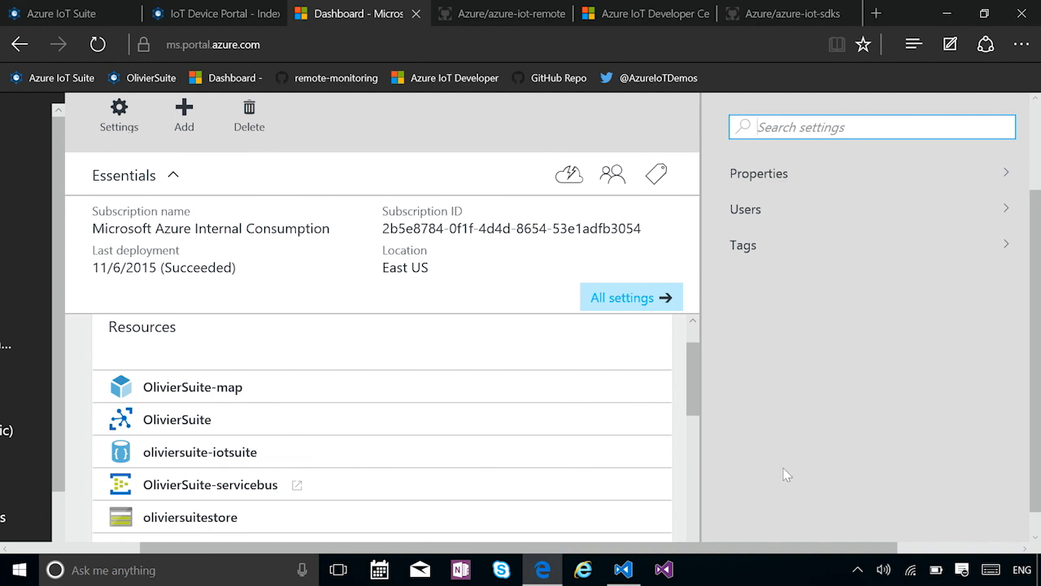
pyautogui.moveTo(626, 517)
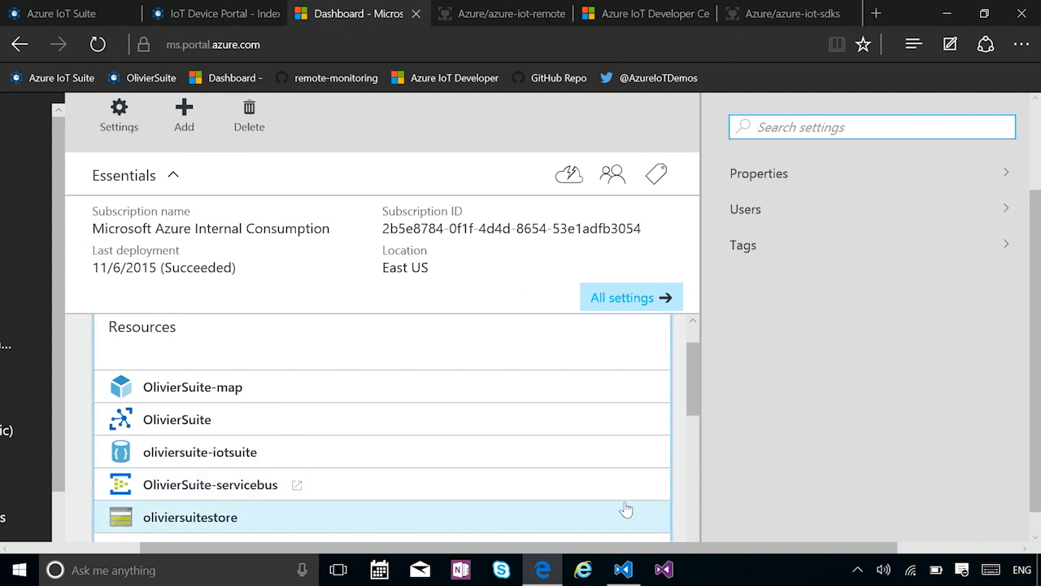
pyautogui.scroll(-3)
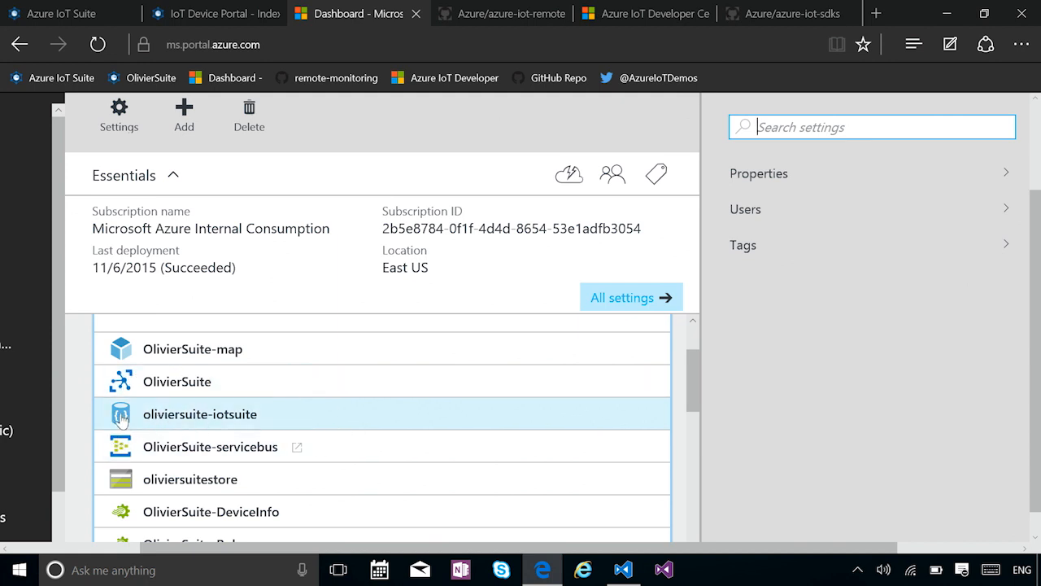
pyautogui.scroll(-3)
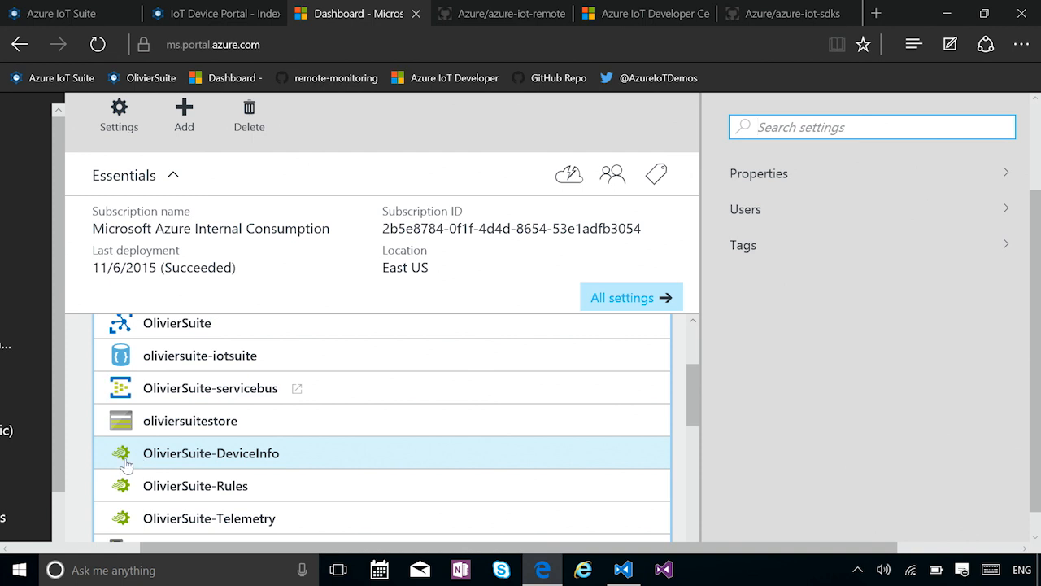
pyautogui.moveTo(318, 454)
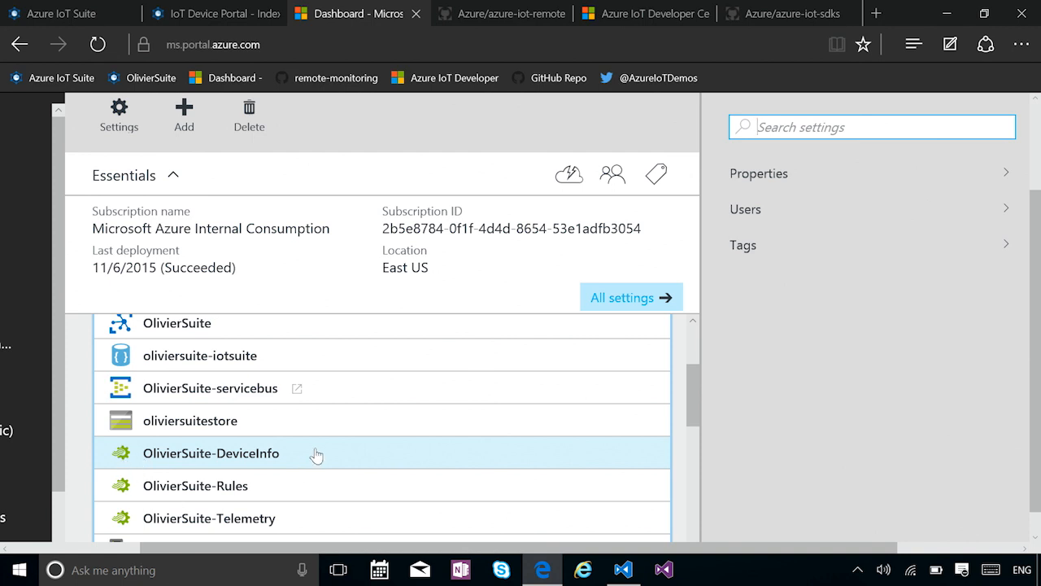
pyautogui.moveTo(196, 323)
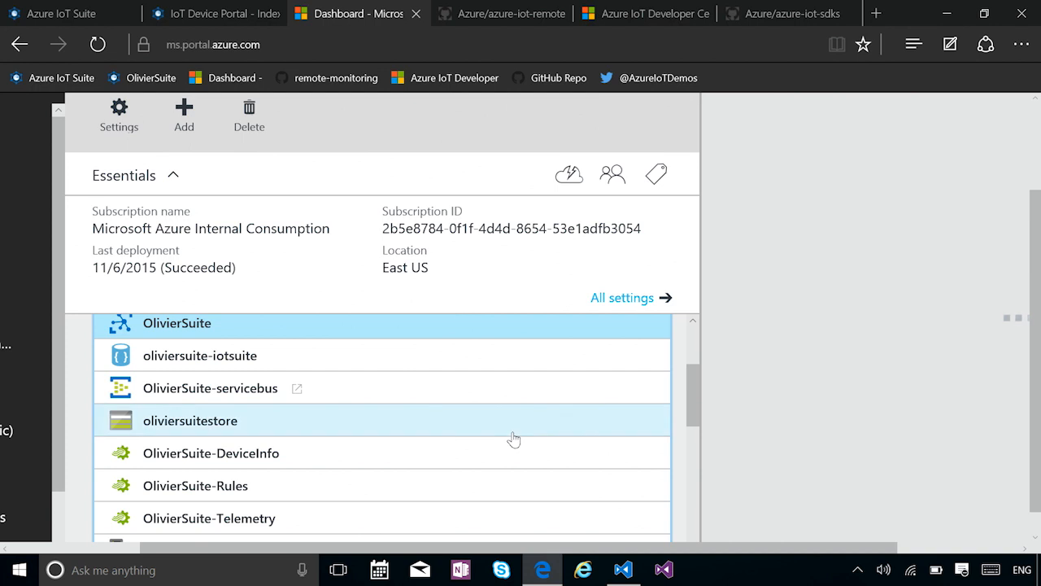
pyautogui.click(176, 323)
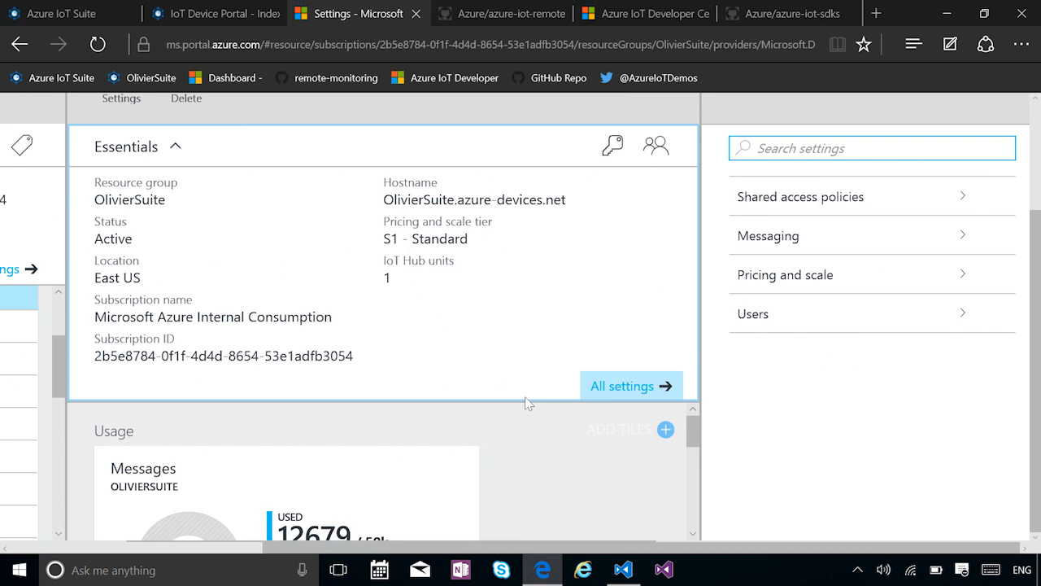
# Browse the azure-iot-remote-monitoring repository's folders and files on GitHub.
pyautogui.click(503, 14)
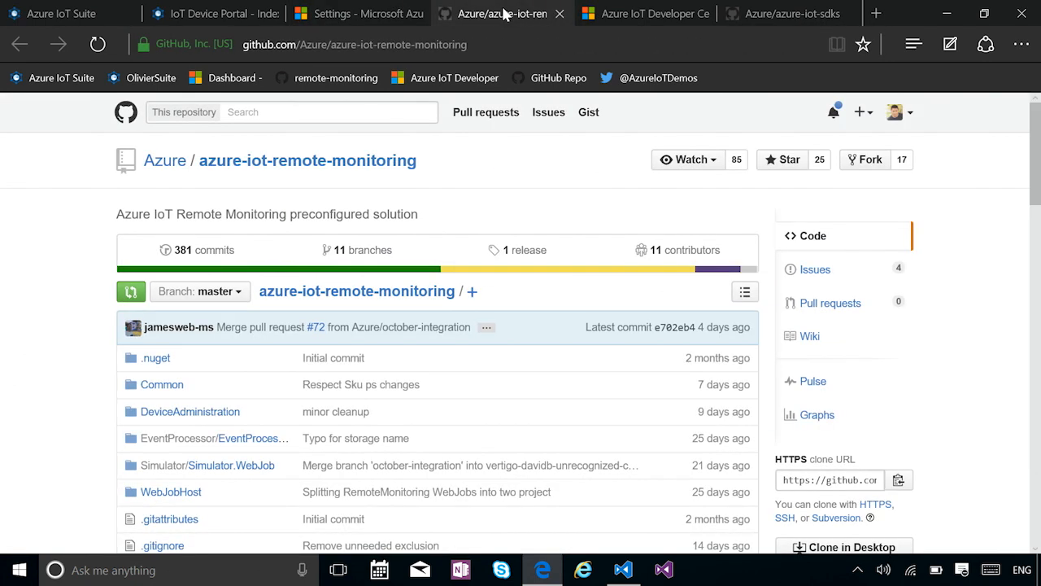
pyautogui.moveTo(106, 122)
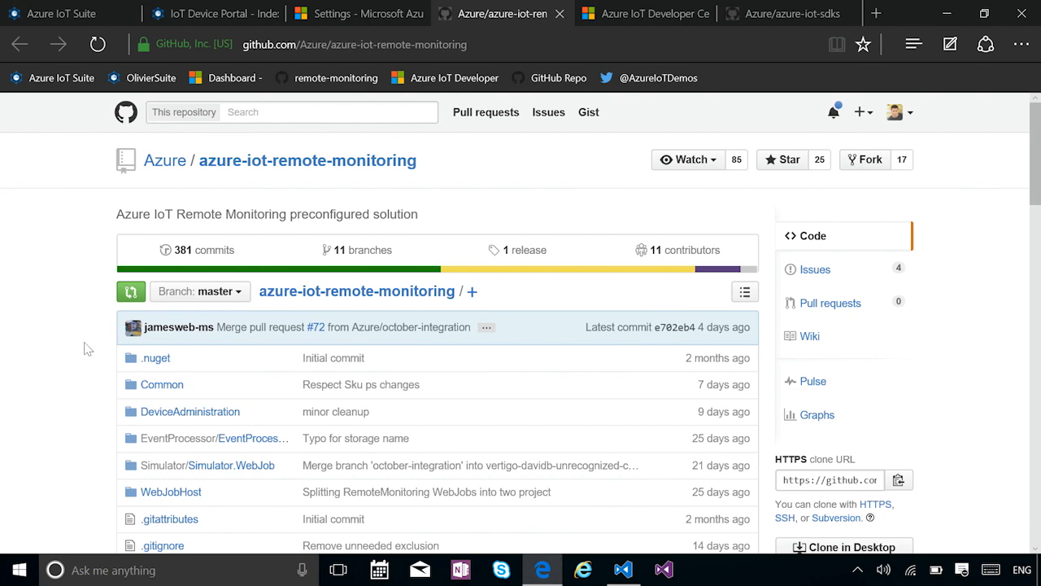
pyautogui.click(353, 44)
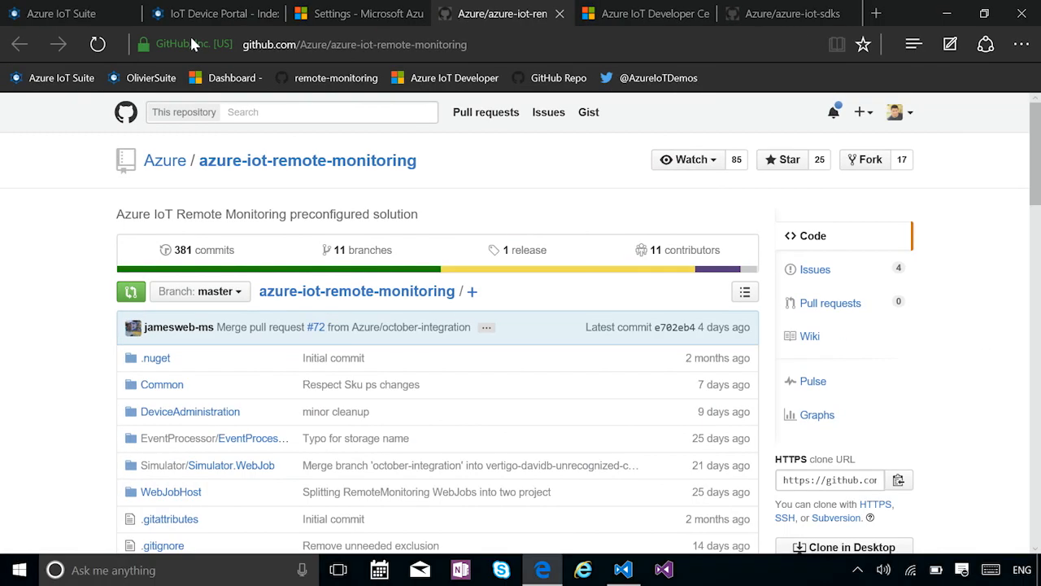
pyautogui.scroll(-3)
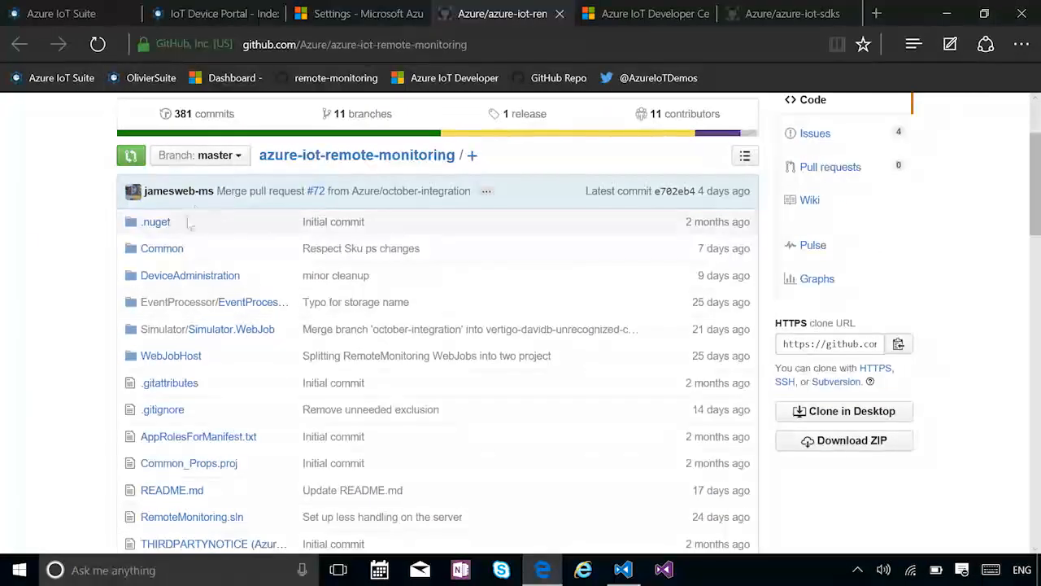
pyautogui.moveTo(162, 248)
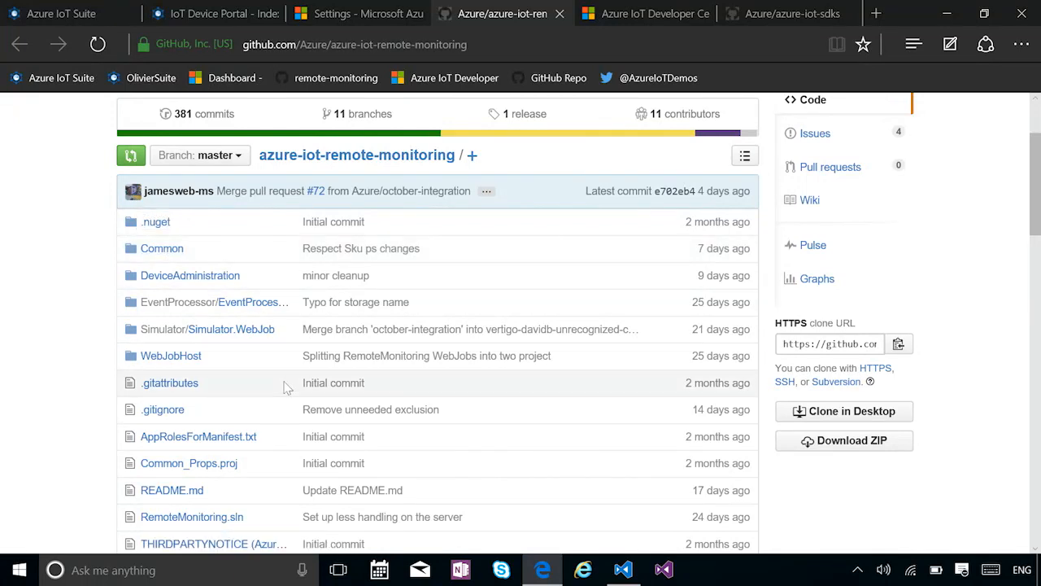
pyautogui.scroll(-3)
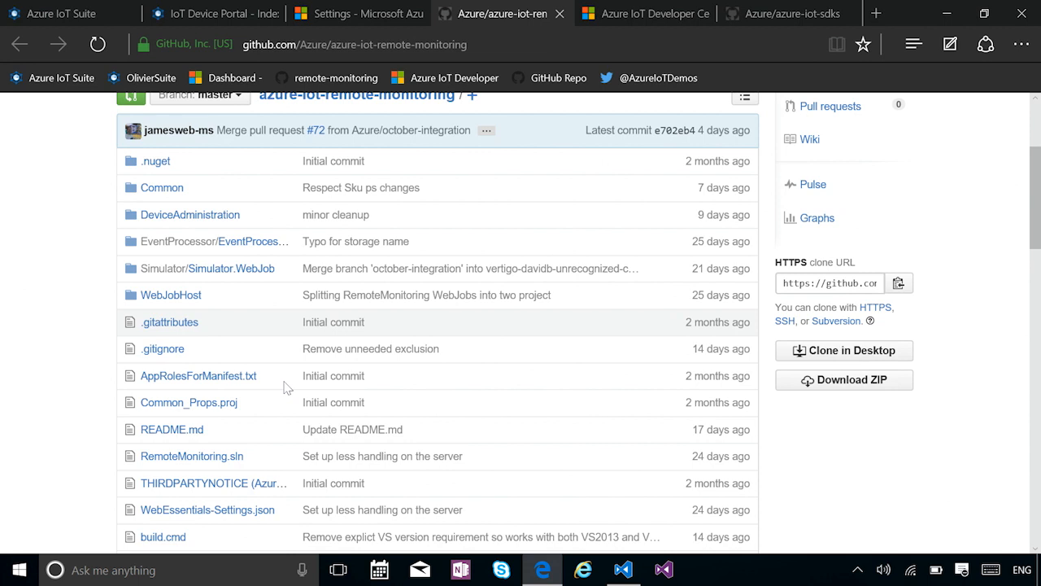
pyautogui.moveTo(393, 413)
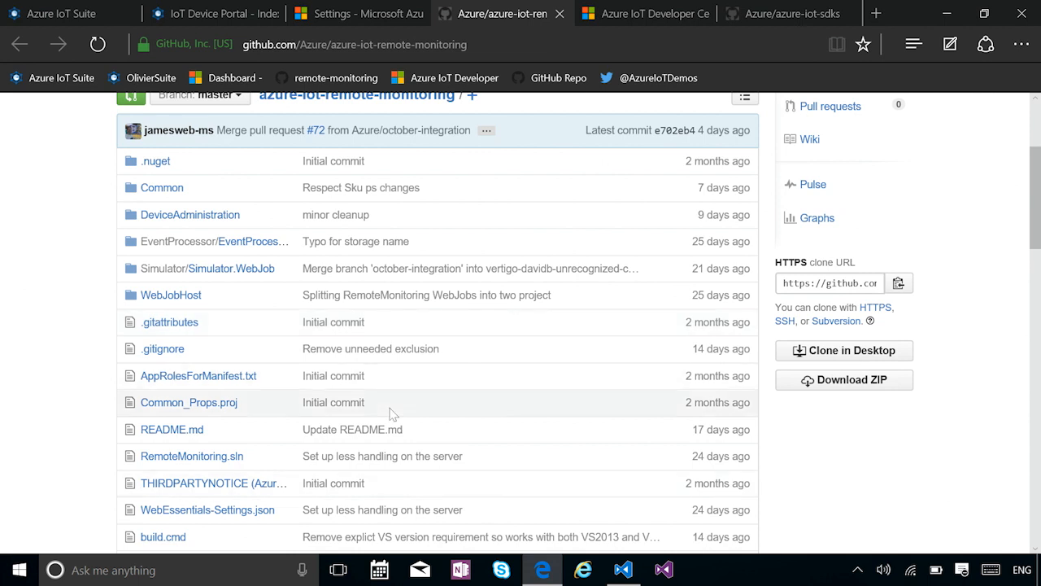
pyautogui.moveTo(439, 272)
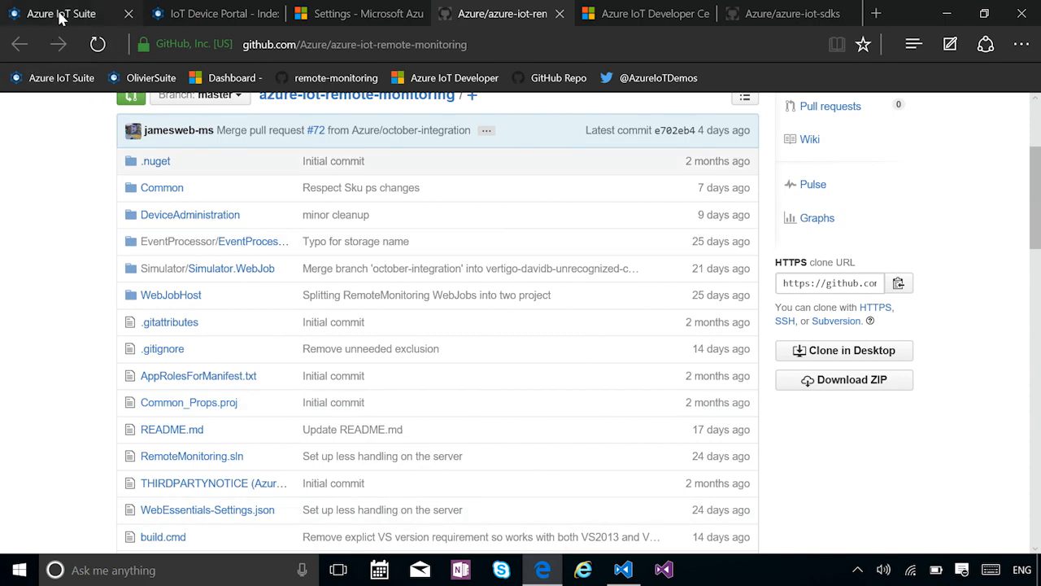
# From the devices list, start adding a custom device with a self-defined device ID.
pyautogui.click(215, 14)
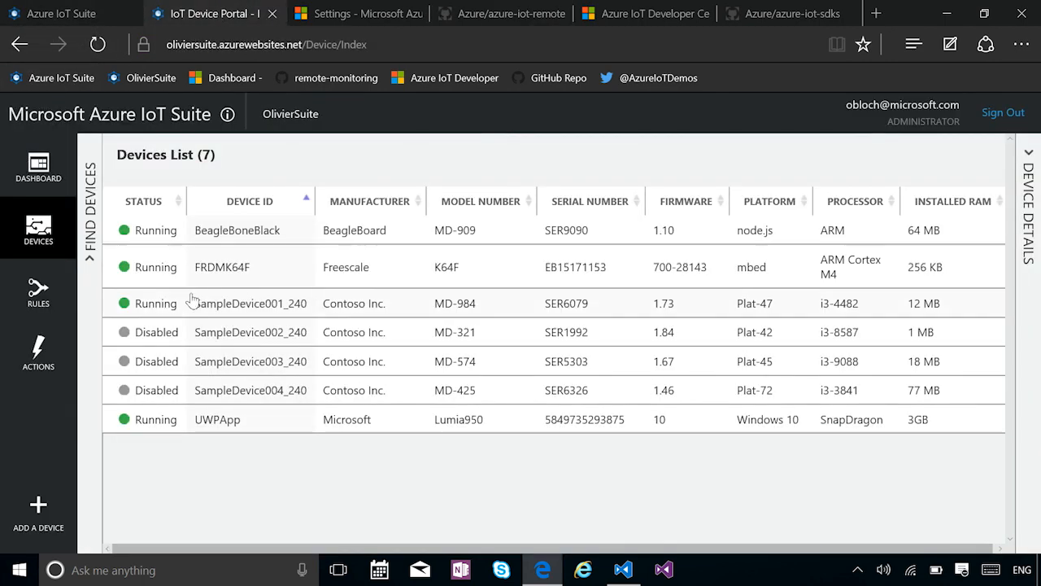
pyautogui.moveTo(270, 425)
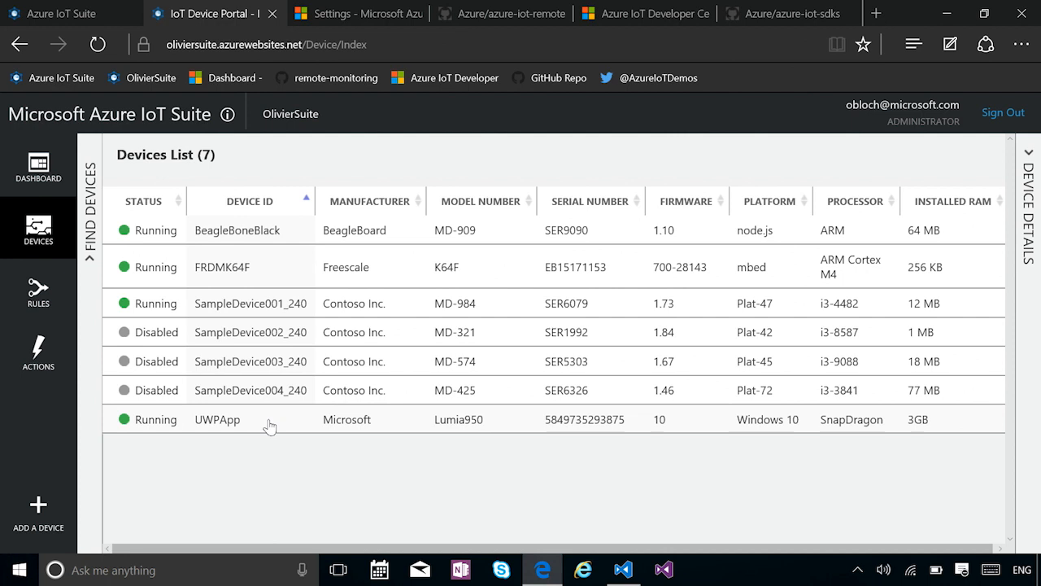
pyautogui.moveTo(38, 508)
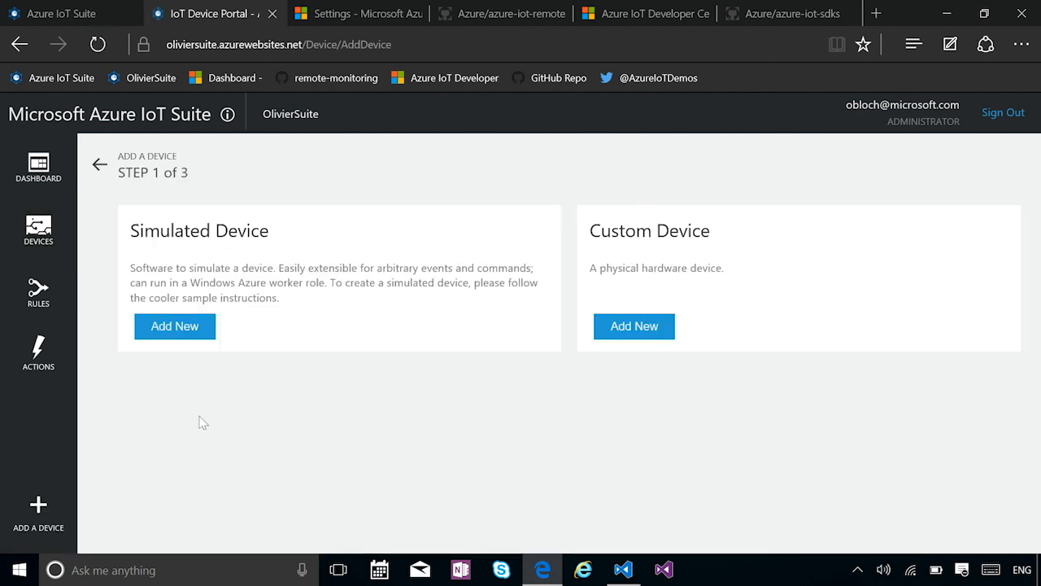
pyautogui.moveTo(634, 326)
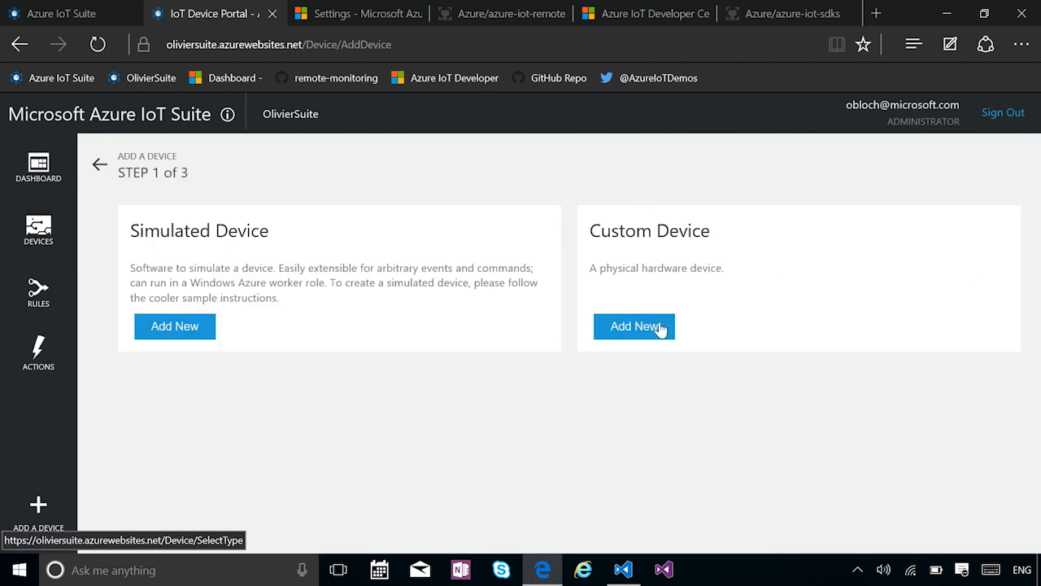
pyautogui.click(634, 327)
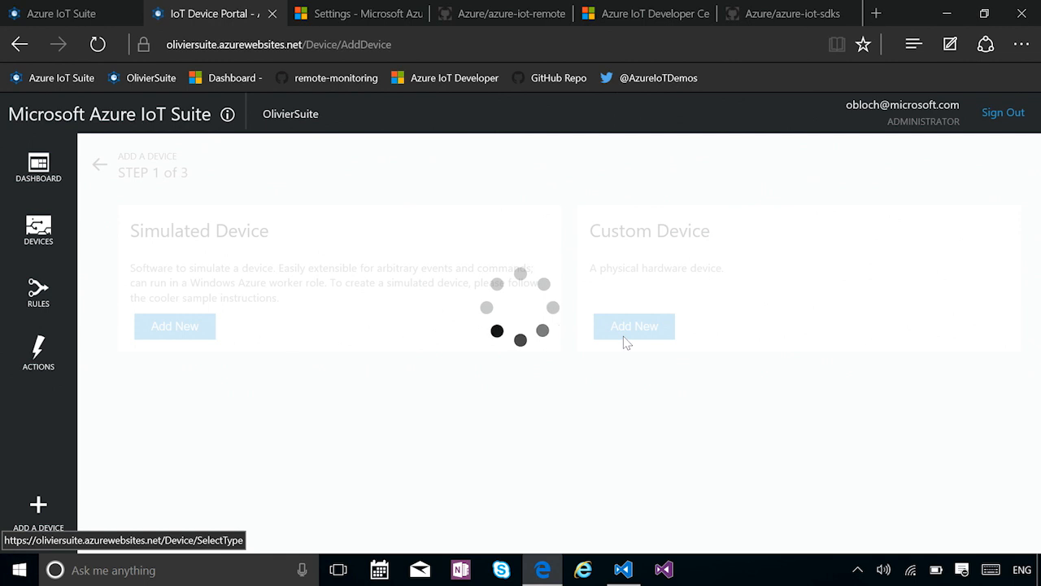
pyautogui.click(633, 325)
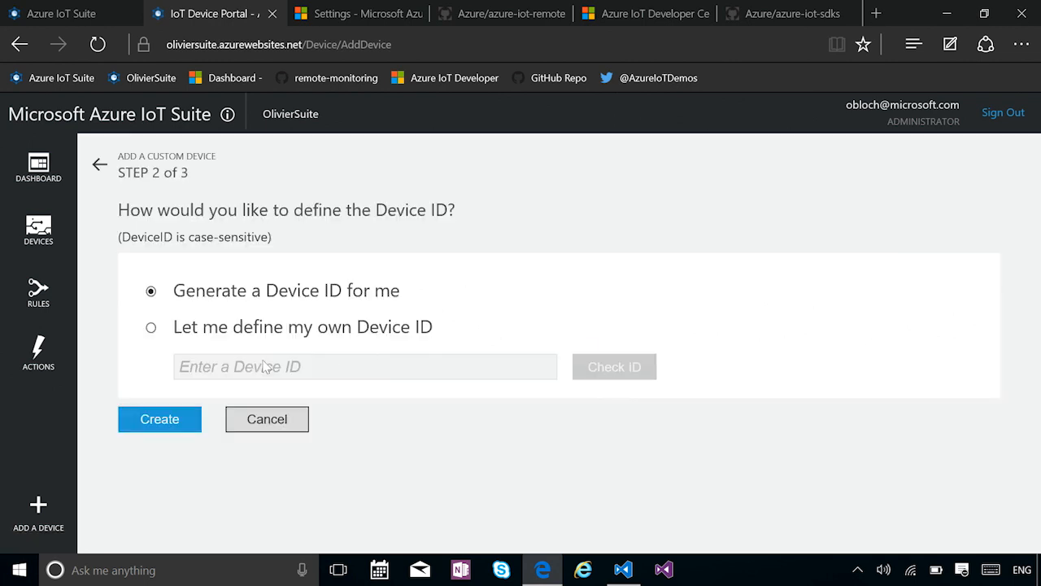
pyautogui.click(150, 326)
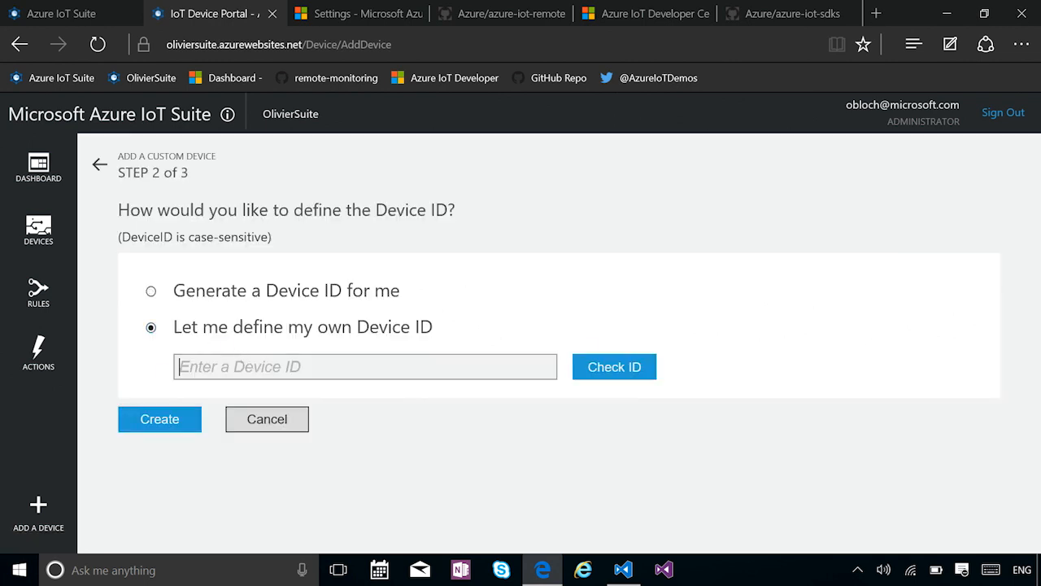
pyautogui.write('NodeSample')
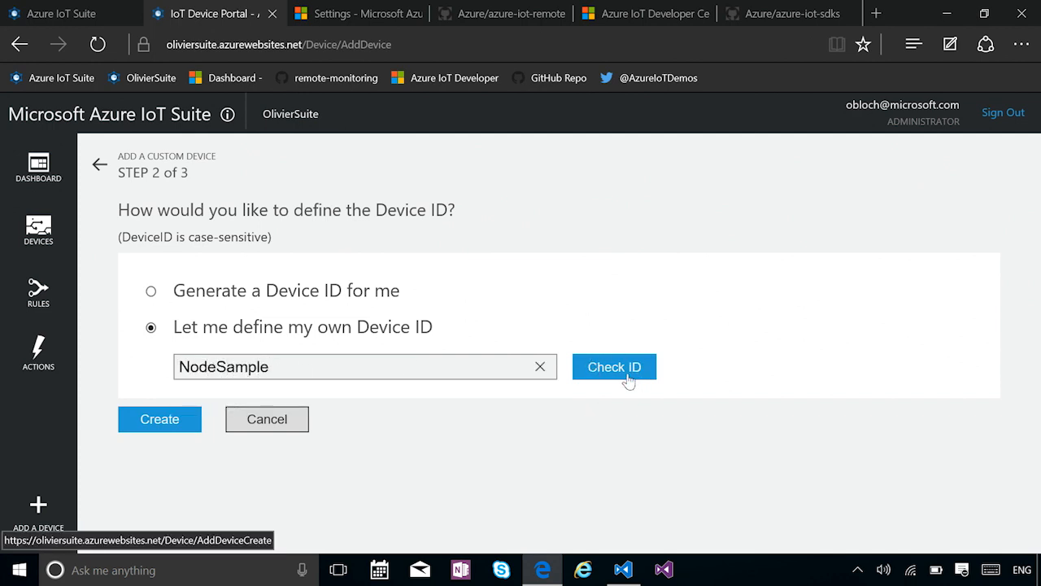
# Check that NodeSample is available and create the device, showing its hostname and key.
pyautogui.click(614, 365)
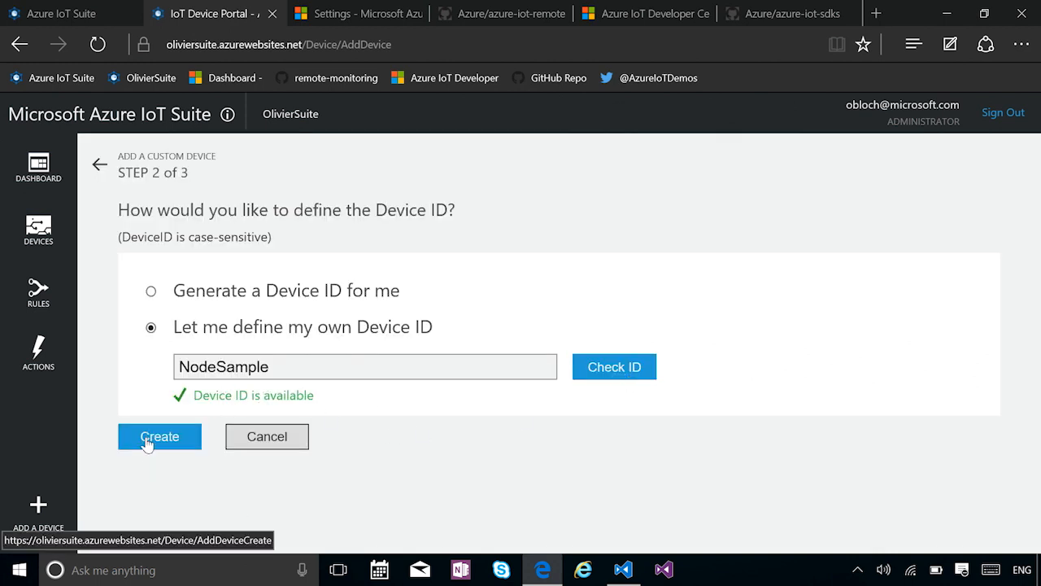
pyautogui.click(159, 436)
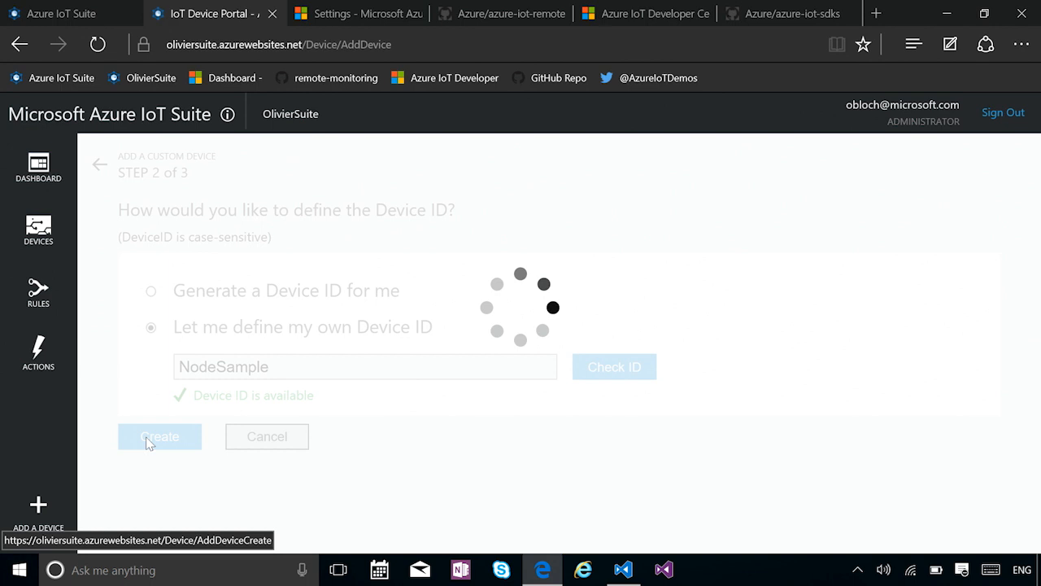
pyautogui.click(159, 436)
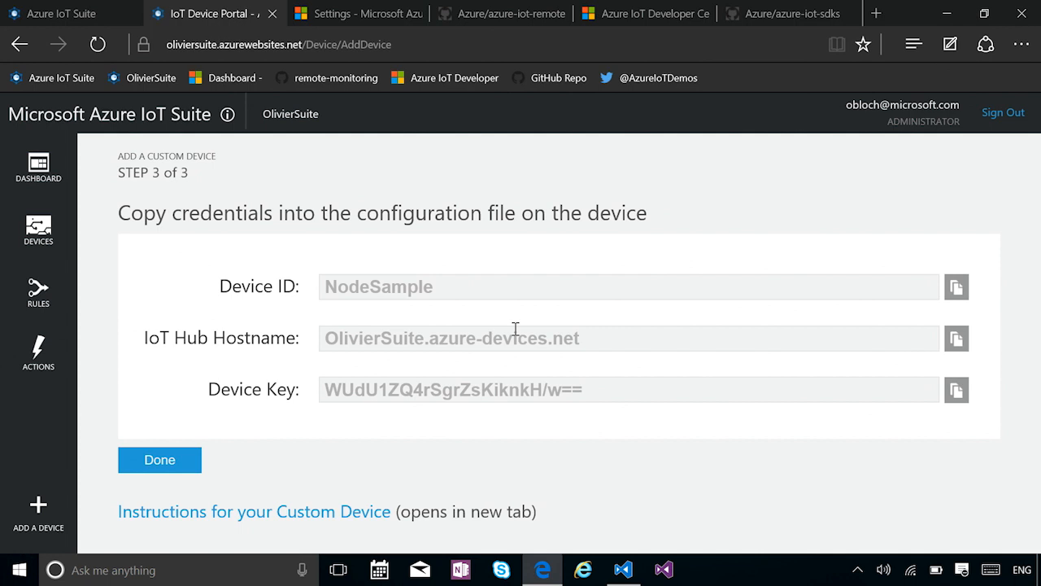
pyautogui.moveTo(655, 275)
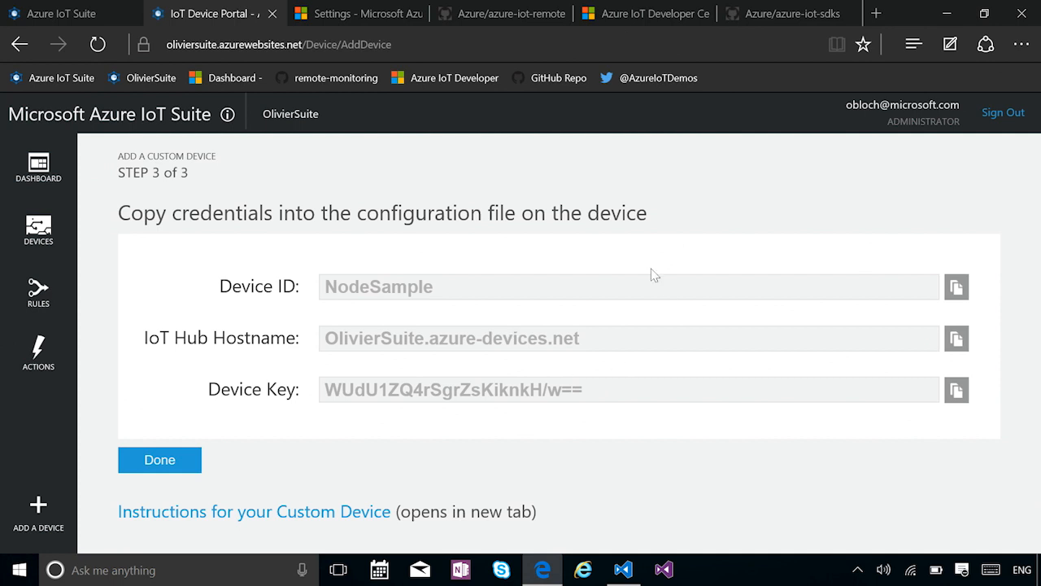
pyautogui.moveTo(38, 228)
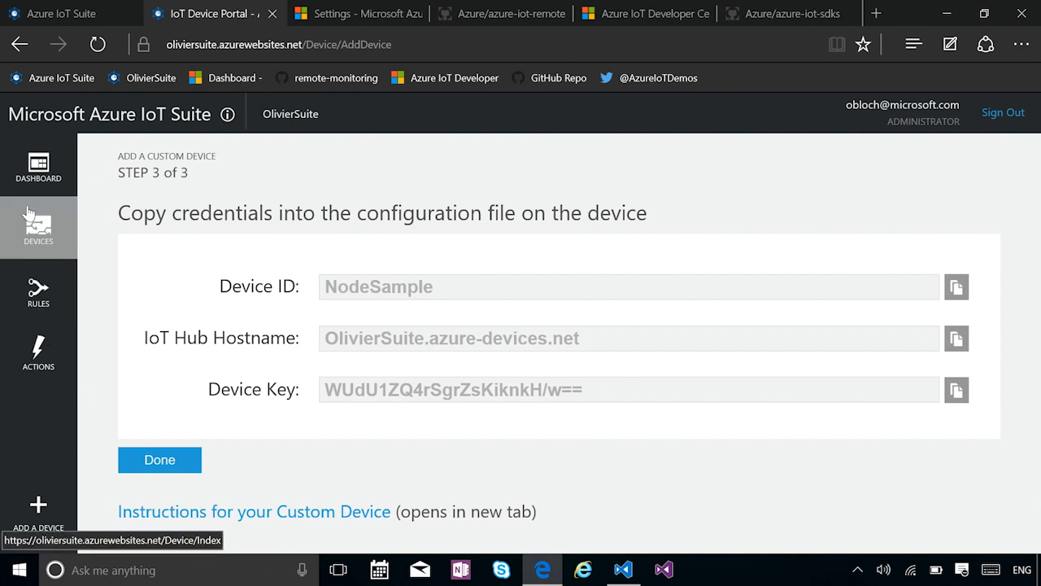
# Show FRDMK64F's telemetry and alarm history on the dashboard, then go to the devices list.
pyautogui.click(160, 459)
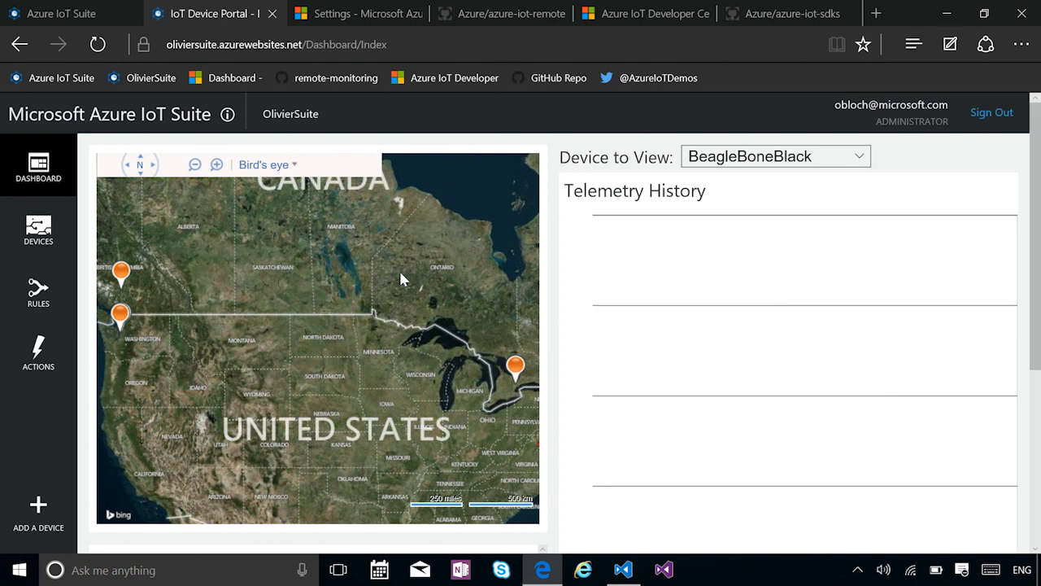
pyautogui.click(774, 156)
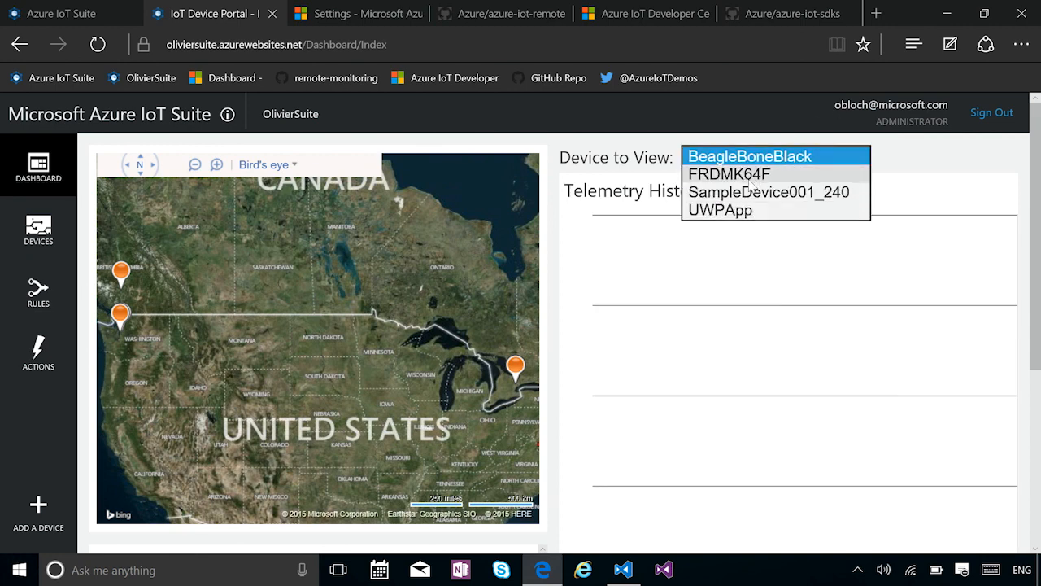
pyautogui.moveTo(750, 185)
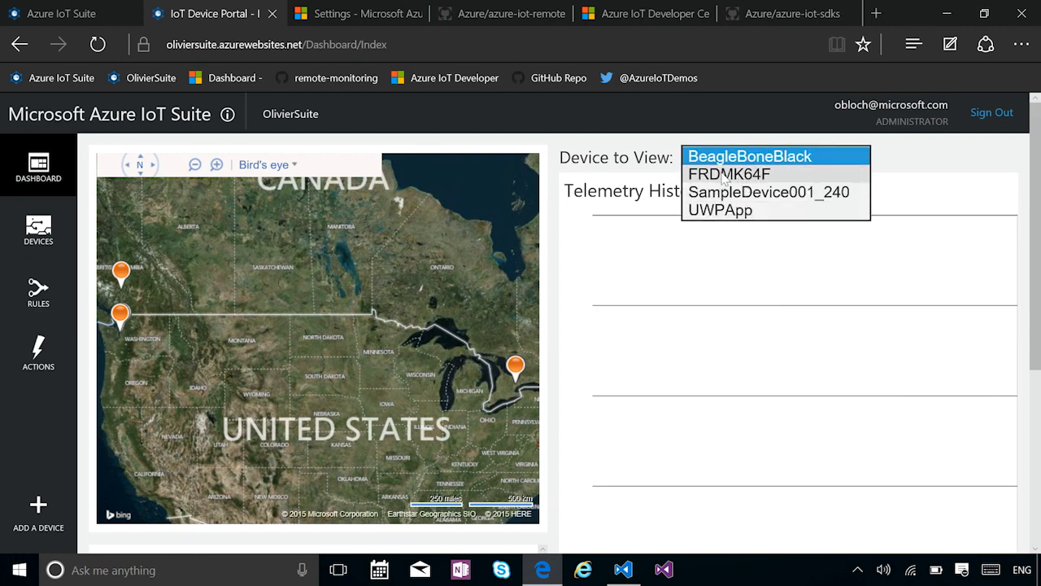
pyautogui.click(728, 174)
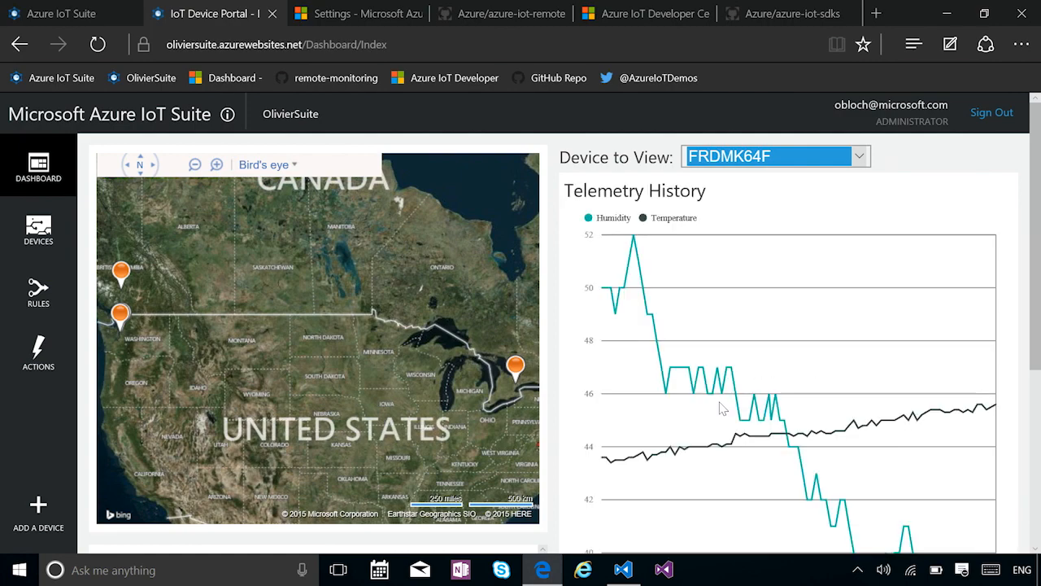
pyautogui.scroll(-3)
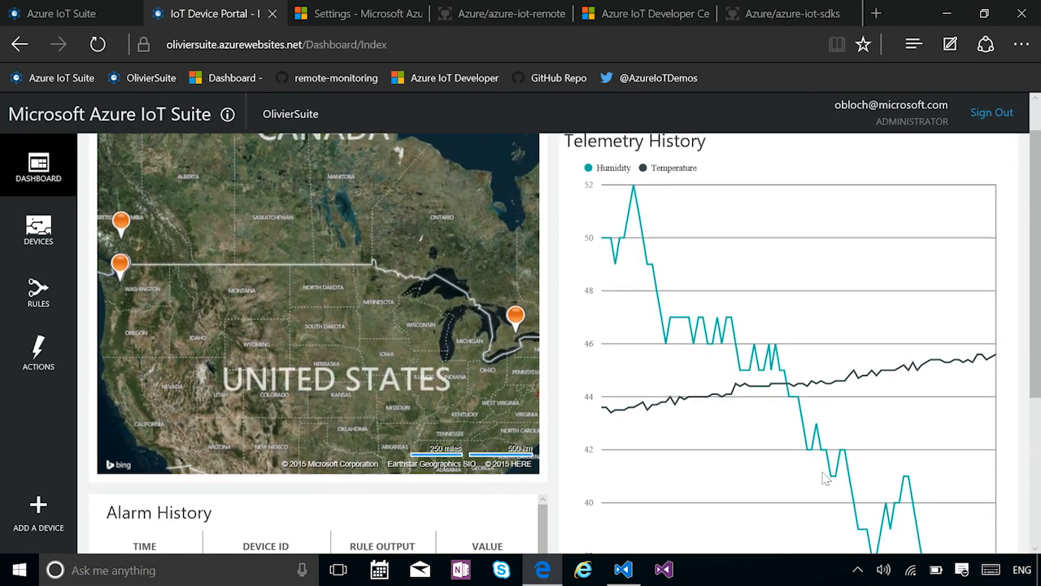
pyautogui.scroll(-3)
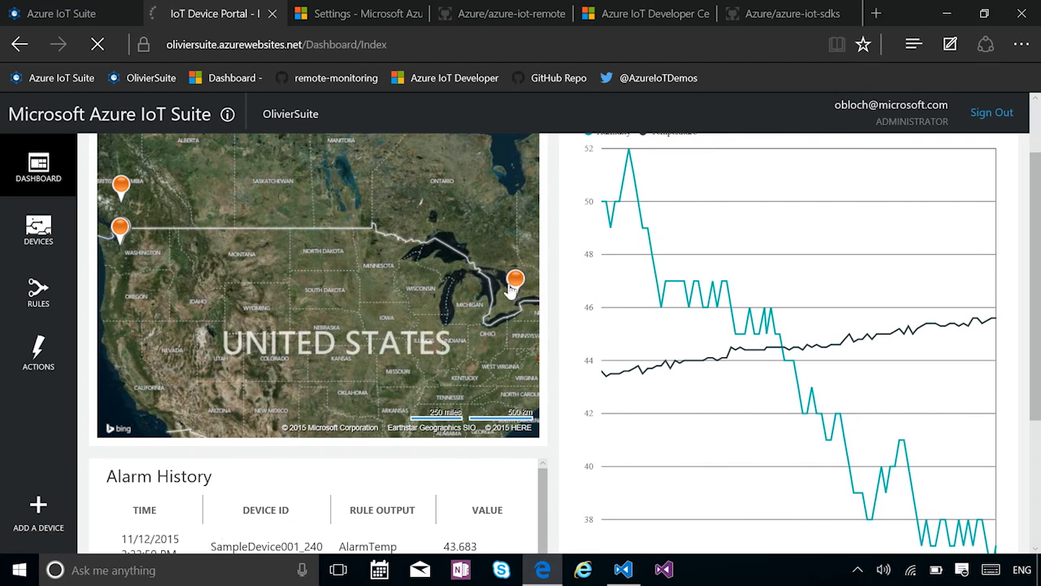
pyautogui.click(39, 230)
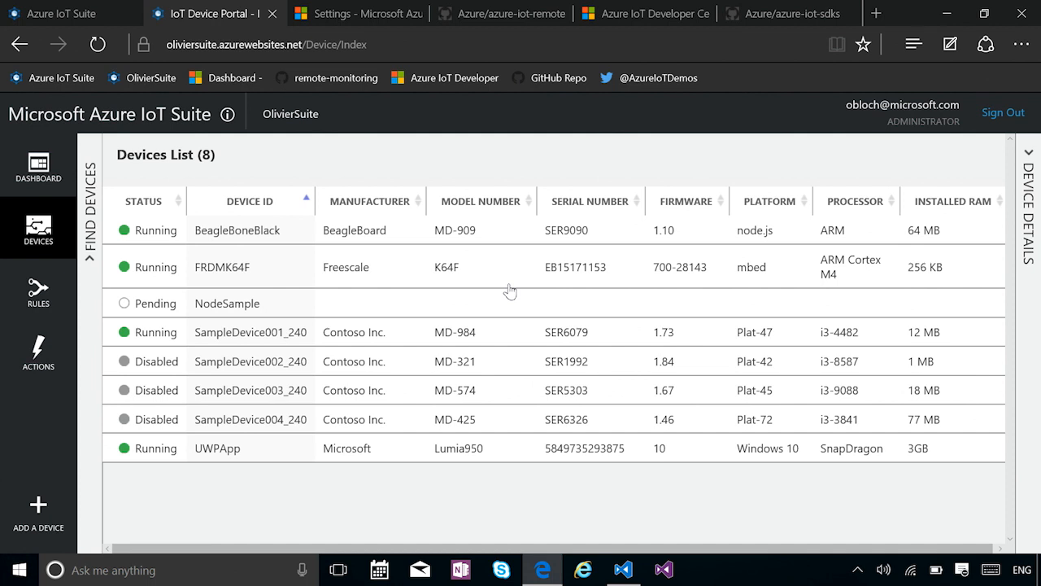
# Select the FRDMK64F device and bring up its commands page.
pyautogui.click(222, 267)
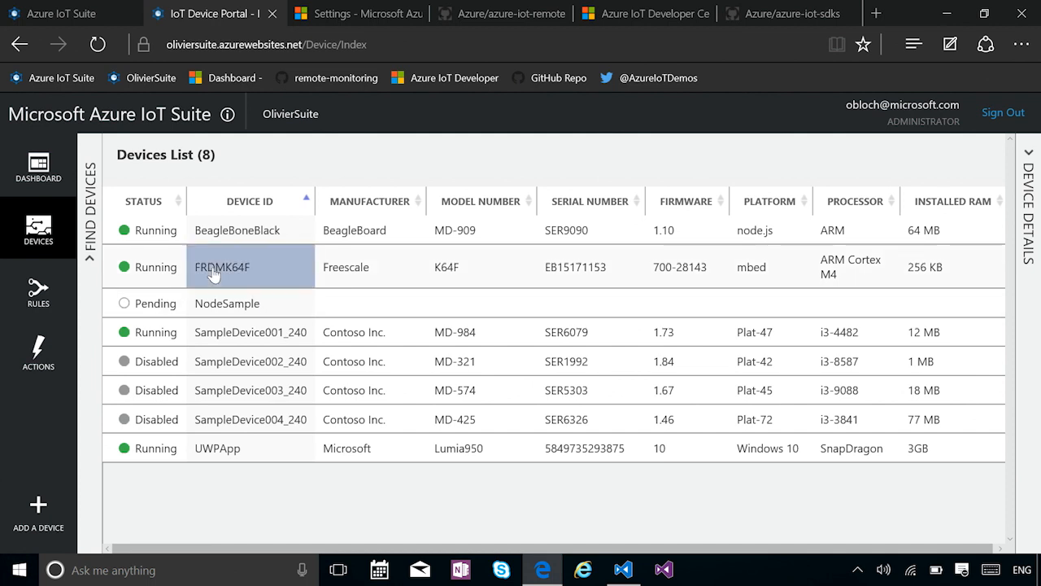
pyautogui.click(222, 266)
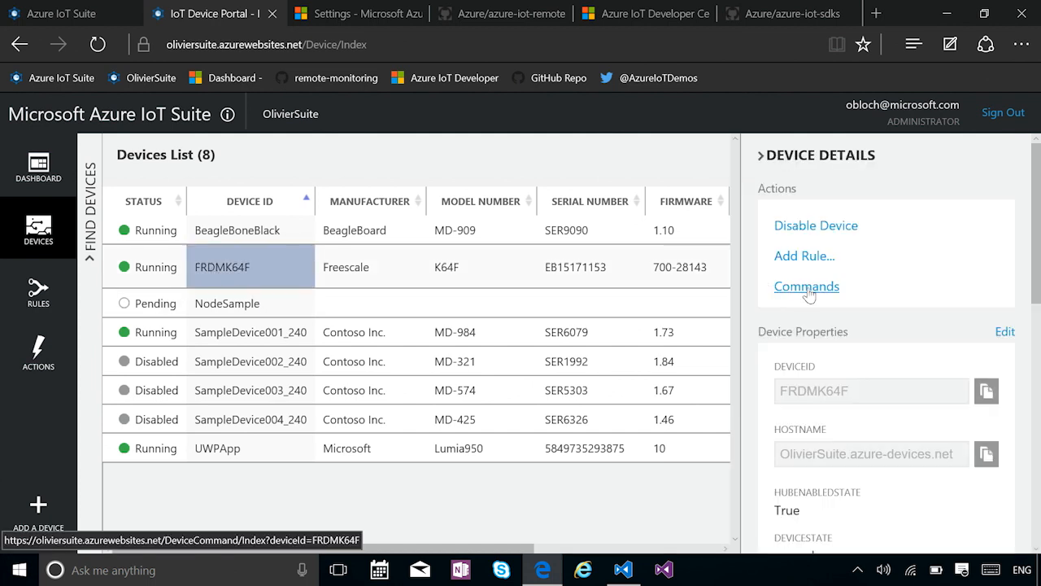
pyautogui.click(806, 286)
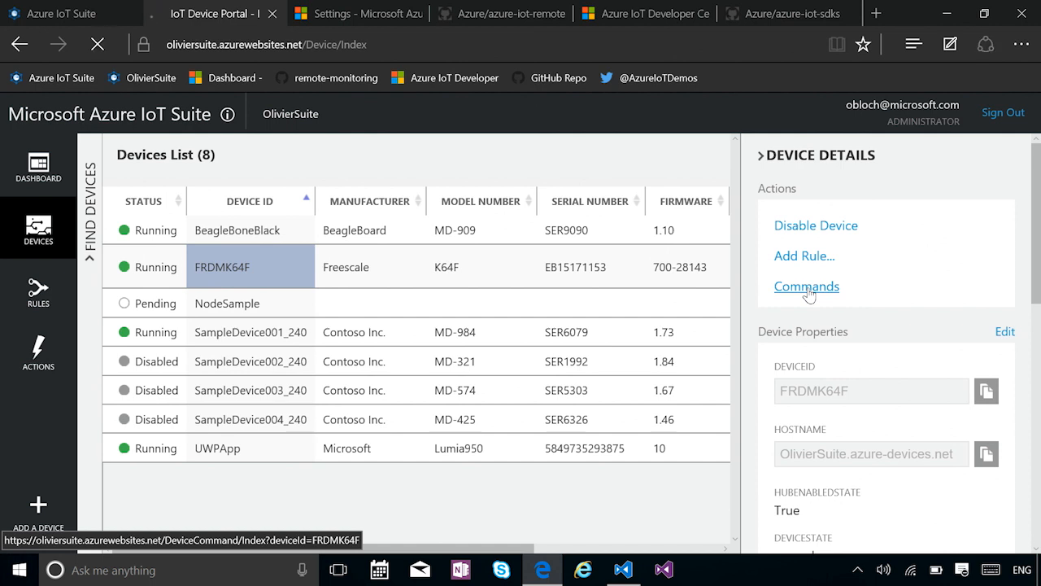
pyautogui.click(806, 286)
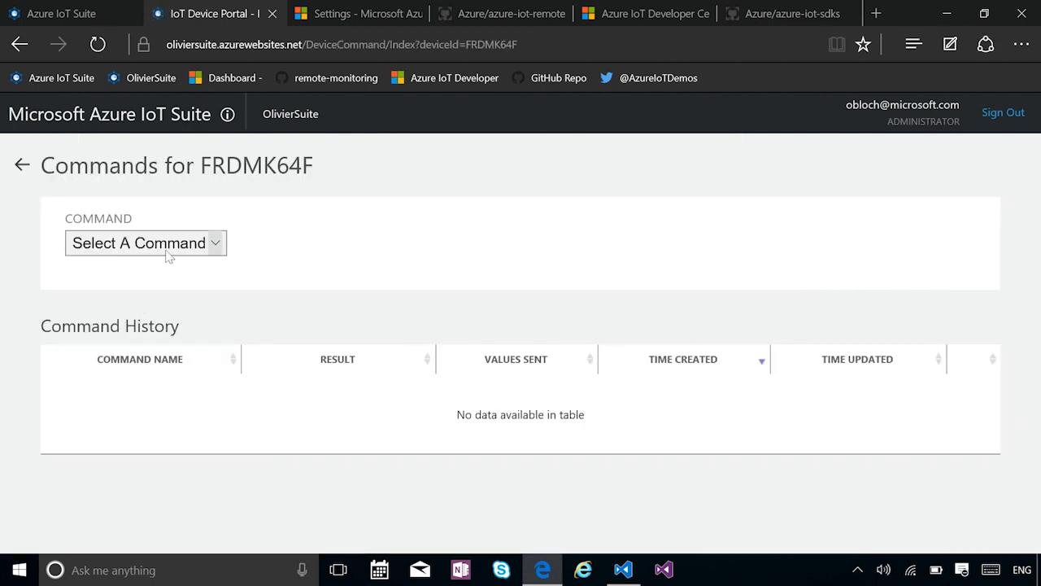
# Send a TriggerAlarm command with the message Hello Connect() to the device.
pyautogui.click(144, 242)
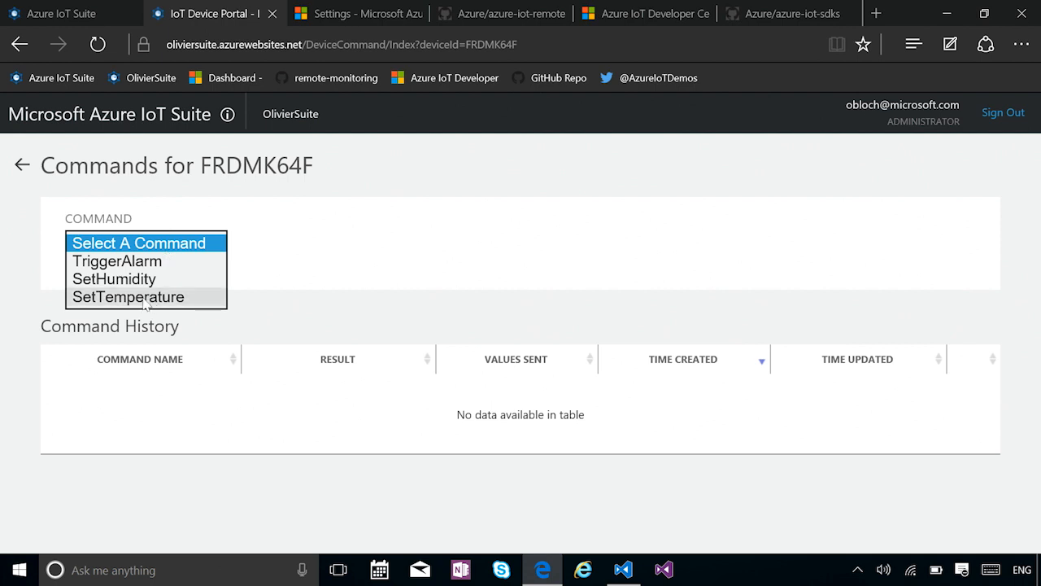
pyautogui.click(117, 260)
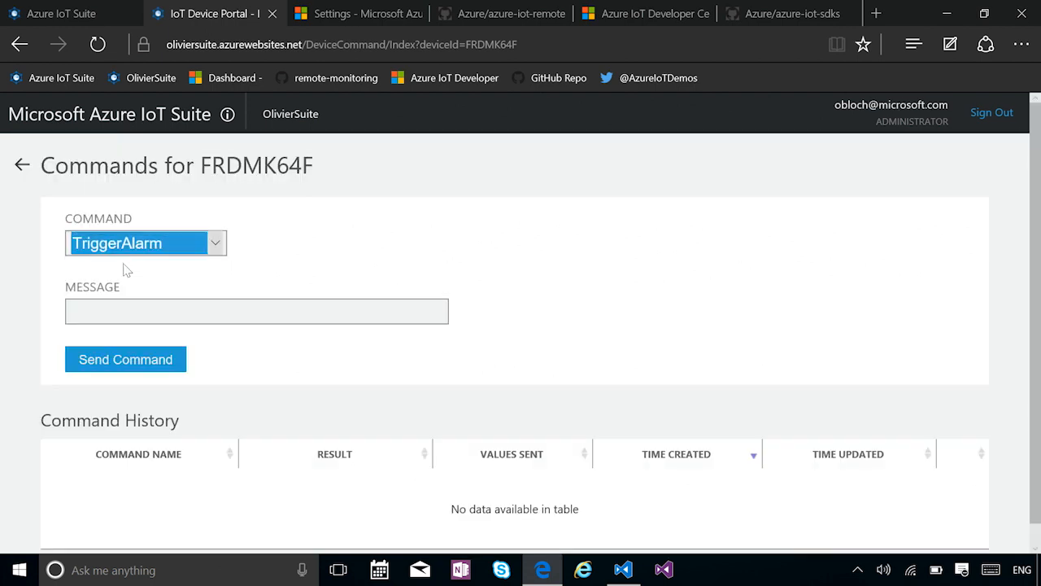
pyautogui.click(256, 311)
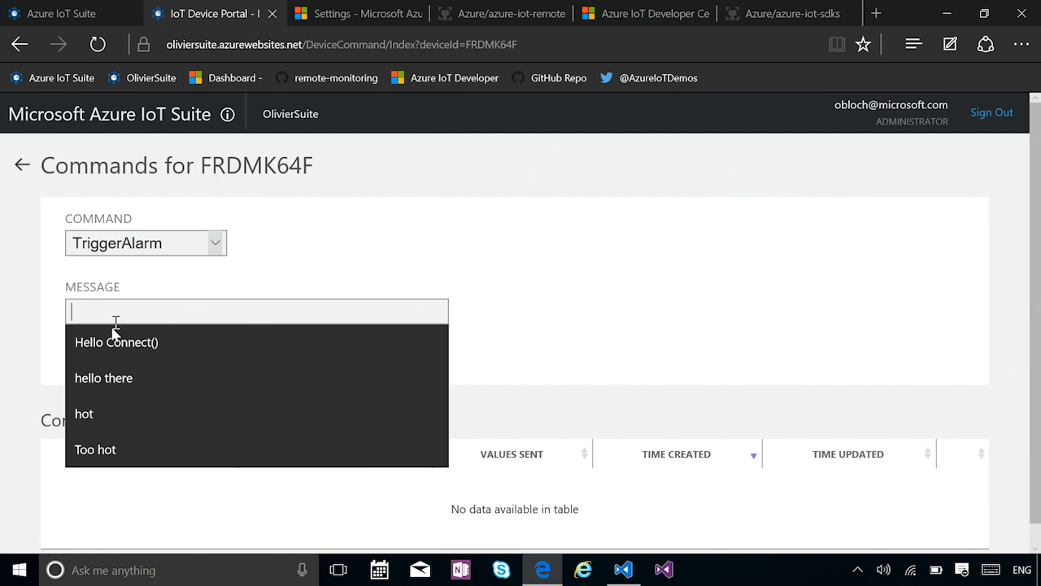
pyautogui.click(116, 342)
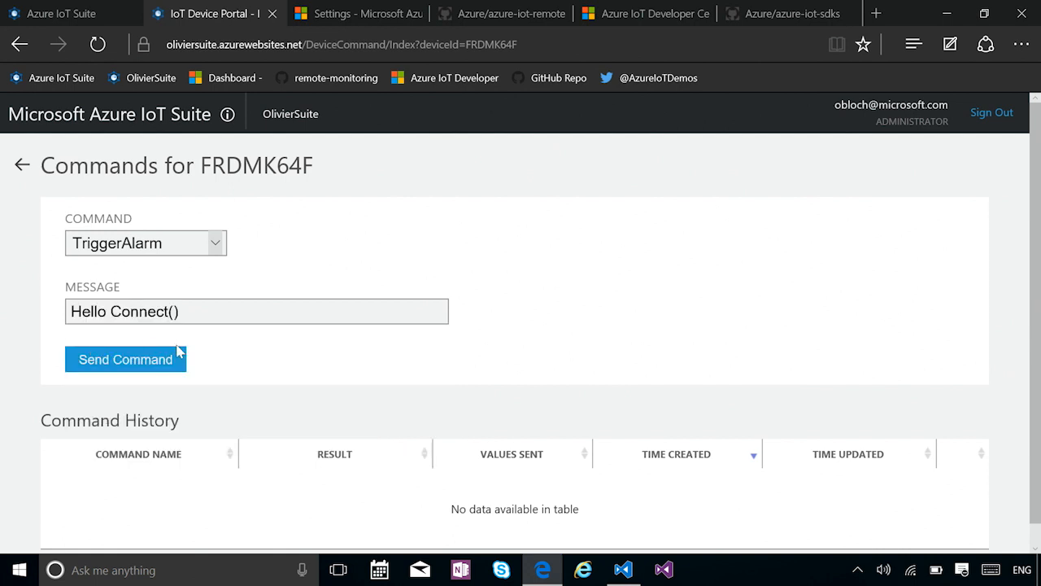
pyautogui.moveTo(125, 359)
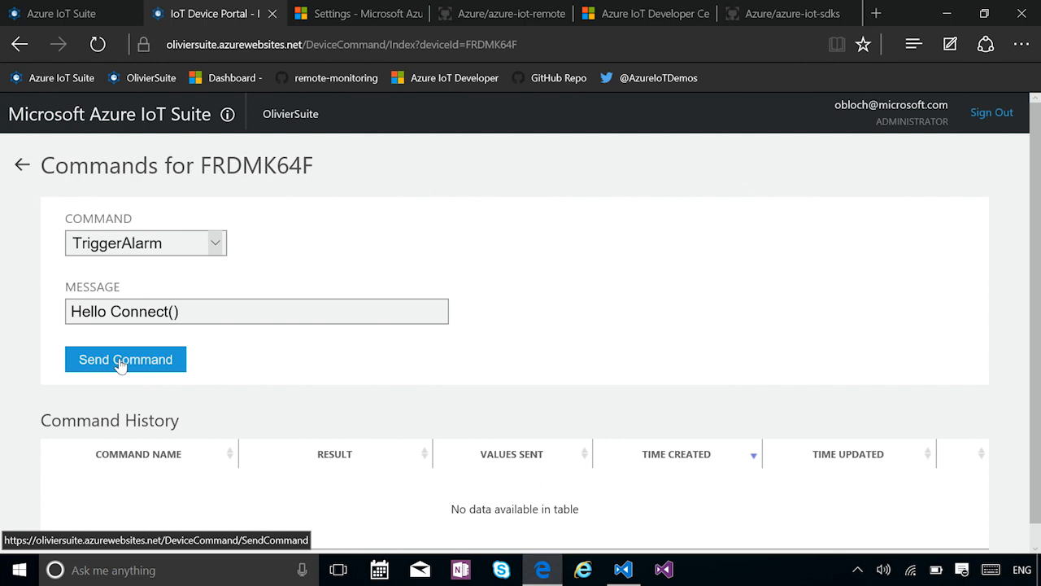
pyautogui.click(125, 360)
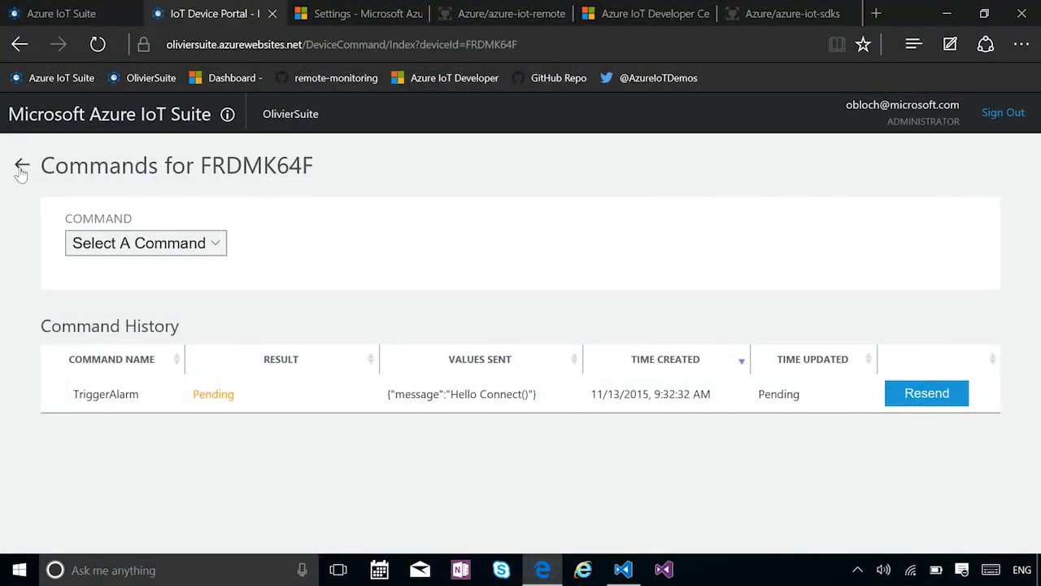
pyautogui.click(20, 165)
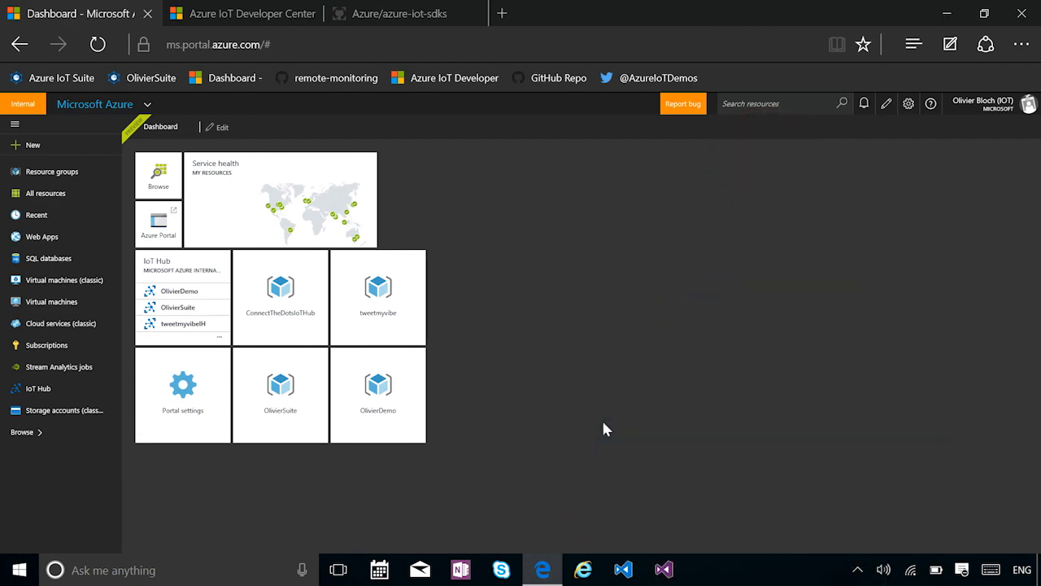
pyautogui.moveTo(459, 267)
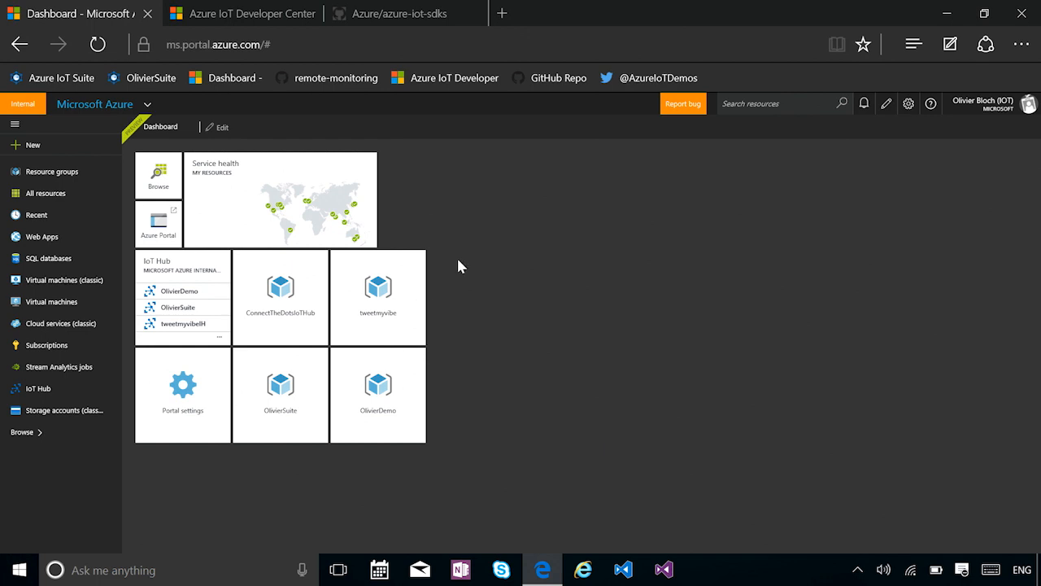
pyautogui.moveTo(389, 468)
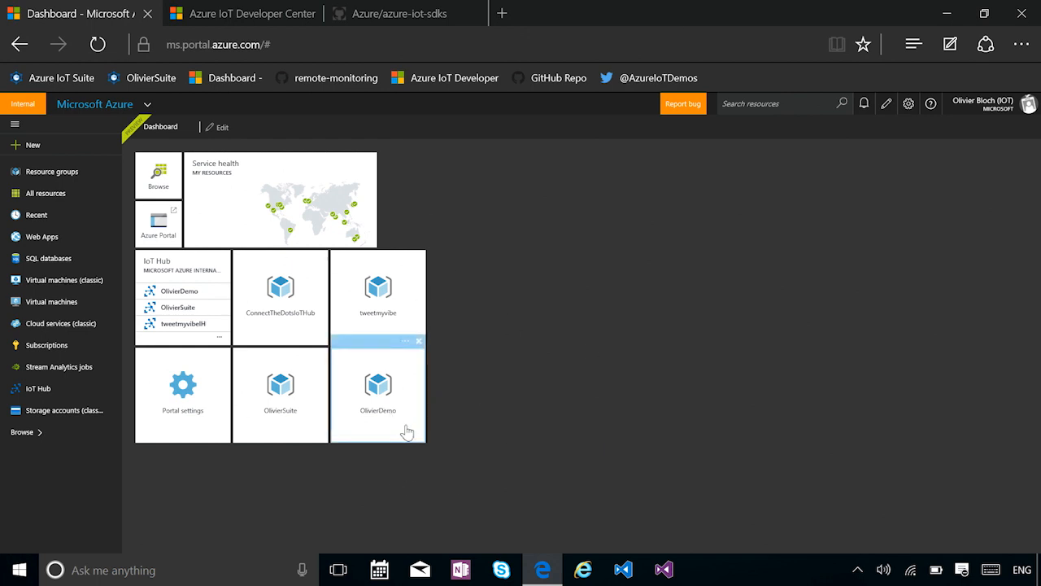
# Open the OlivierDemo IoT hub from its resource group and show its settings list.
pyautogui.click(377, 395)
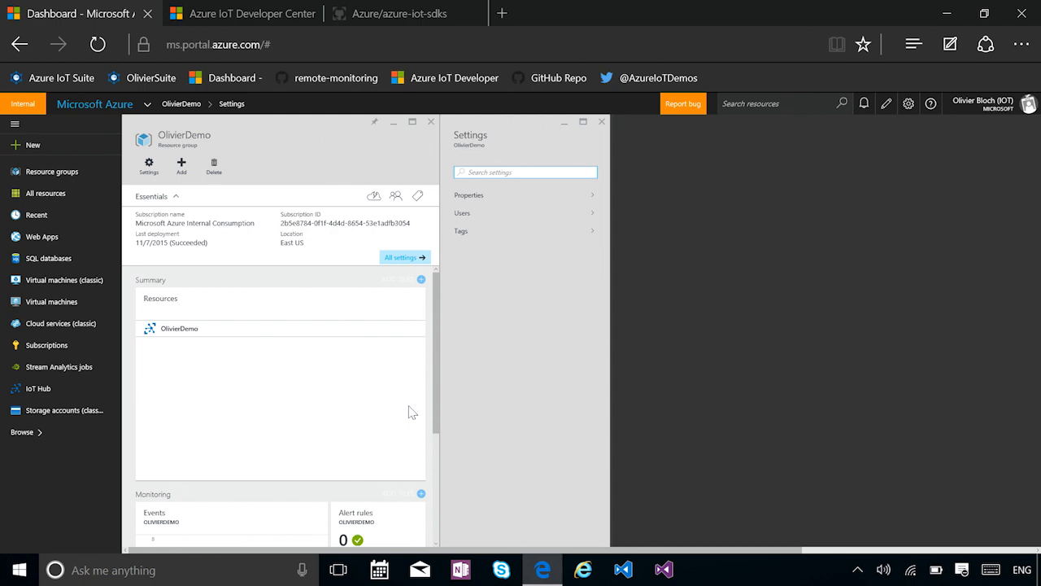
pyautogui.moveTo(26, 150)
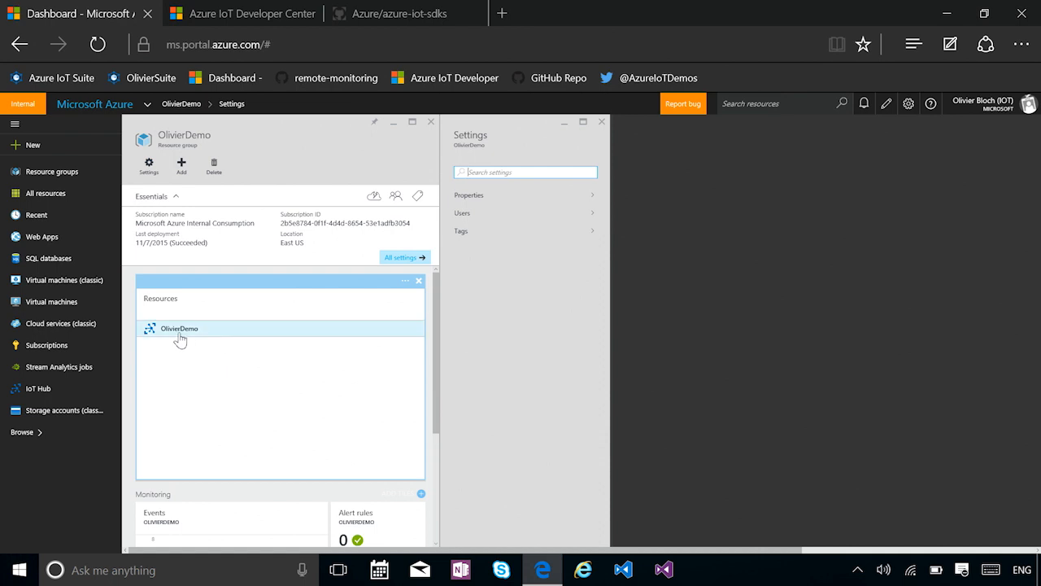
pyautogui.click(179, 327)
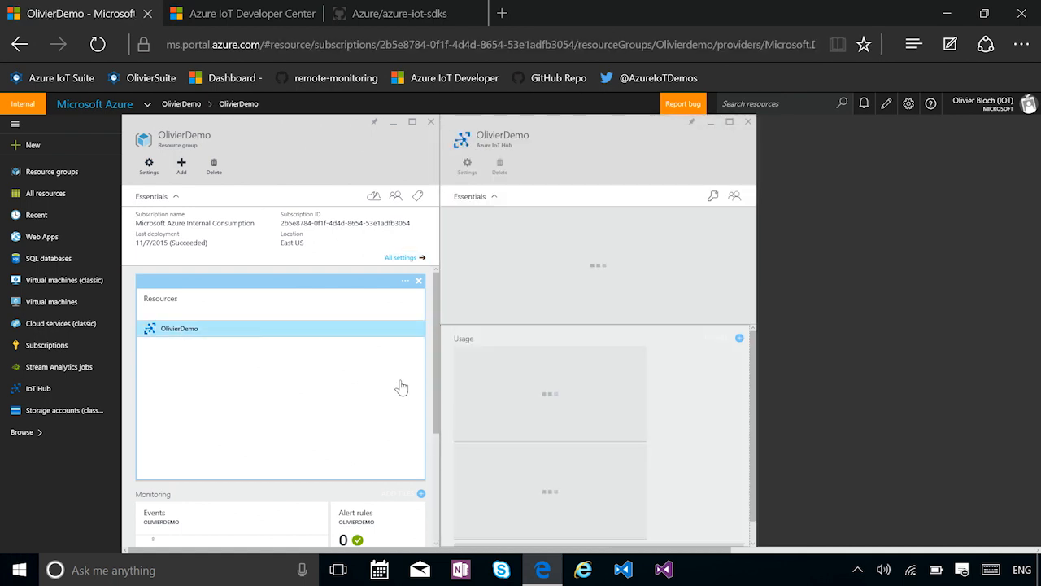
pyautogui.click(467, 166)
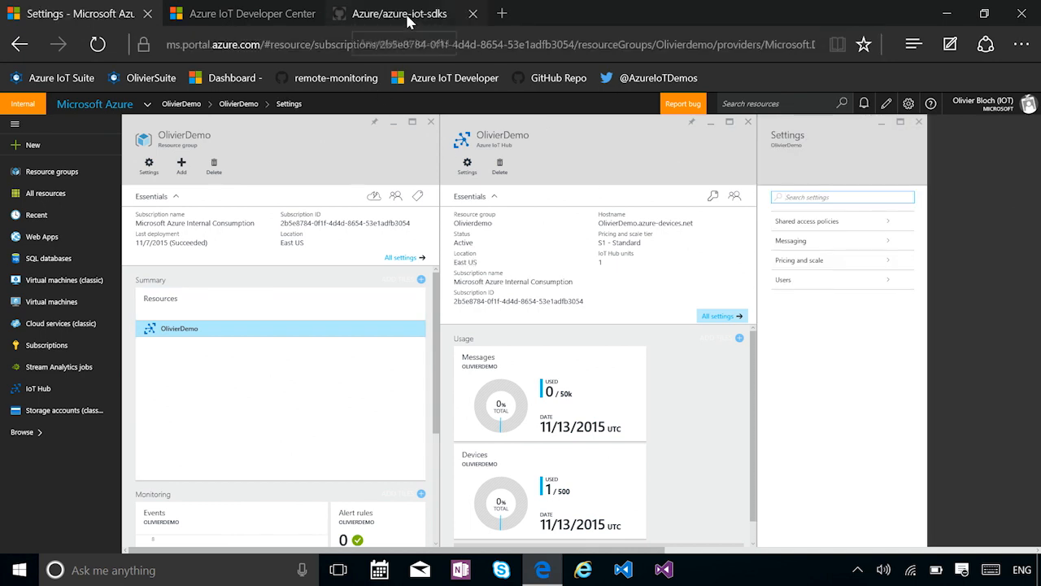
# In the azure-iot-sdks repository, navigate into node/device/samples to list the sample scripts.
pyautogui.click(399, 14)
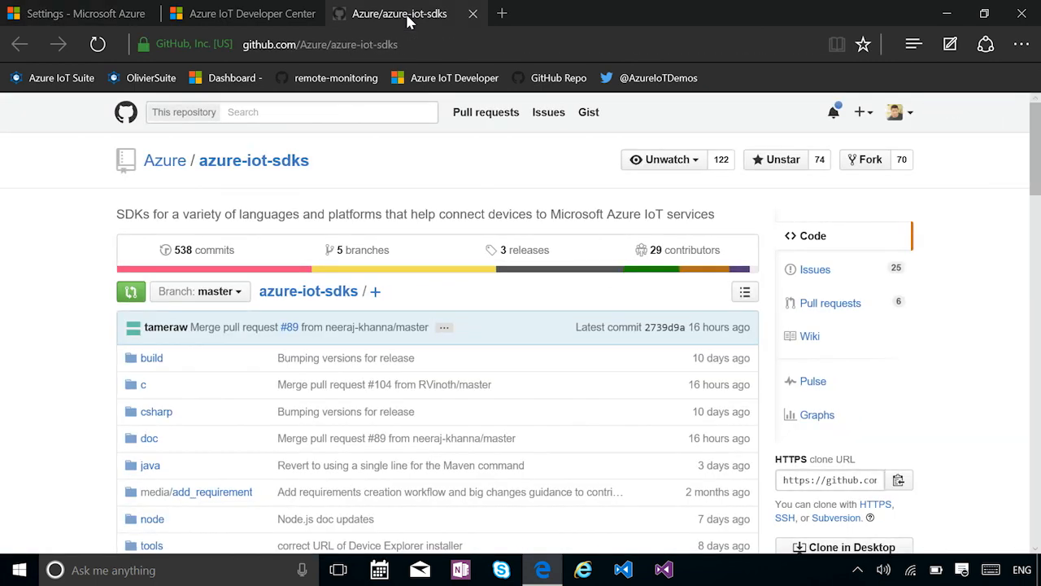
pyautogui.moveTo(254, 160)
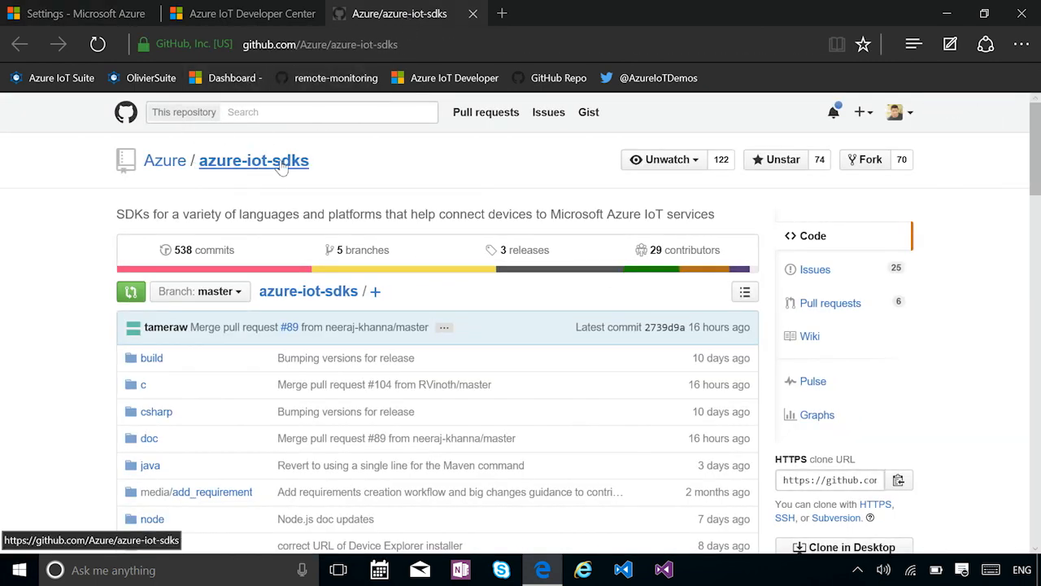
pyautogui.scroll(-3)
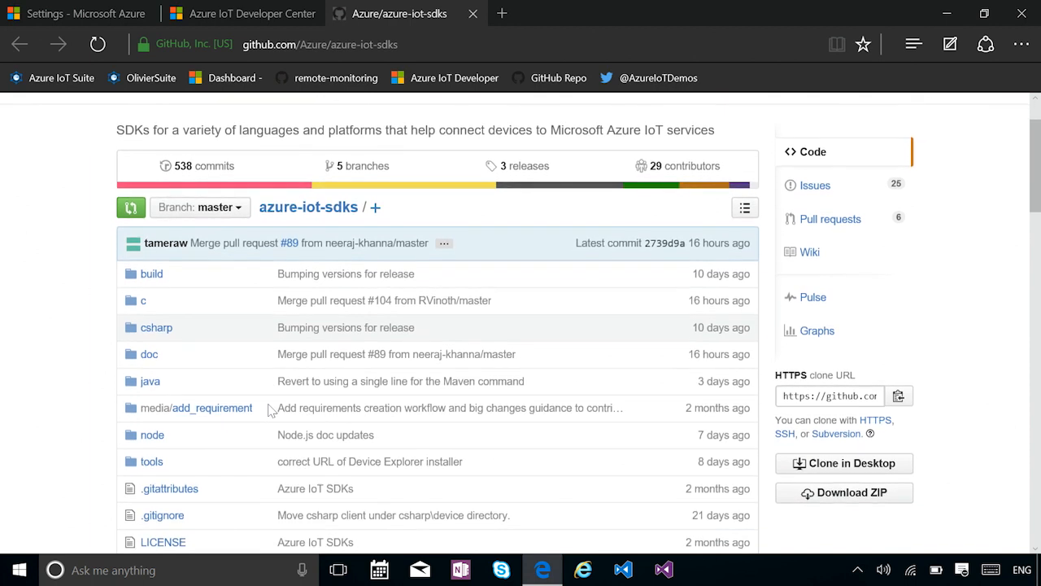
pyautogui.moveTo(152, 434)
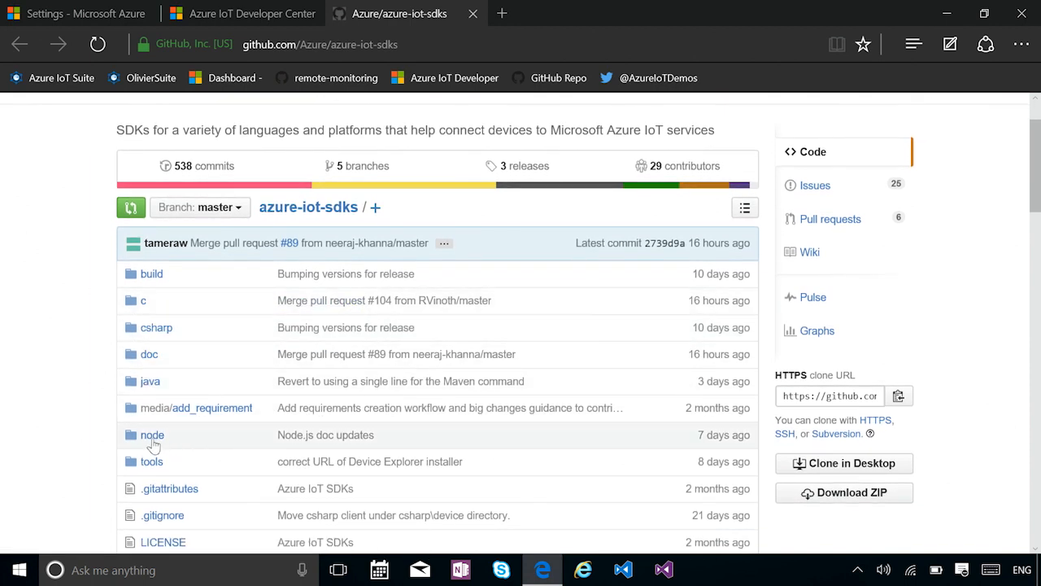
pyautogui.moveTo(153, 435)
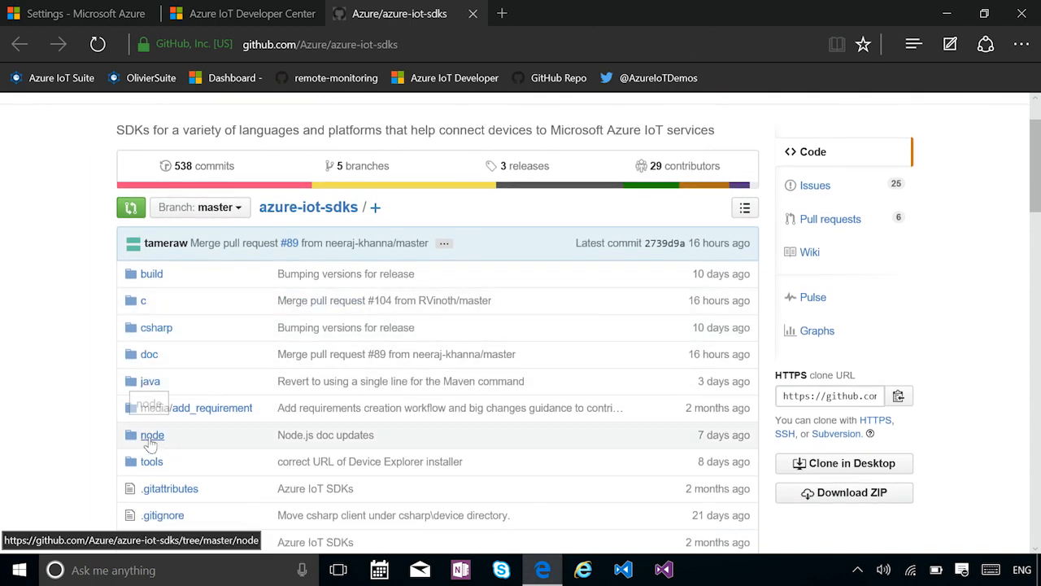
pyautogui.click(152, 435)
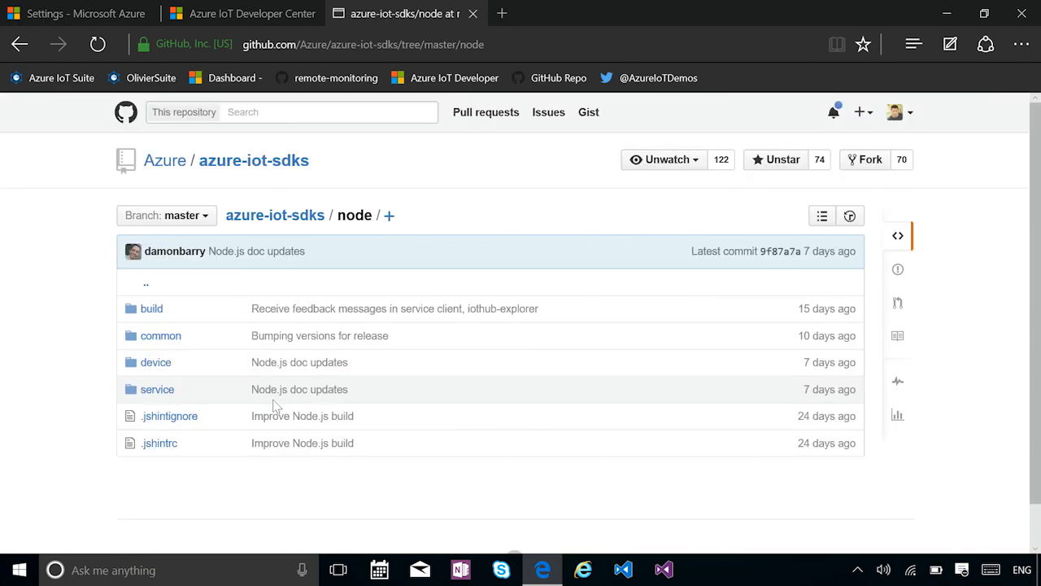
pyautogui.scroll(-3)
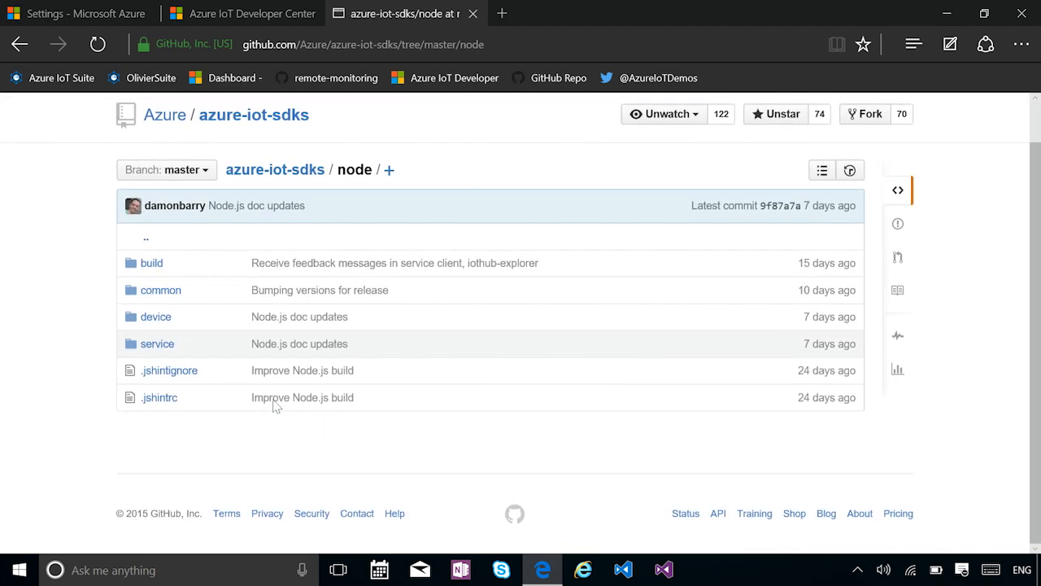
pyautogui.click(156, 316)
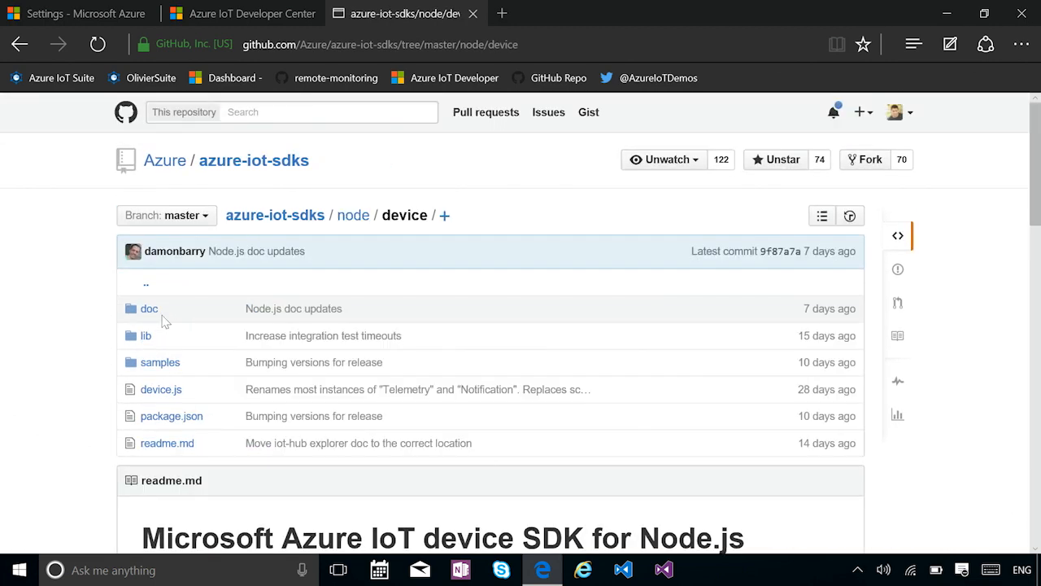
pyautogui.click(160, 362)
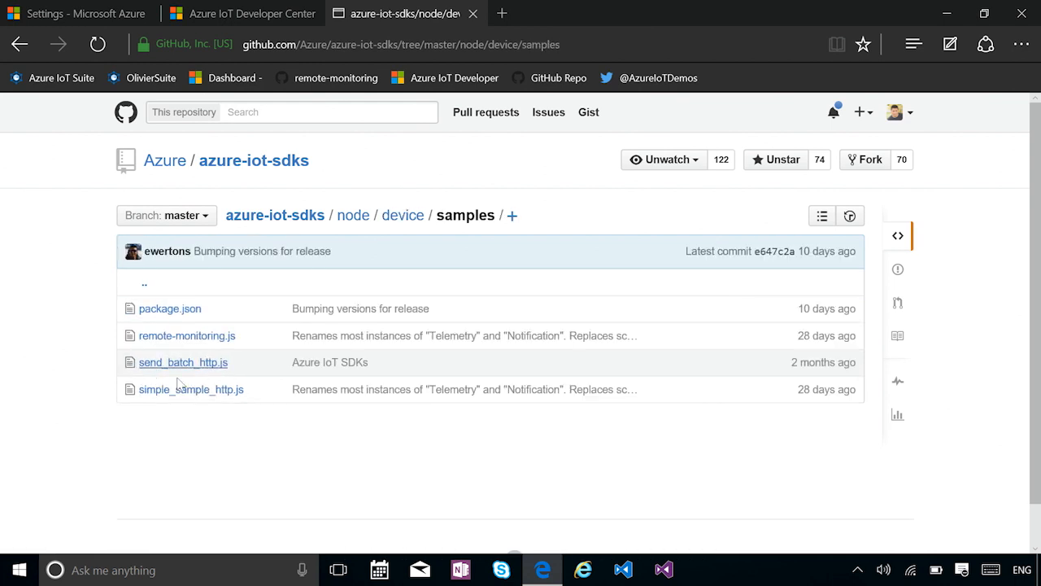
pyautogui.moveTo(190, 389)
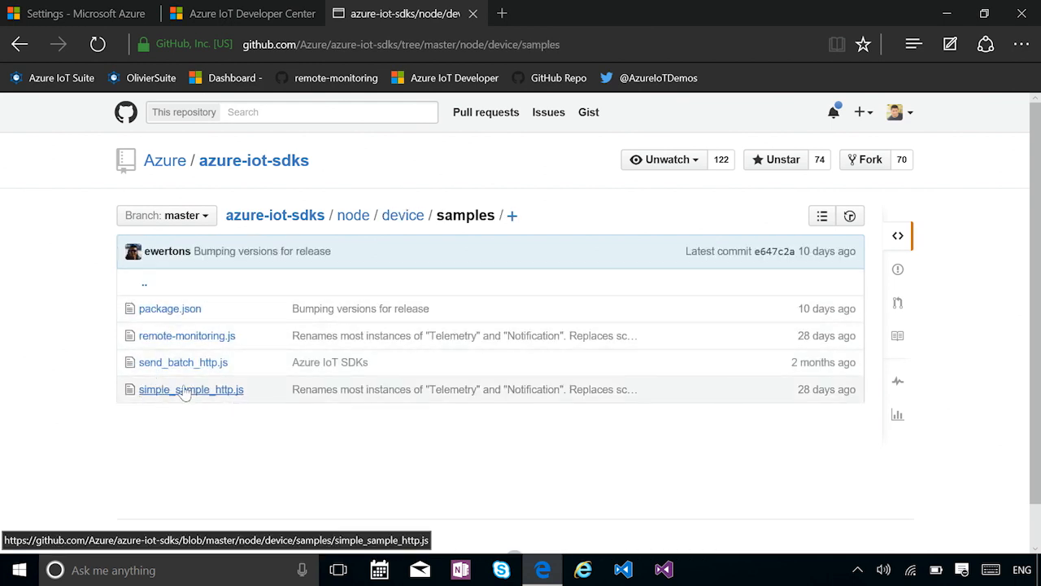
pyautogui.moveTo(176, 434)
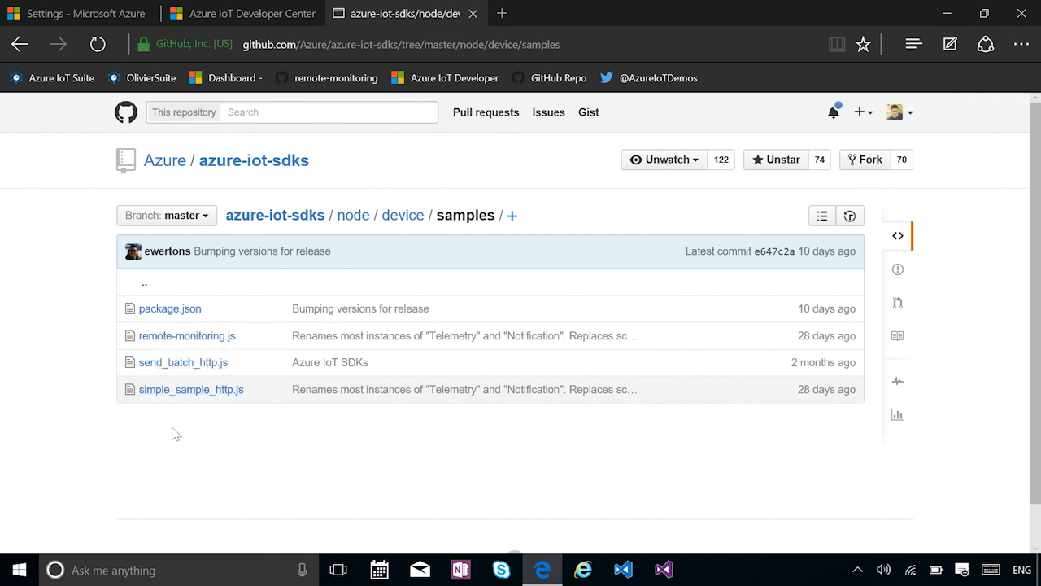
pyautogui.moveTo(267, 424)
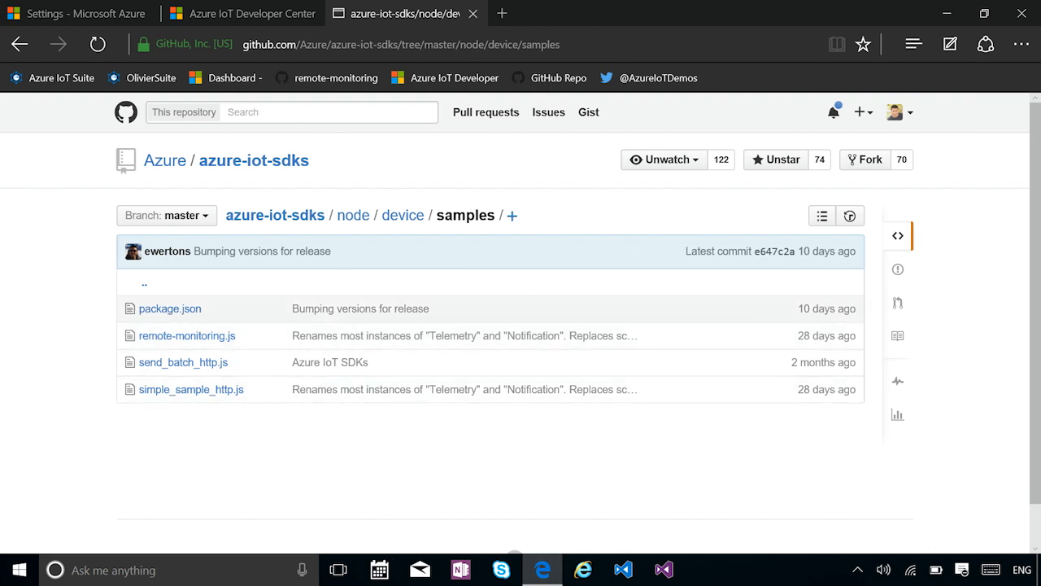
pyautogui.moveTo(187, 335)
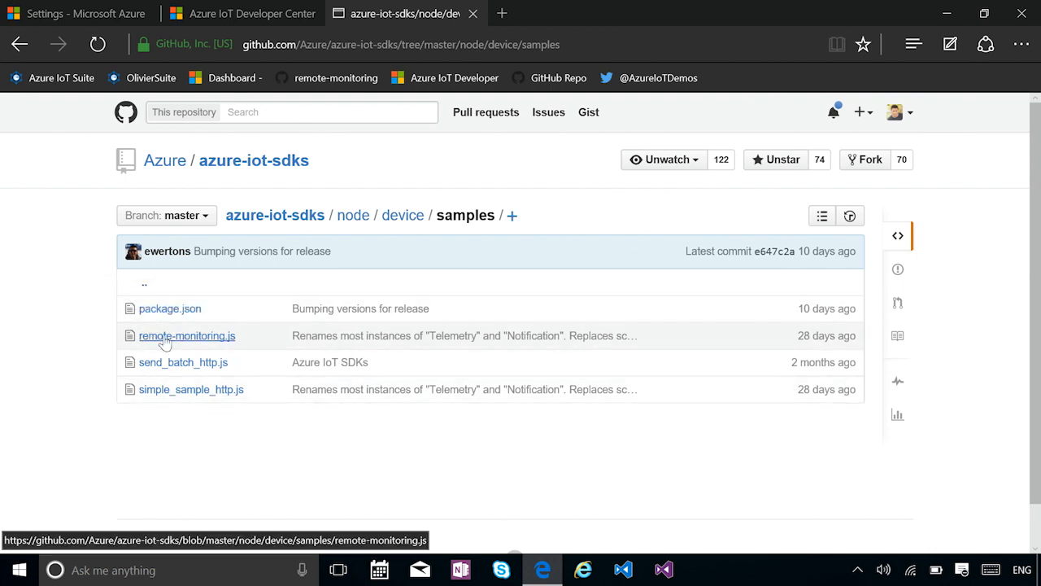
pyautogui.moveTo(304, 389)
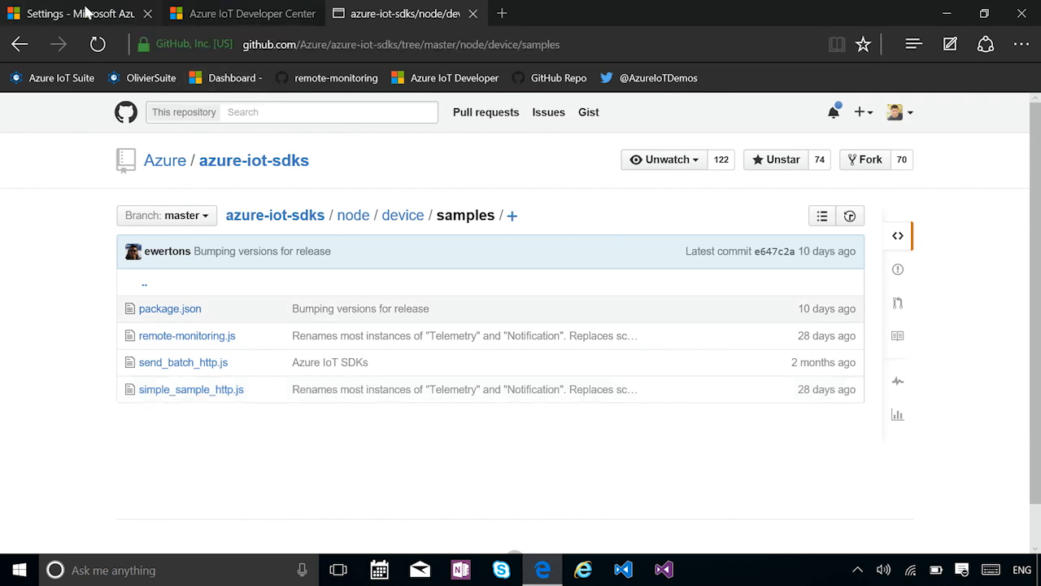
# Show the OlivierDemo hub's shared access policies and the iothubowner policy details in the portal.
pyautogui.click(78, 13)
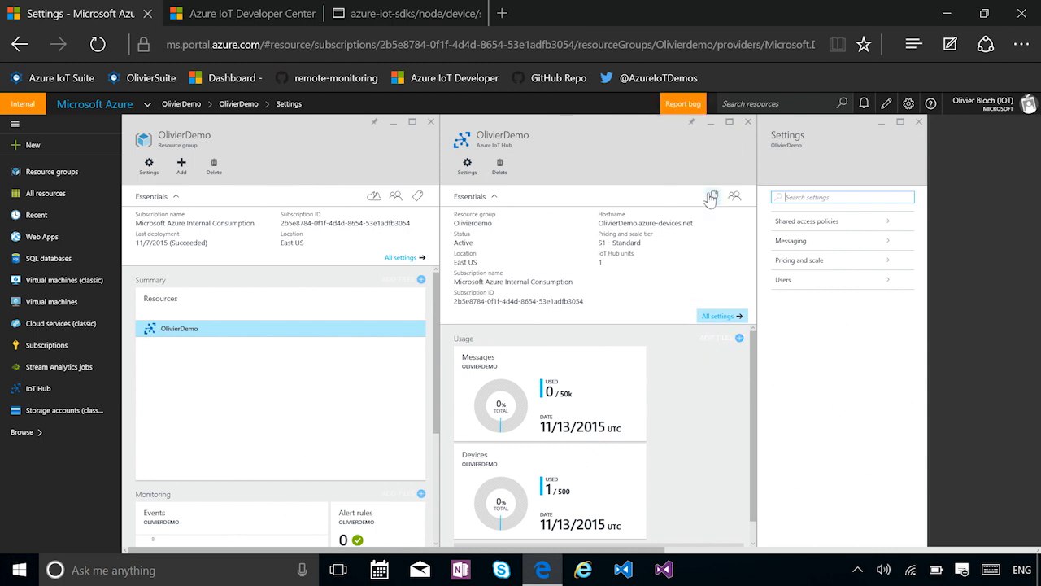
pyautogui.click(806, 221)
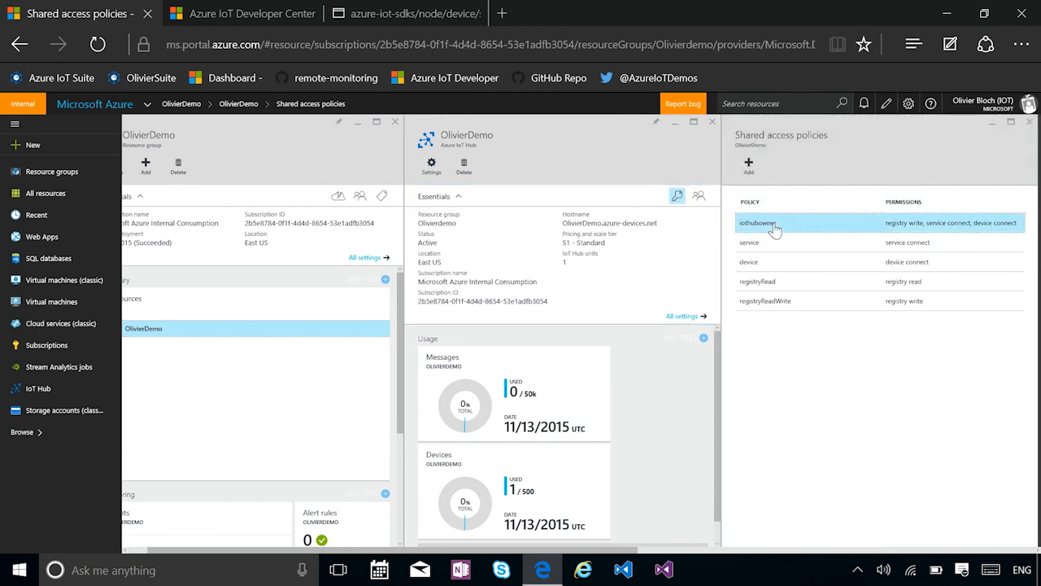
pyautogui.click(757, 222)
pyautogui.write('iothub')
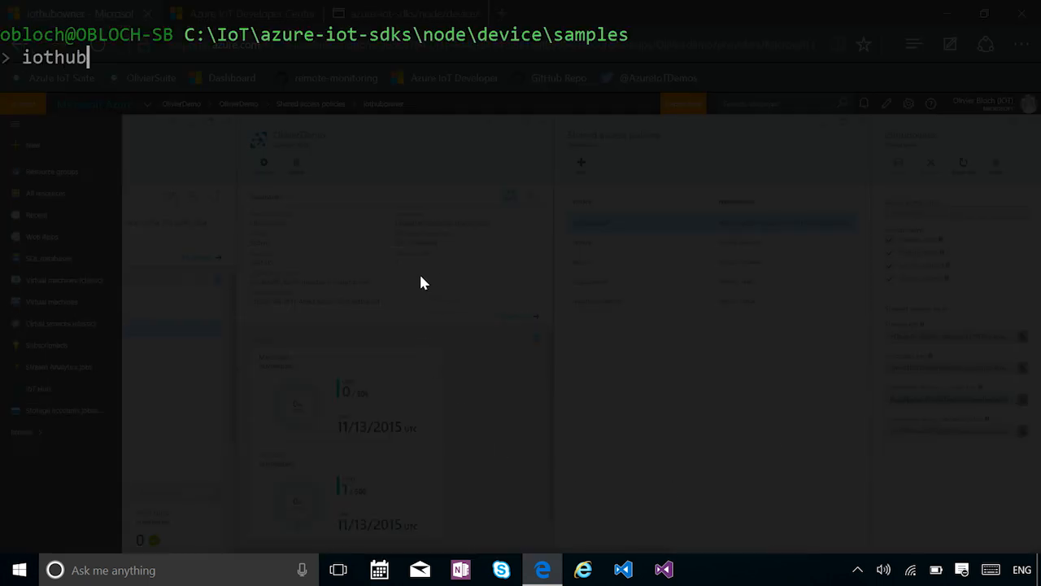
# Run iothub-explorer help to list its available commands.
pyautogui.write('-explorer')
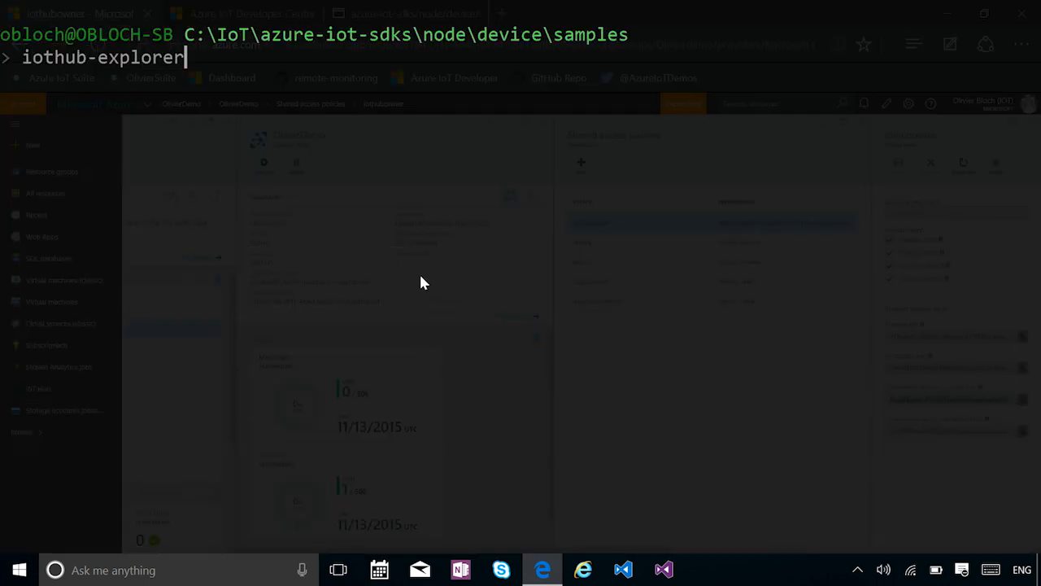
pyautogui.write('he')
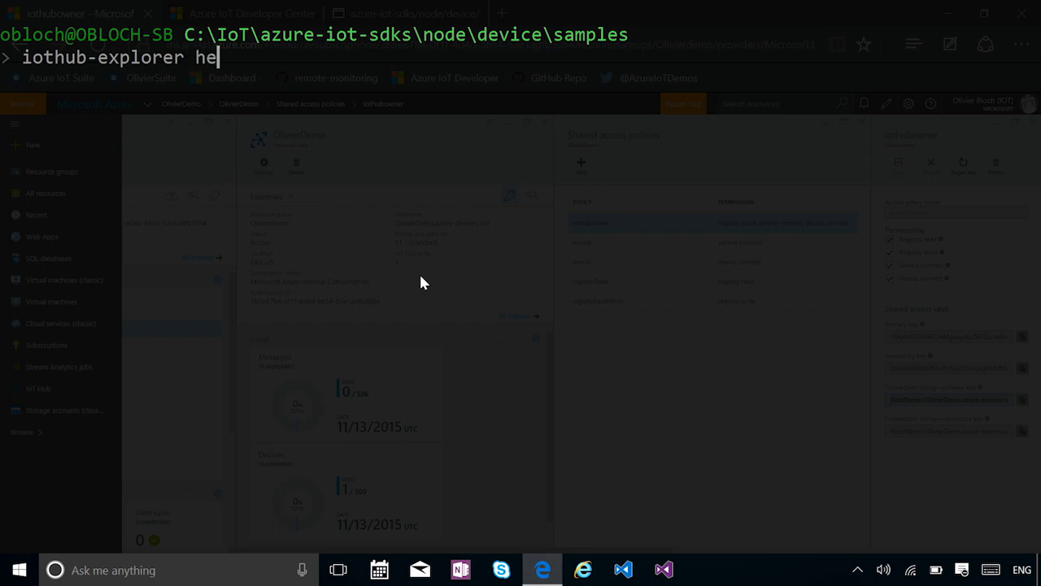
pyautogui.press('Return')
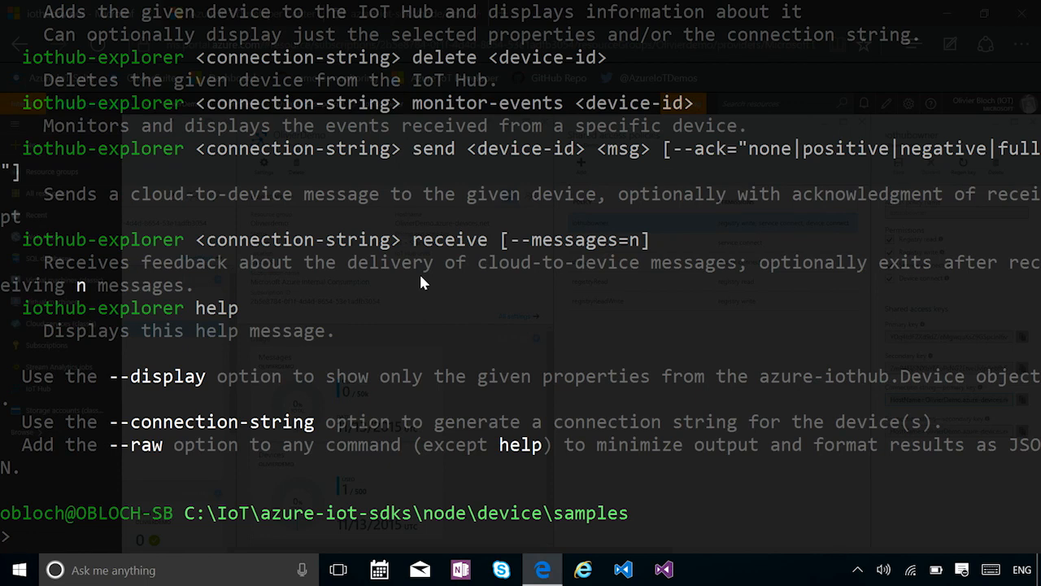
pyautogui.write('iothub-explorer help')
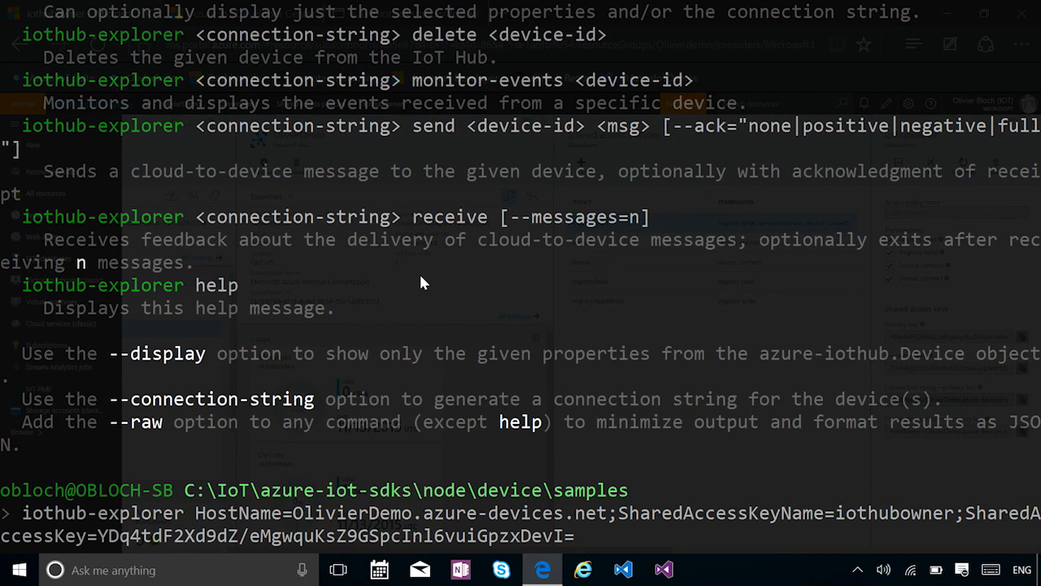
# Create device nodesampleapp with iothub-explorer and print its connection string.
pyautogui.write('create')
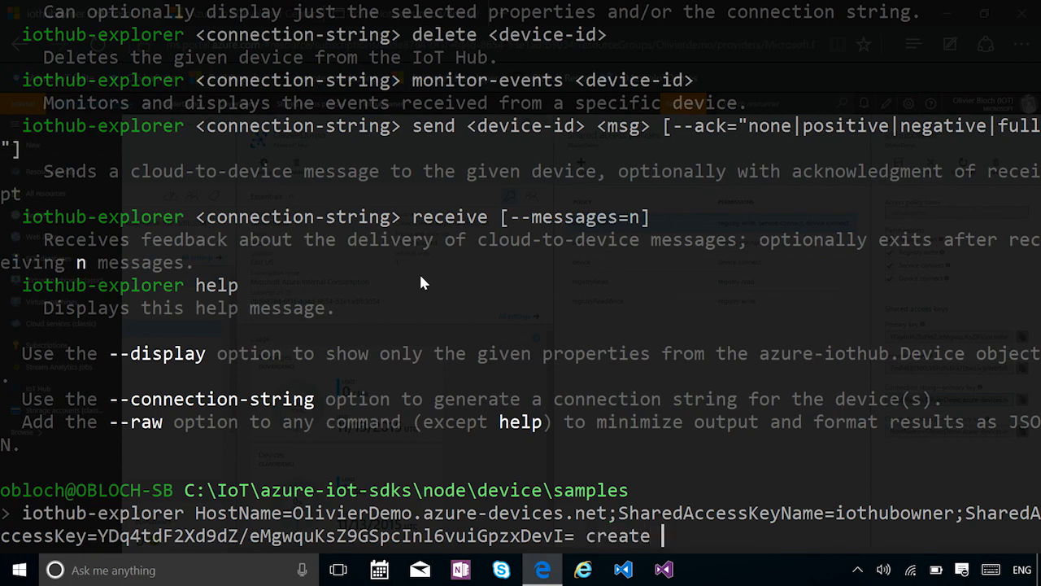
pyautogui.write('nodesample')
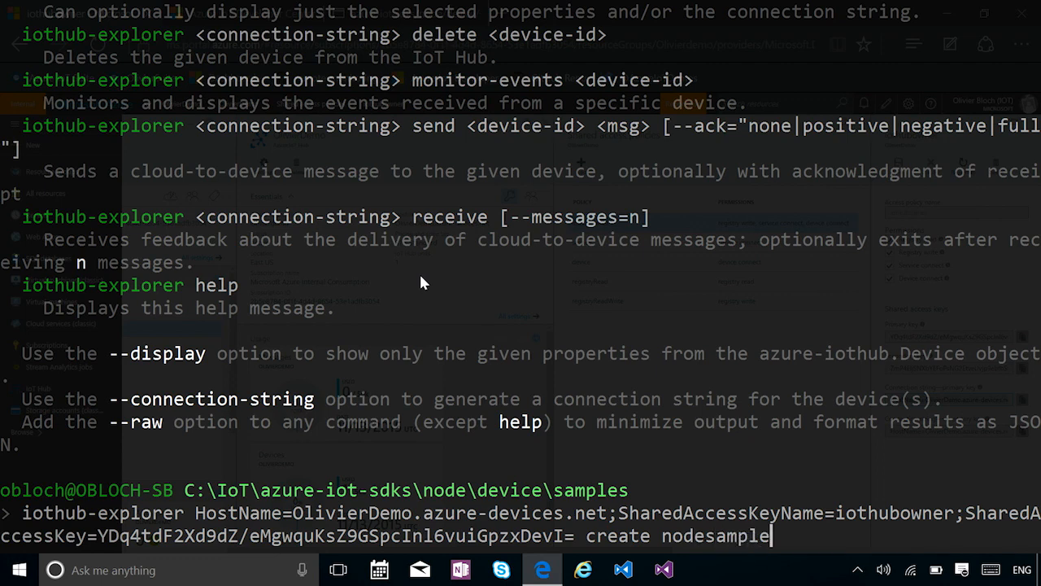
pyautogui.write('app')
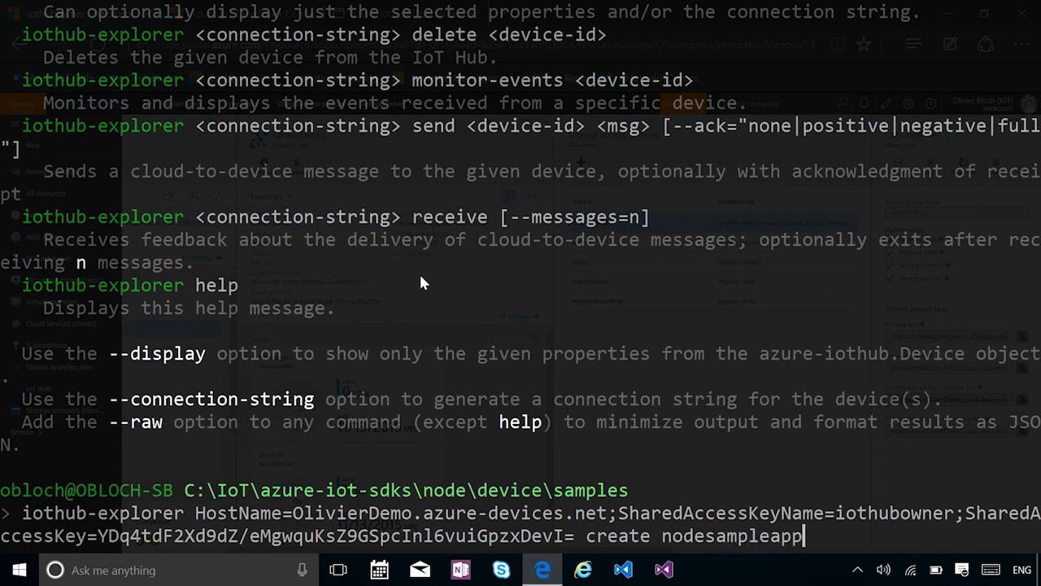
pyautogui.write('--connect')
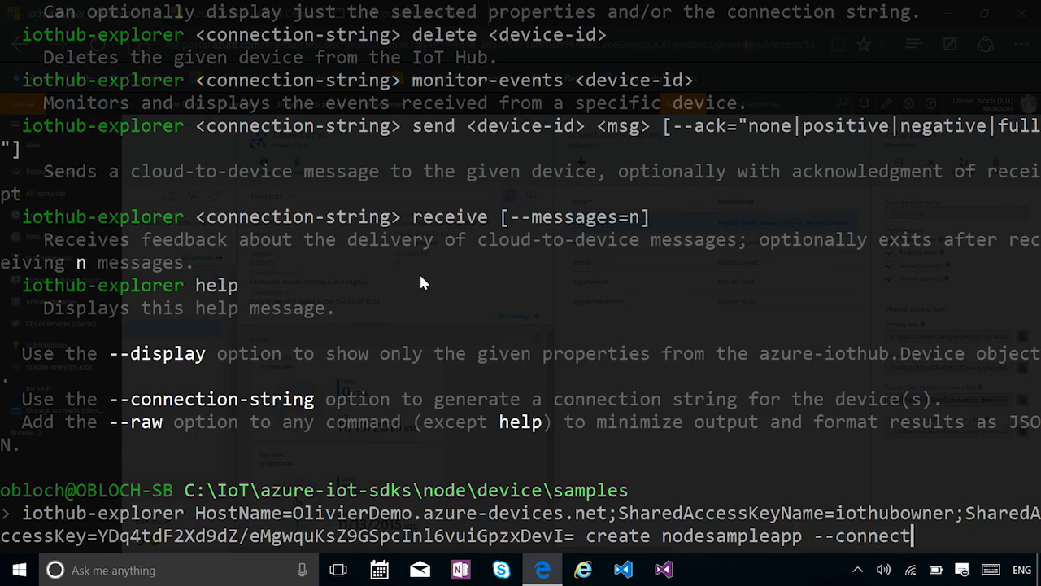
pyautogui.write('ion-string')
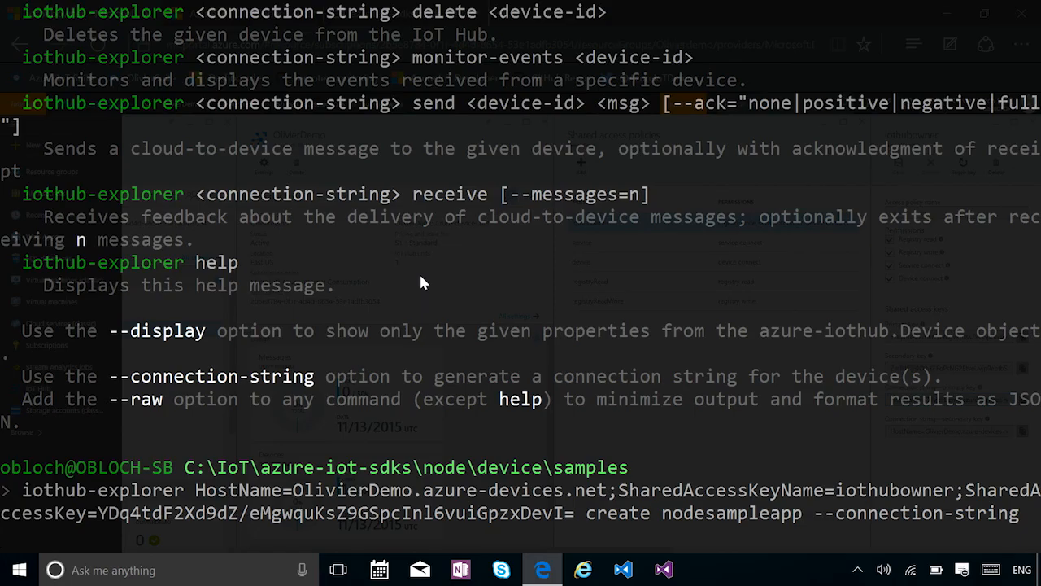
pyautogui.press('Return')
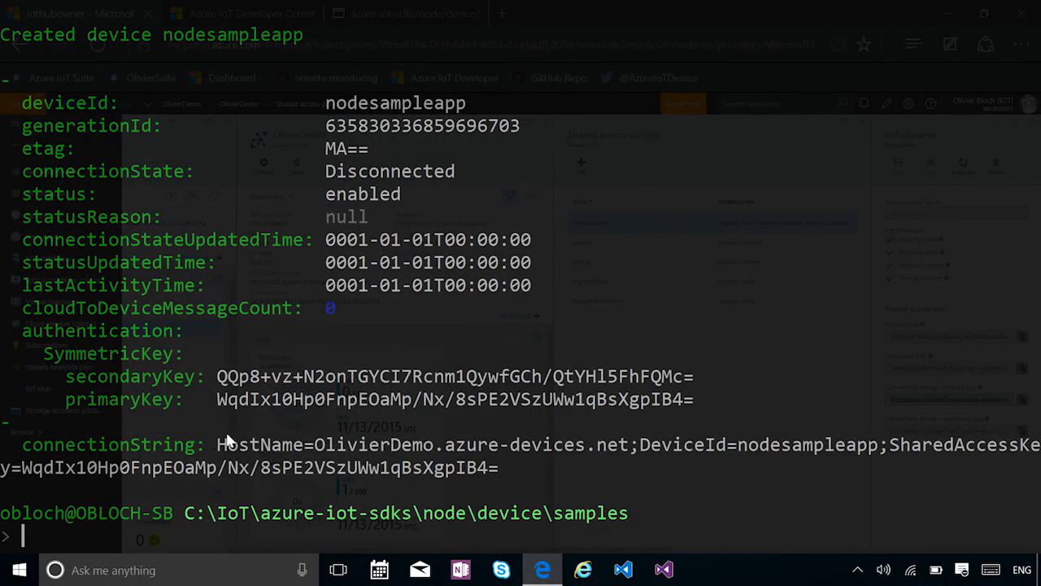
# Copy the device connection string and launch the samples folder in Visual Studio Code with 'code .'.
pyautogui.doubleClick(248, 445)
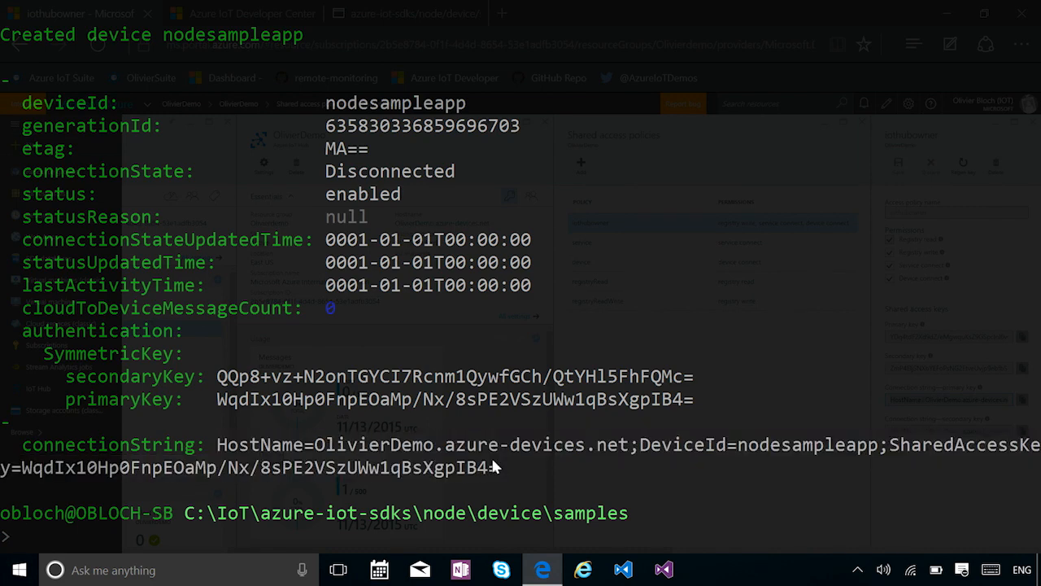
pyautogui.moveTo(431, 462)
pyautogui.write('dir')
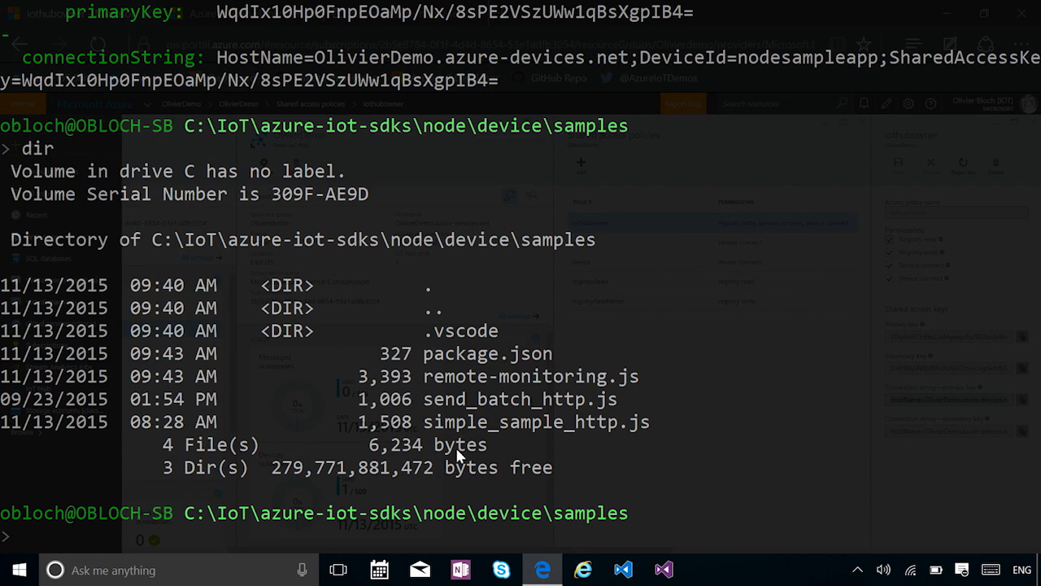
pyautogui.write('code')
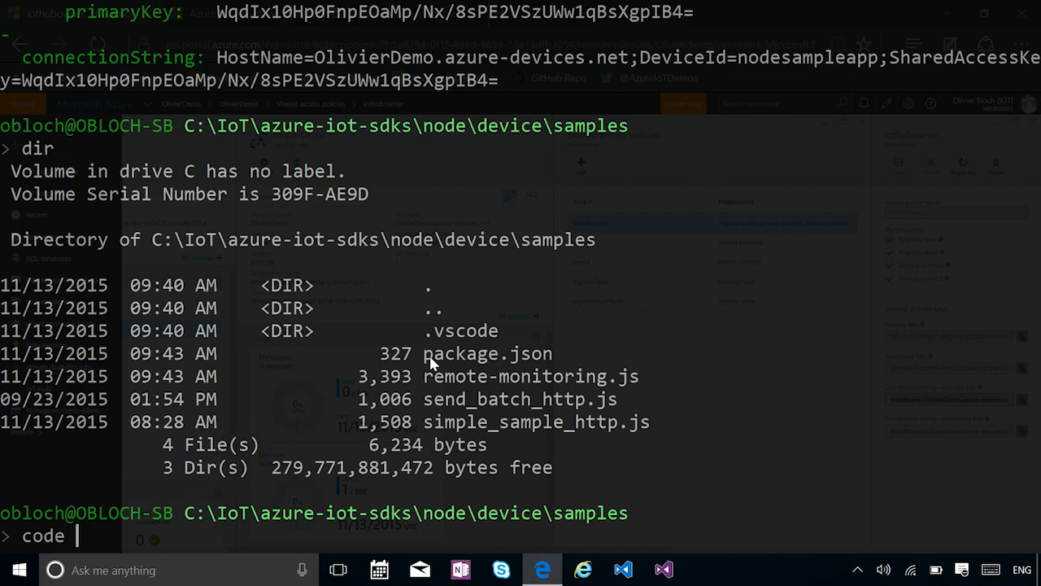
pyautogui.press('Return')
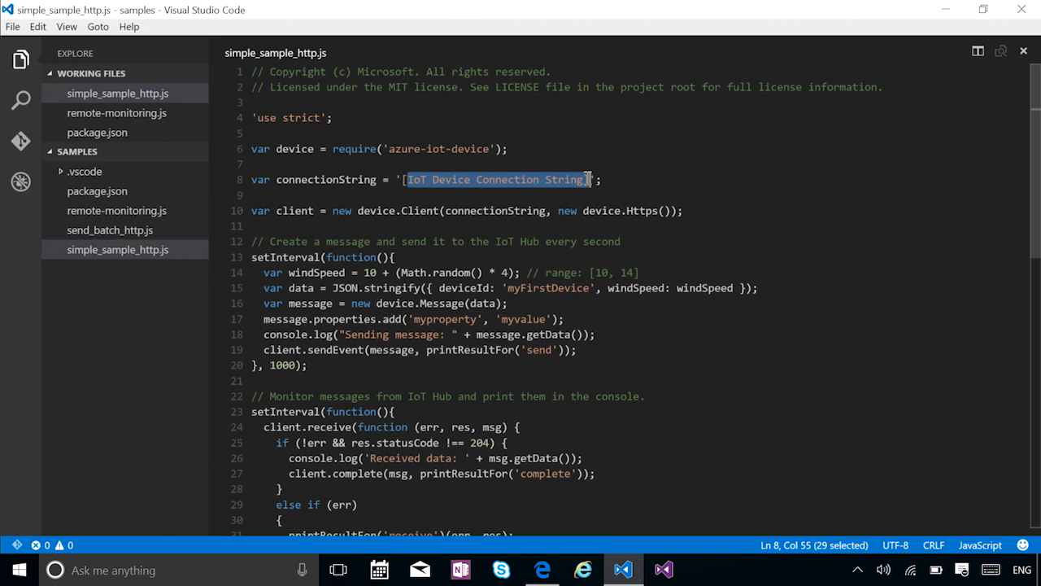
# Paste the device connection string over the placeholder in simple_sample_http.js, save, and review package.json.
pyautogui.press('Delete')
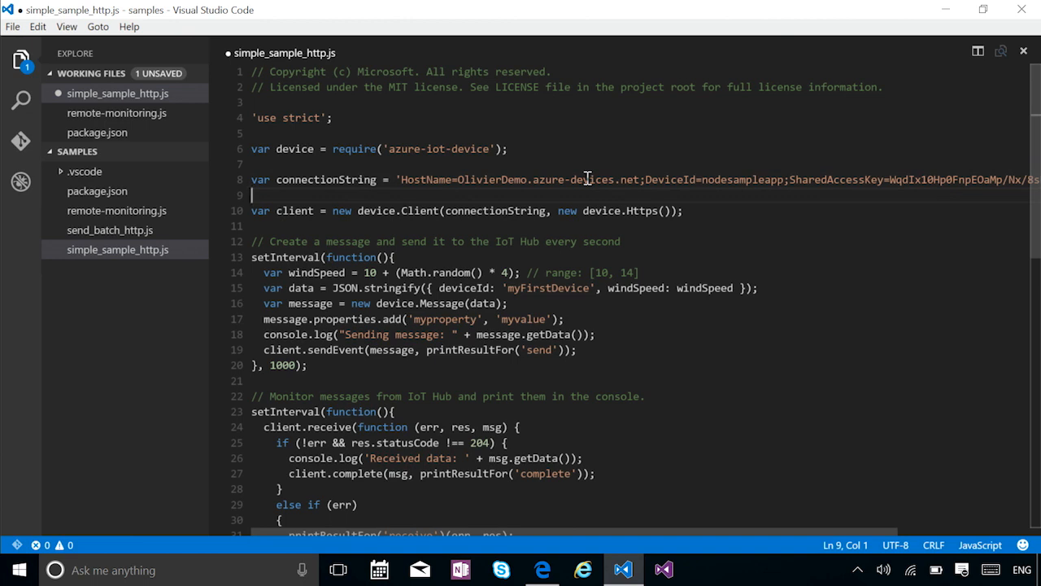
pyautogui.press('ctrl+s')
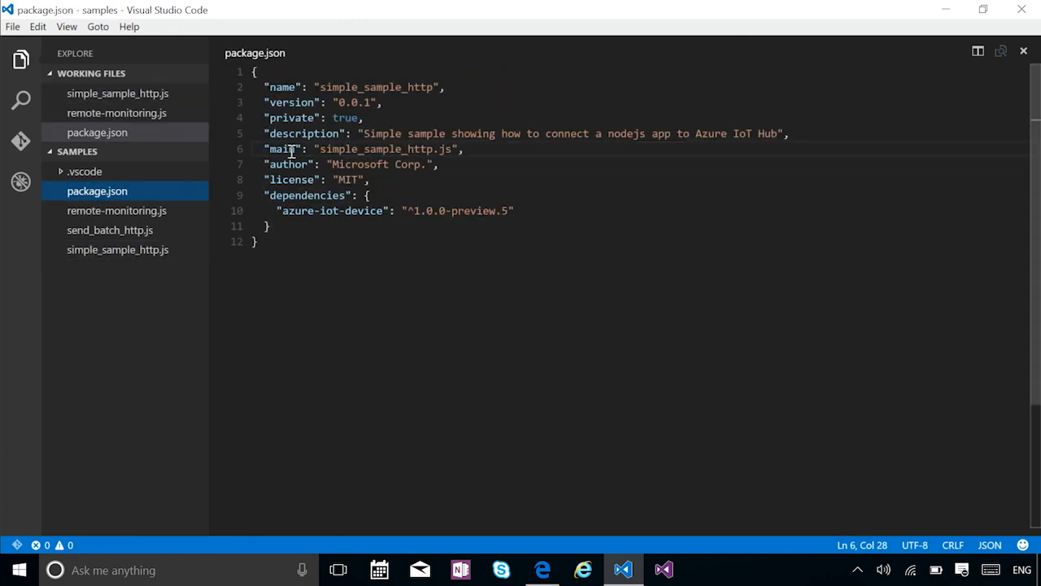
pyautogui.moveTo(98, 207)
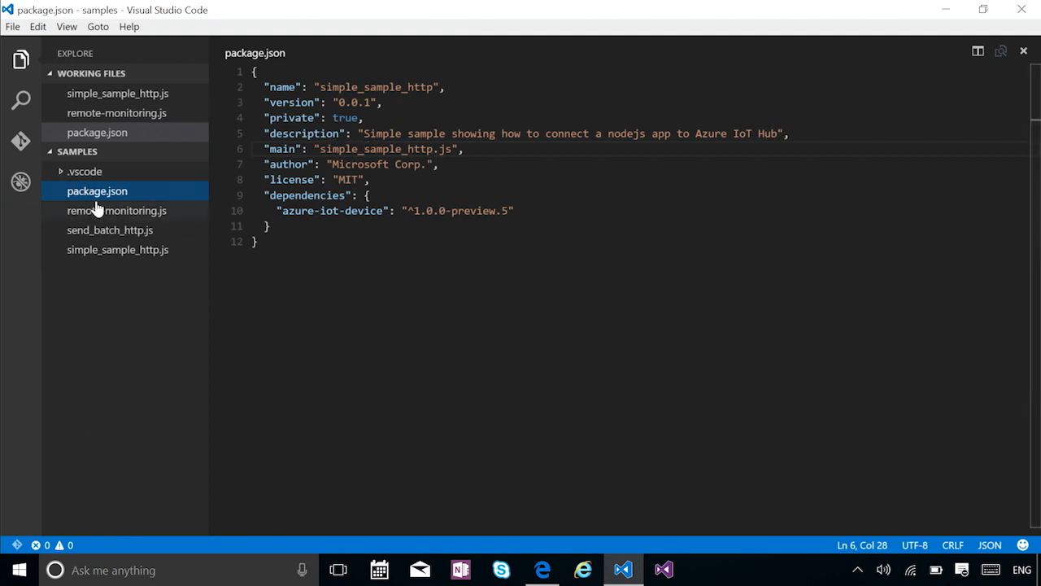
pyautogui.moveTo(101, 223)
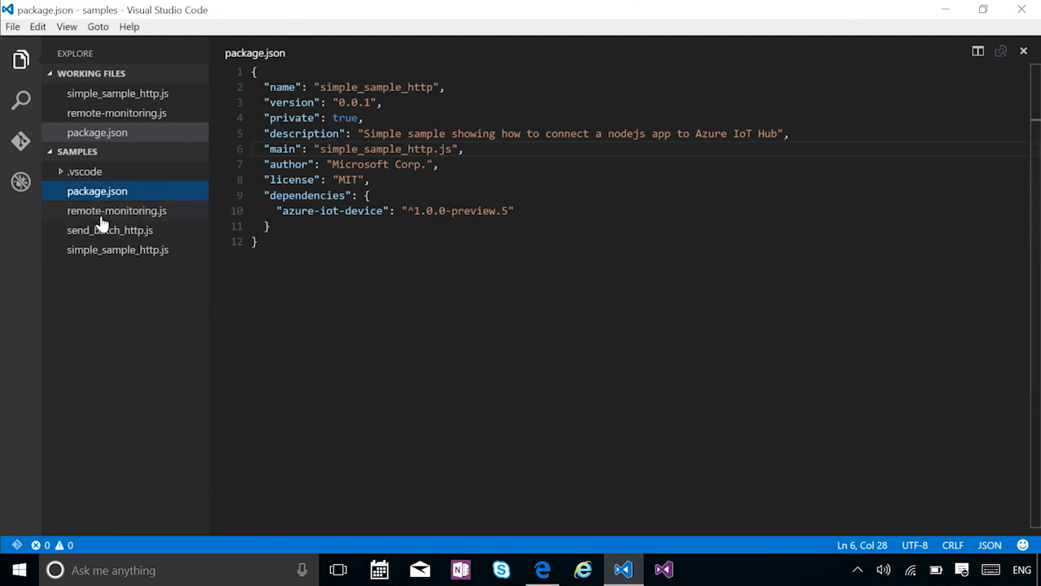
pyautogui.click(118, 249)
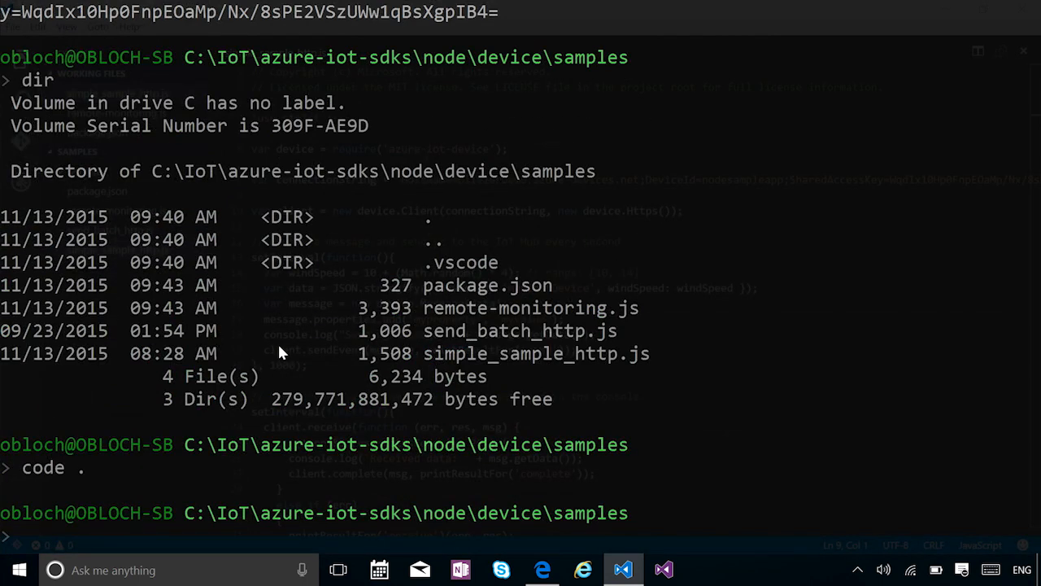
# Run npm install to add the sample's dependencies, including azure-iot-device and azure-iot-common.
pyautogui.write('npm in')
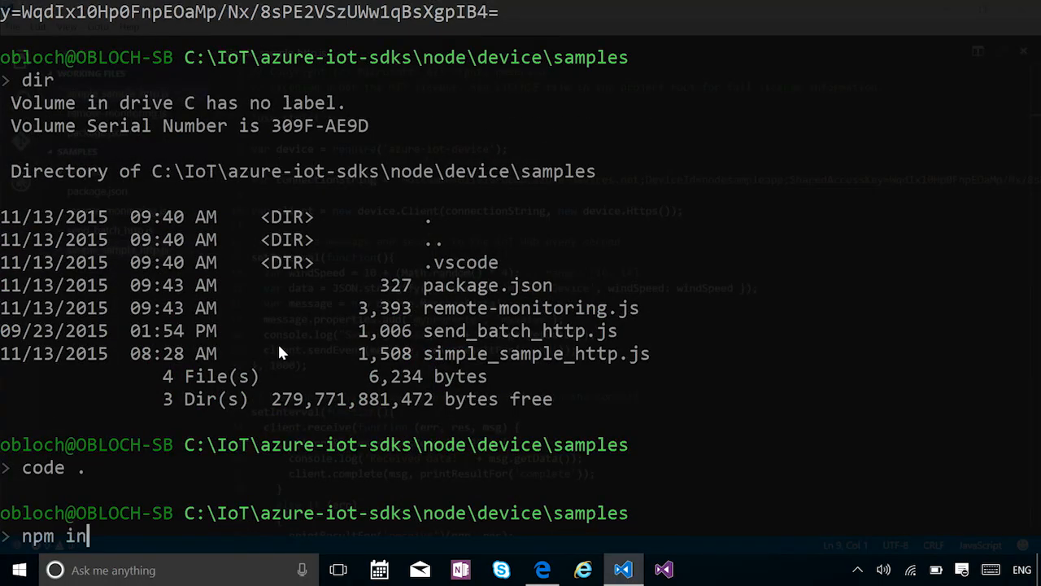
pyautogui.write('stall')
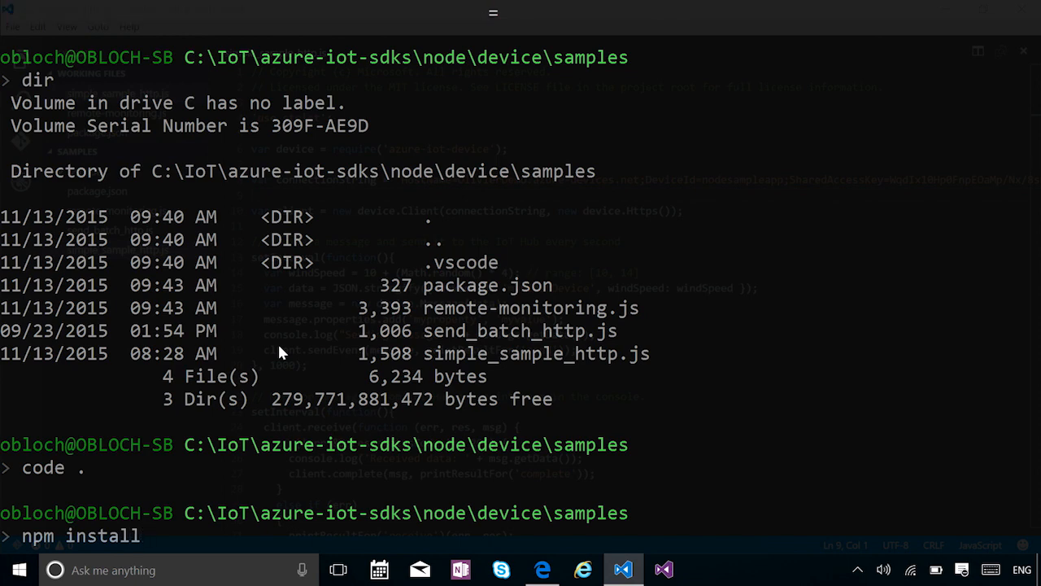
pyautogui.scroll(-3)
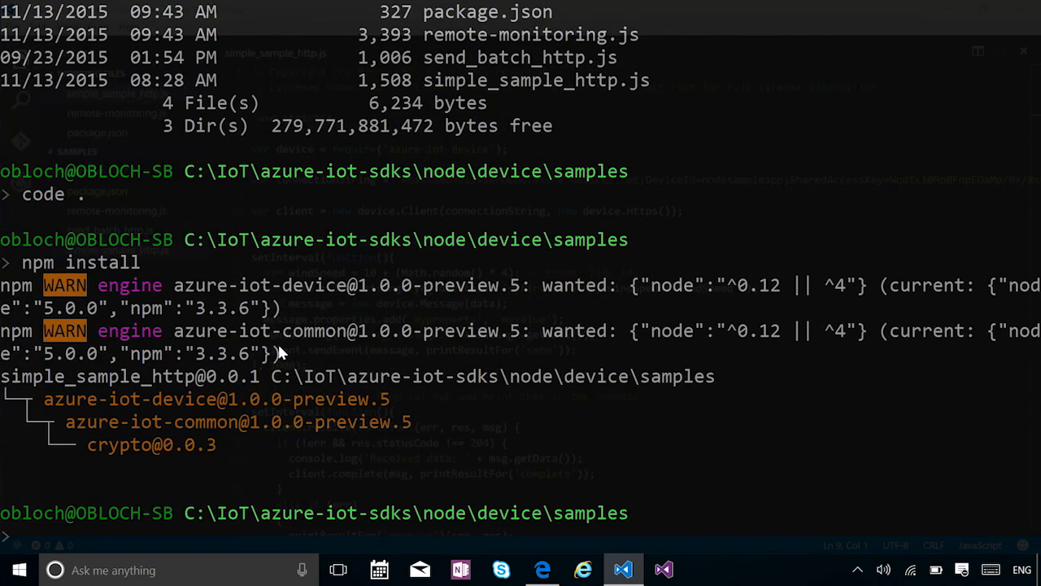
pyautogui.moveTo(187, 350)
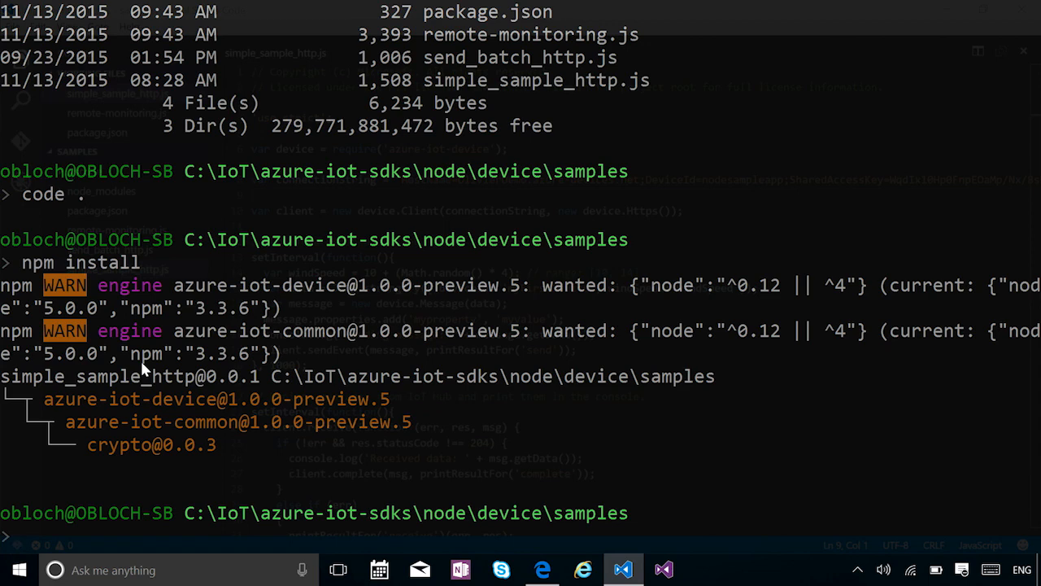
pyautogui.moveTo(146, 443)
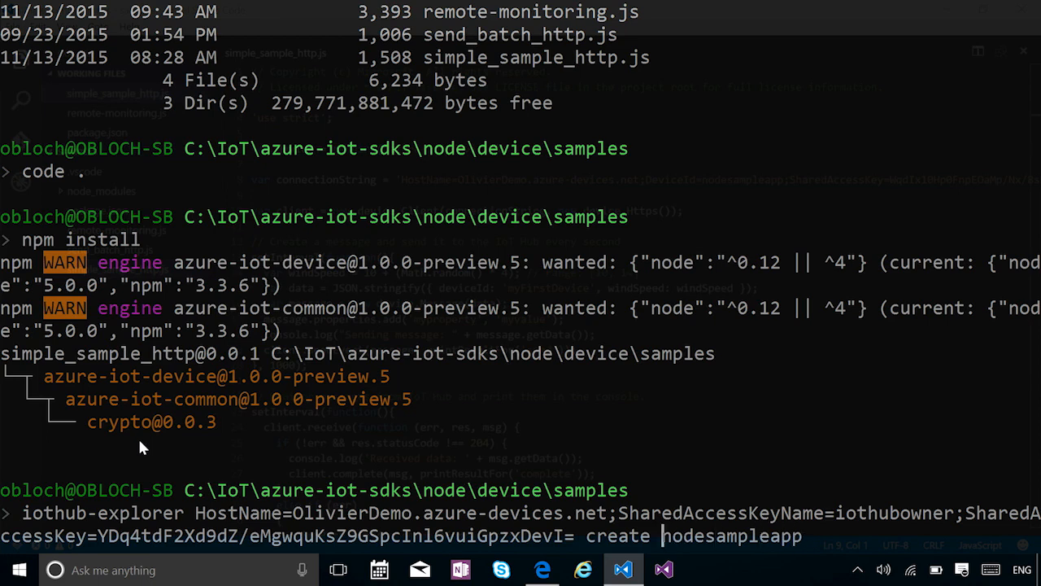
# Run iothub-explorer monitor-events for nodesampleapp, then view the Node.js device samples on GitHub.
pyautogui.doubleClick(618, 535)
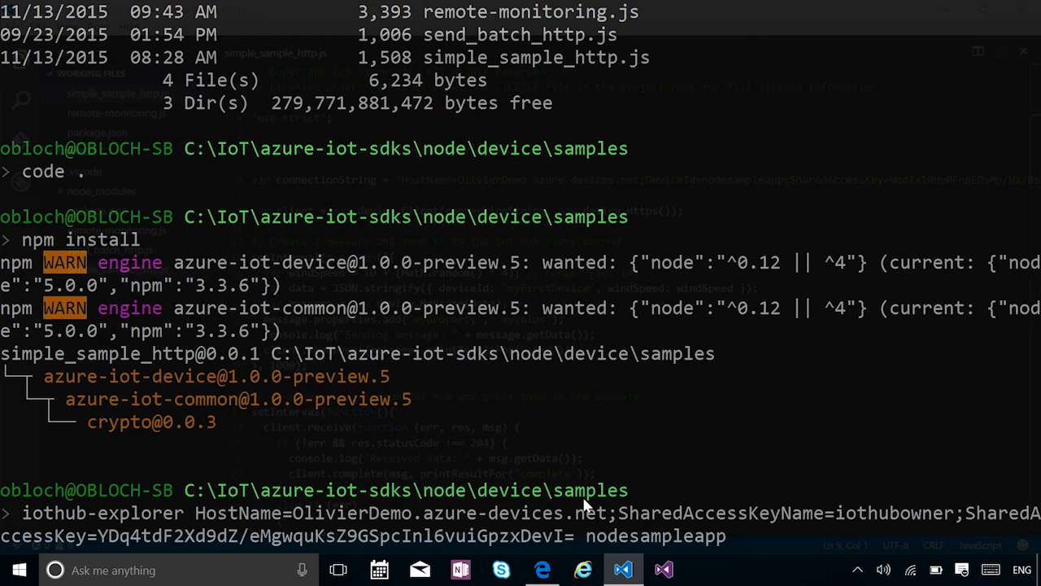
pyautogui.write('monitor-ex')
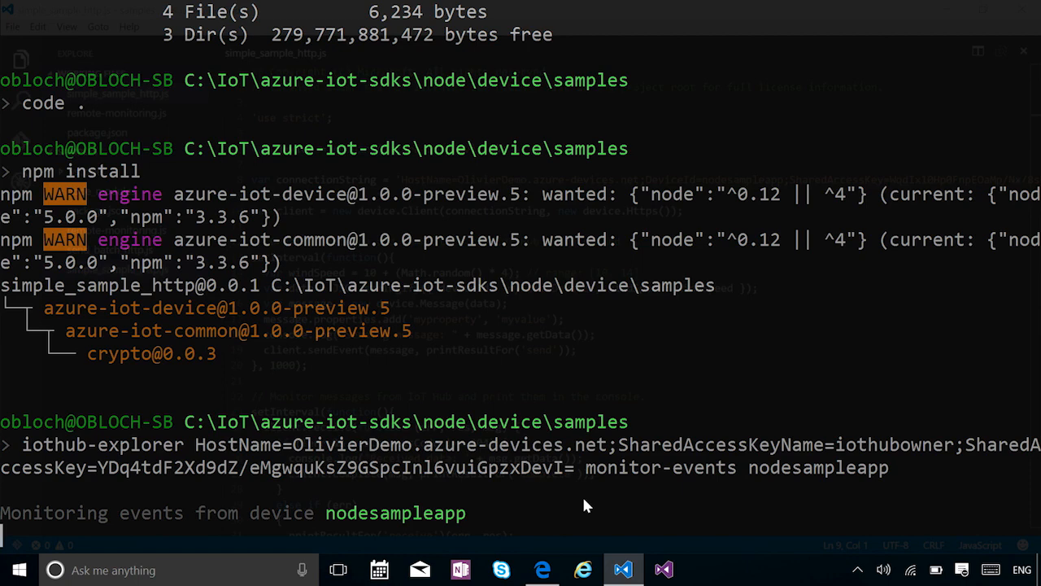
pyautogui.scroll(-3)
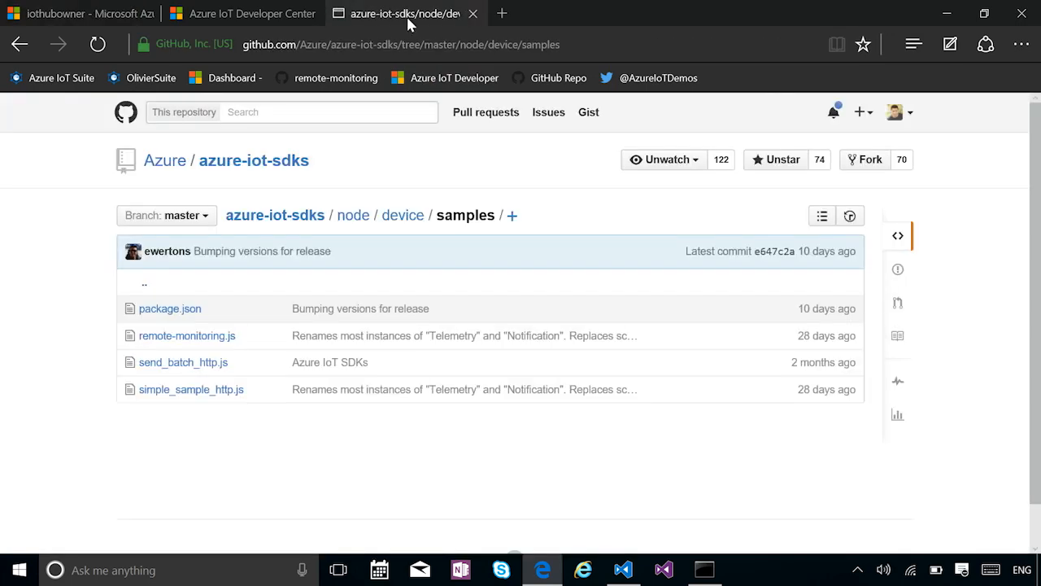
pyautogui.moveTo(275, 215)
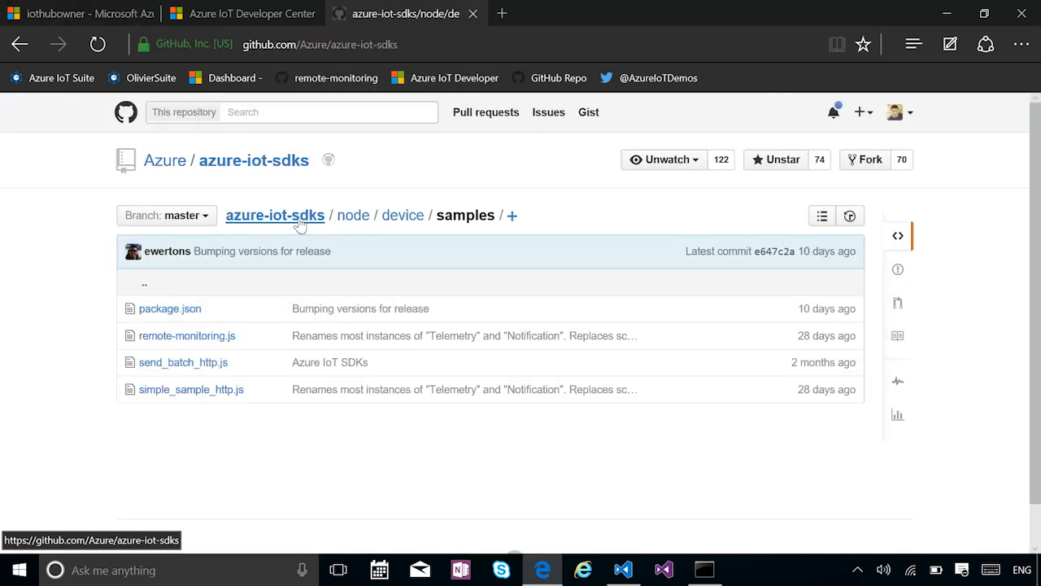
# Go to the azure-iot-sdks repository top level, then navigate to aka.ms/azureiotsamples.
pyautogui.click(274, 215)
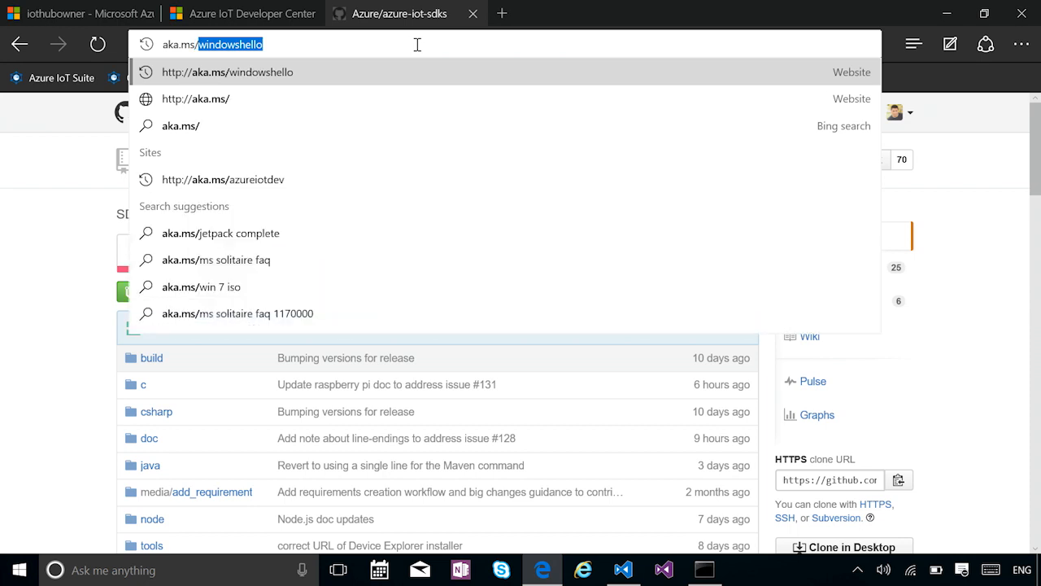
pyautogui.write('aka.ms/azureiotsamples')
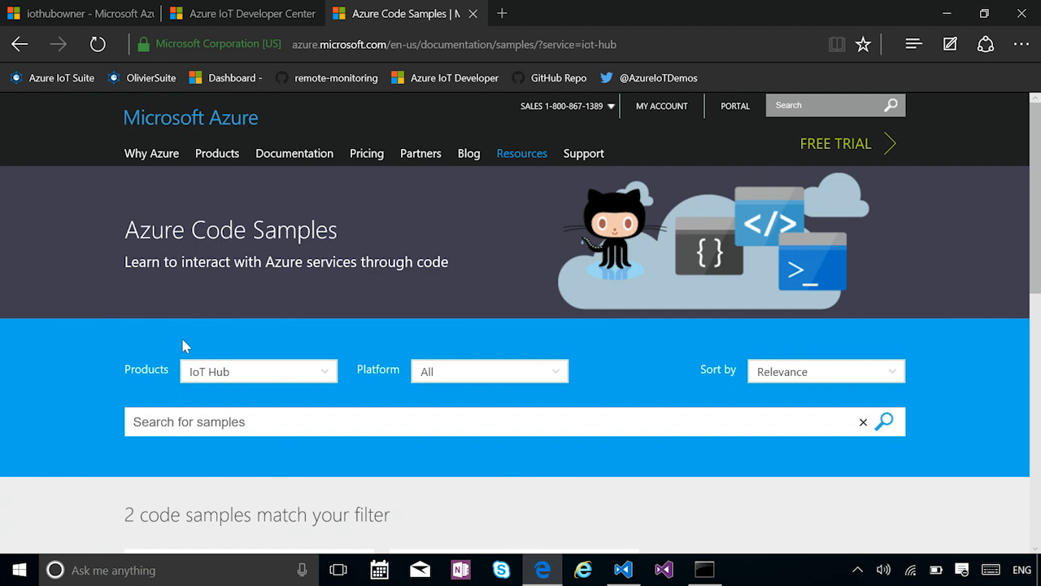
# Scroll down to the two IoT Hub code samples: vibration anomaly tweeting and mbed temperature alert.
pyautogui.scroll(-3)
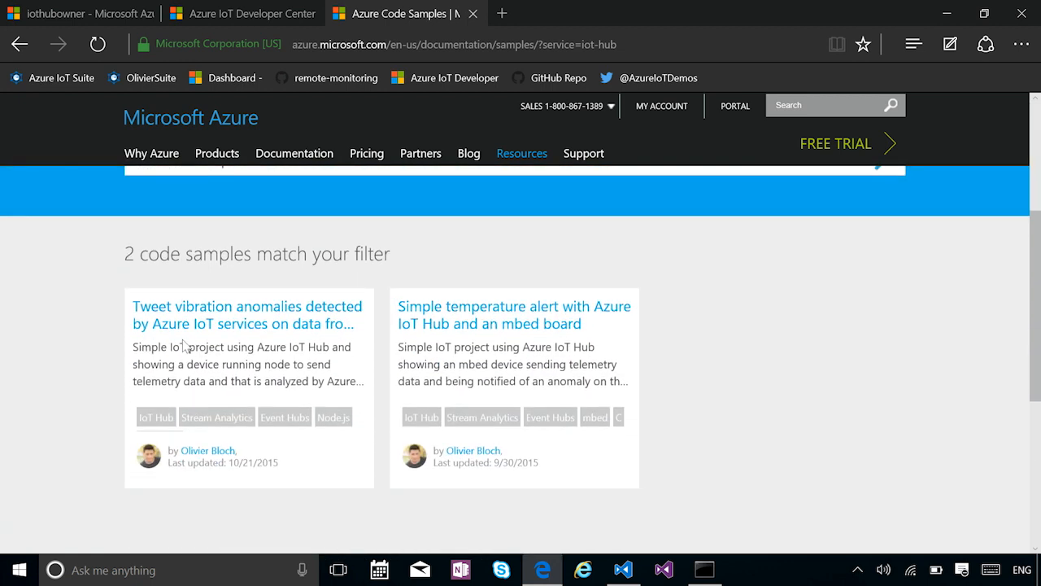
pyautogui.moveTo(821, 295)
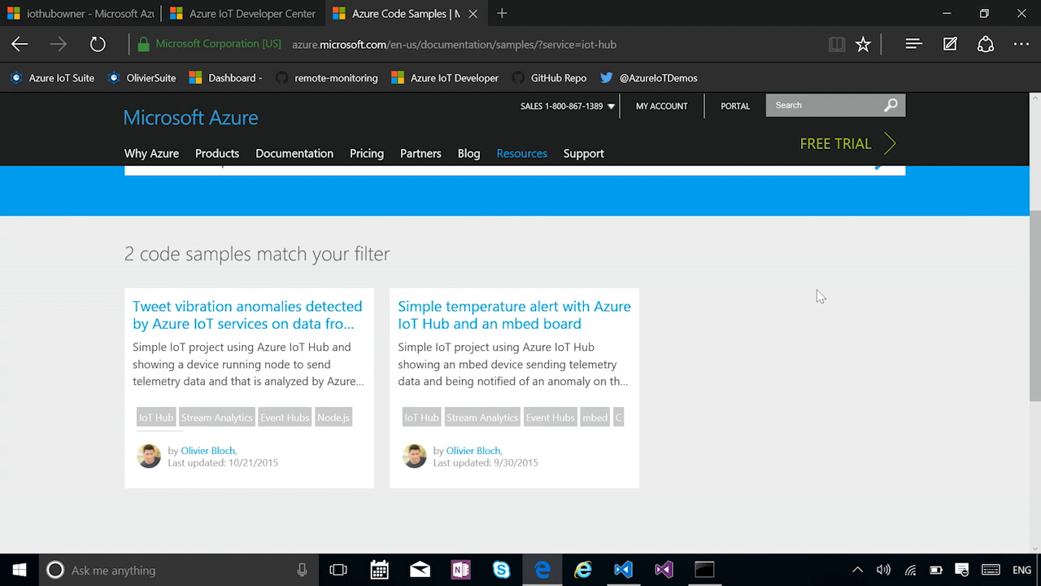
pyautogui.moveTo(801, 372)
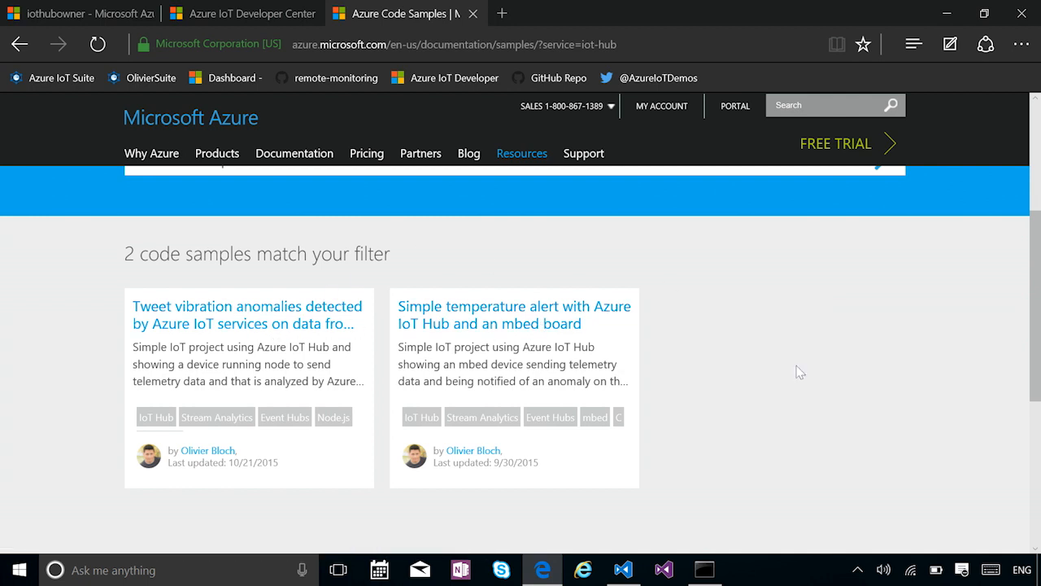